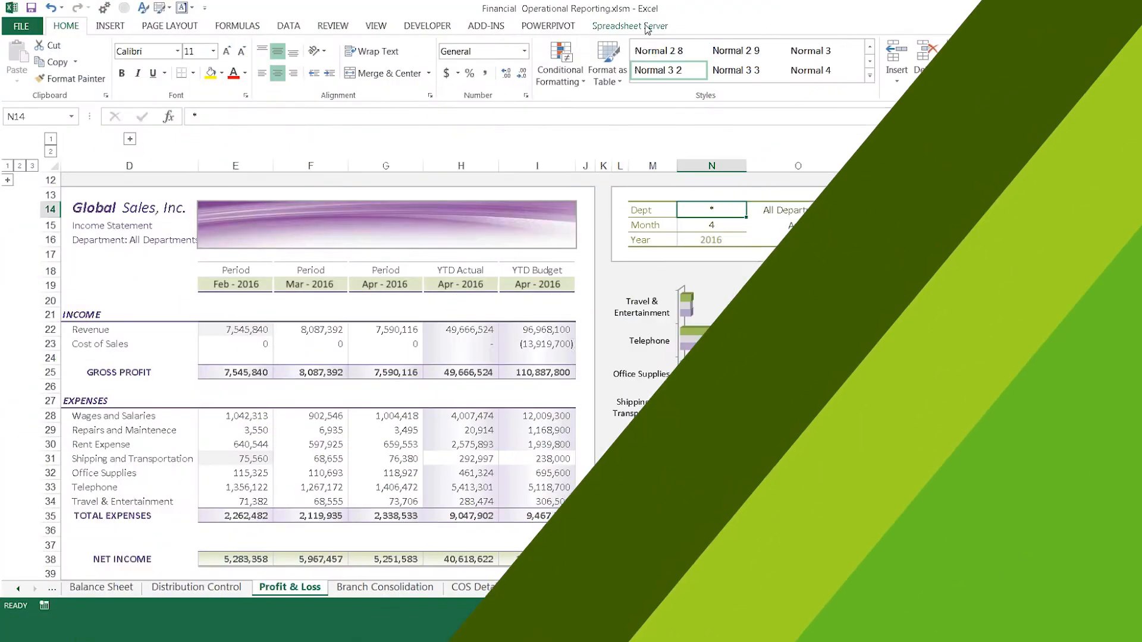
Step: Show the Spreadsheet Server ribbon commands, glancing at the Home tab in between
{"action": "left_click", "coordinate": [630, 25]}
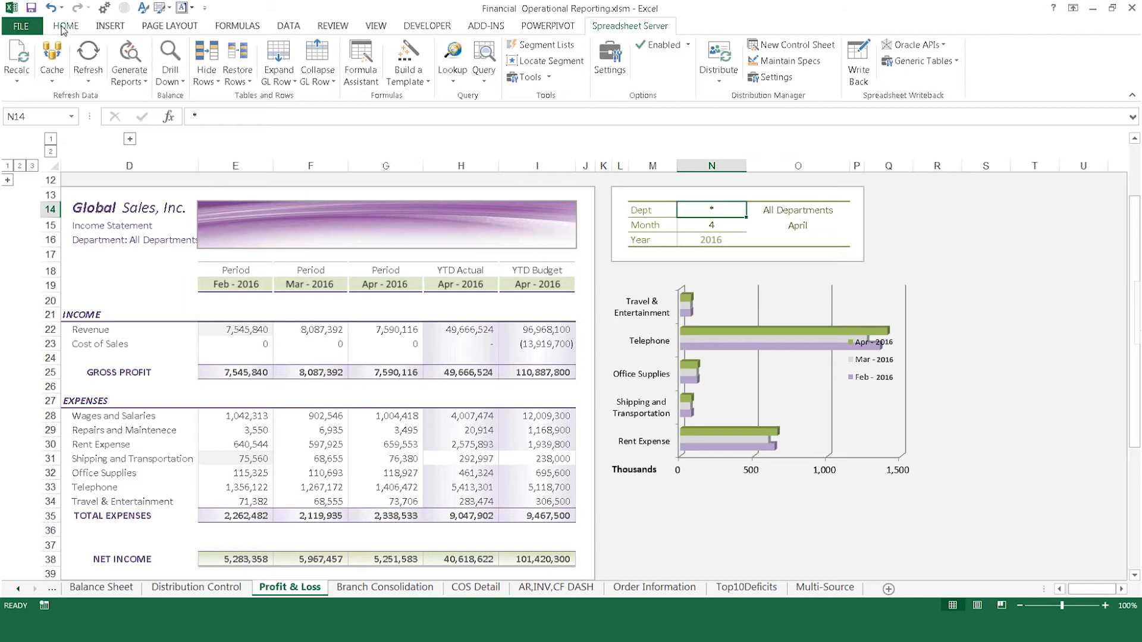
{"action": "left_click", "coordinate": [64, 25]}
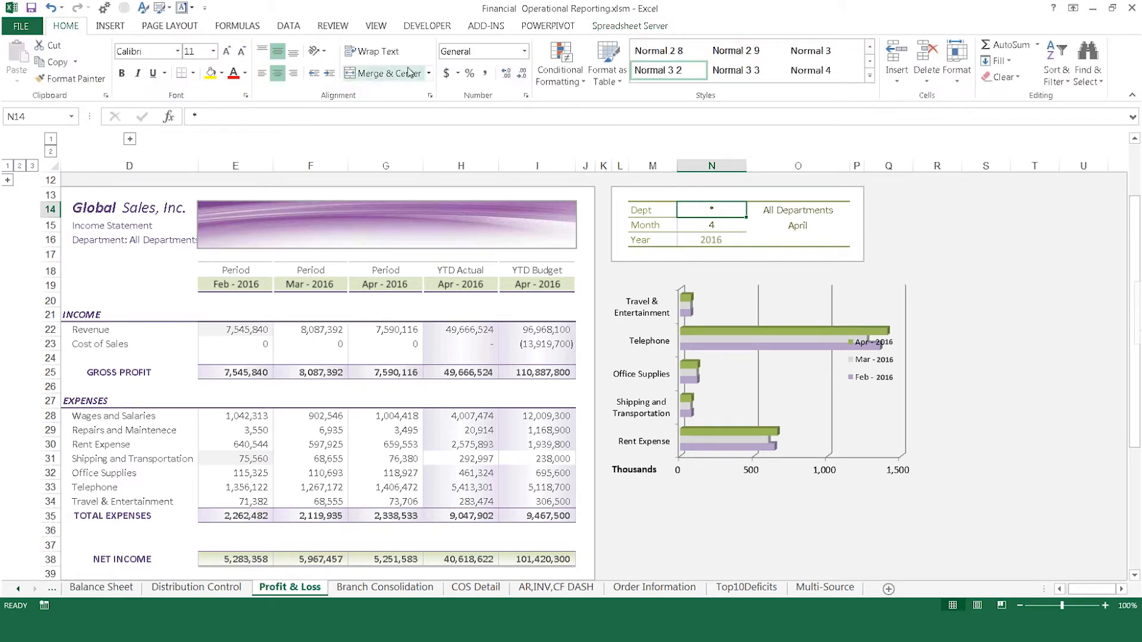
{"action": "mouse_move", "coordinate": [872, 113]}
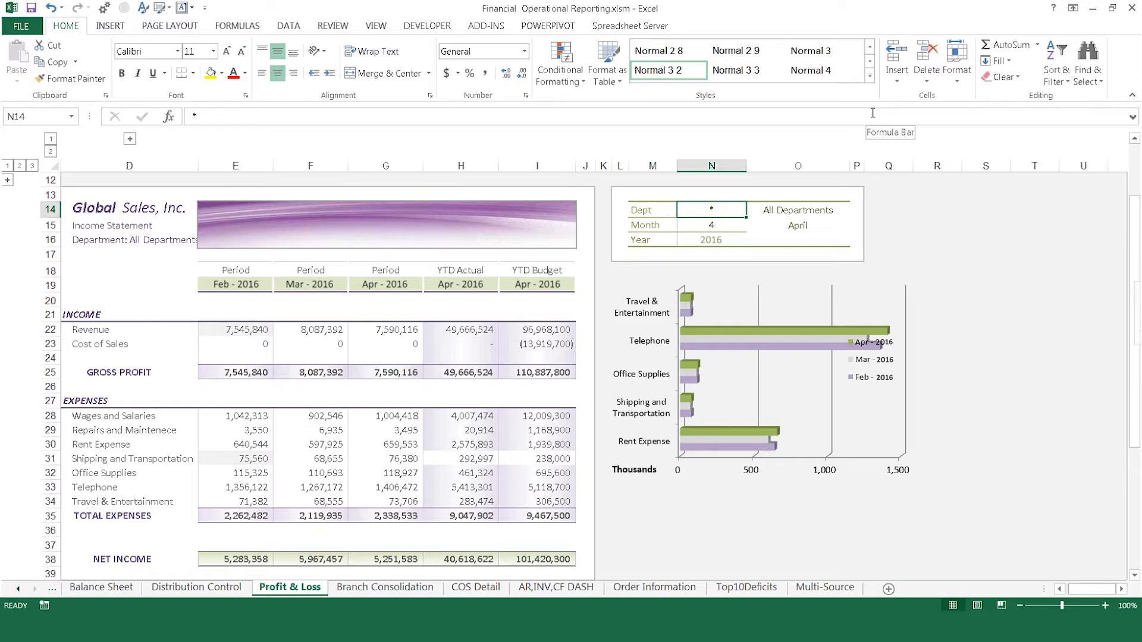
{"action": "left_click", "coordinate": [630, 26]}
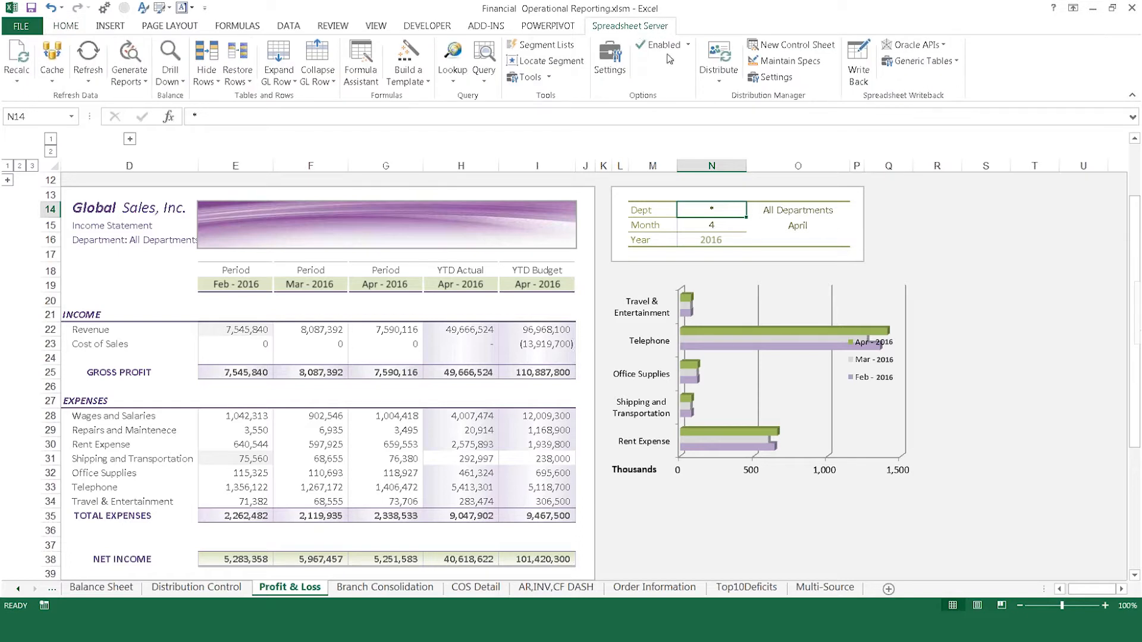
{"action": "left_click", "coordinate": [709, 224]}
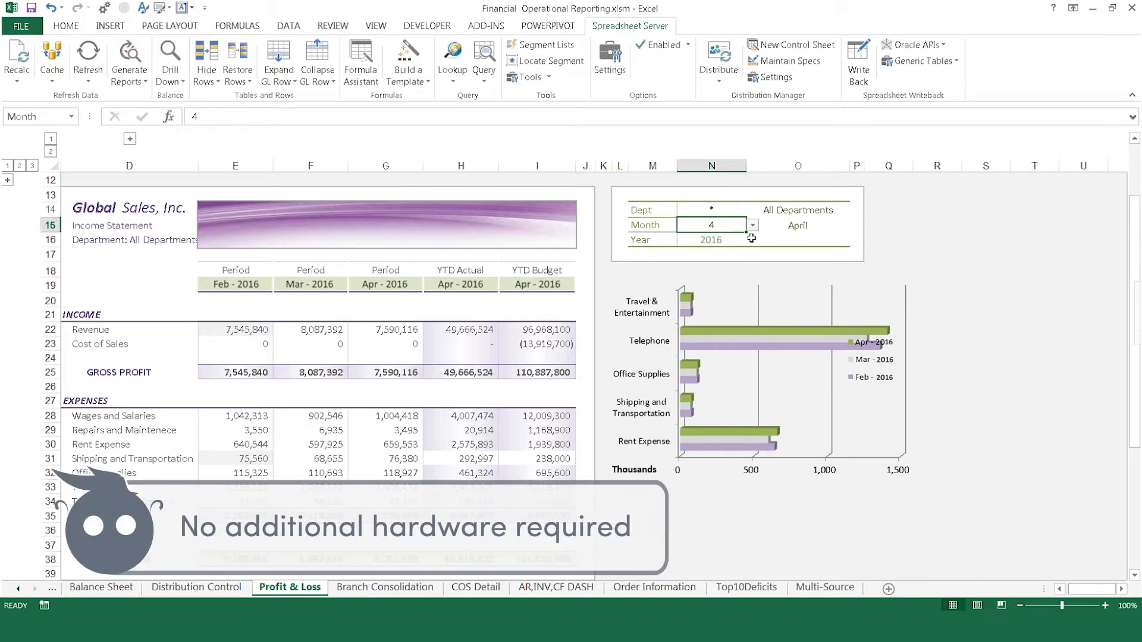
{"action": "mouse_move", "coordinate": [765, 252]}
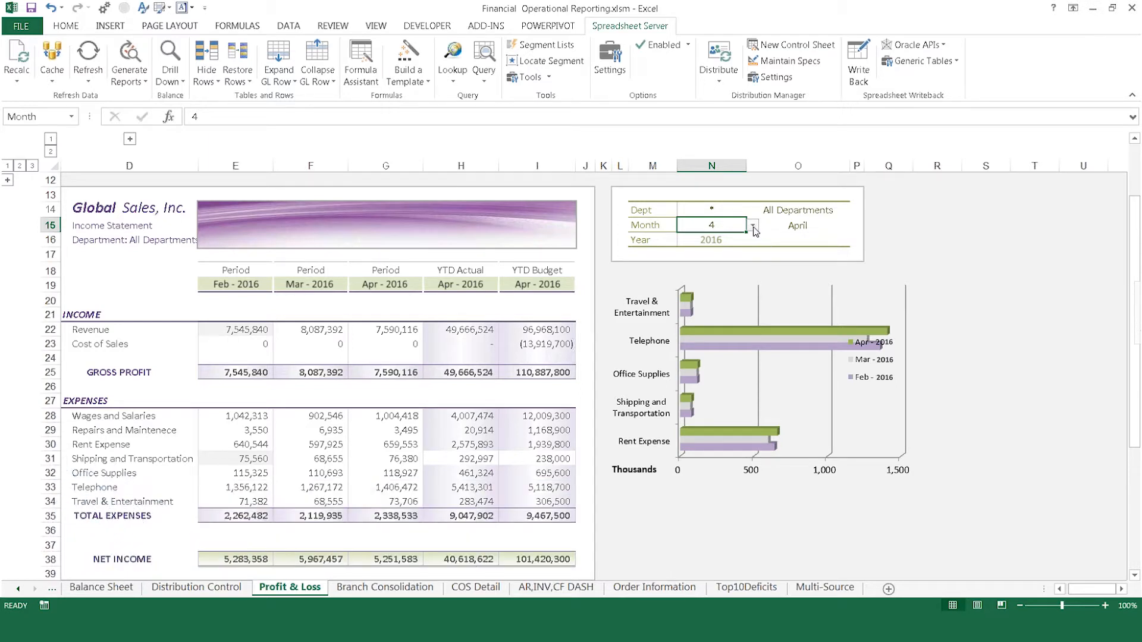
{"action": "left_click", "coordinate": [753, 225]}
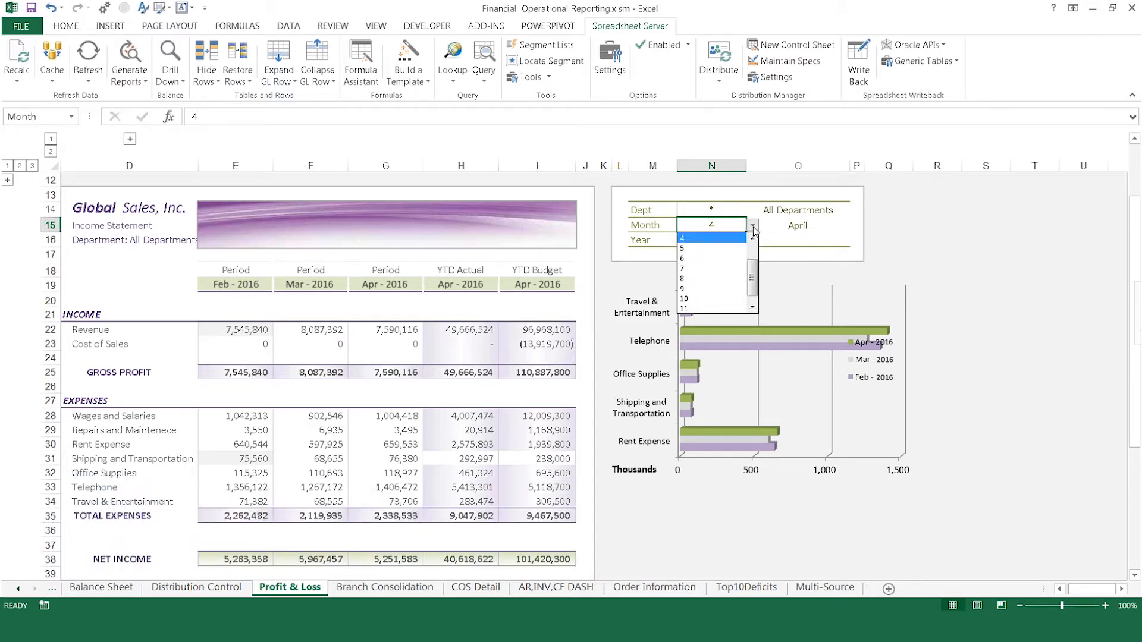
{"action": "left_click", "coordinate": [682, 248]}
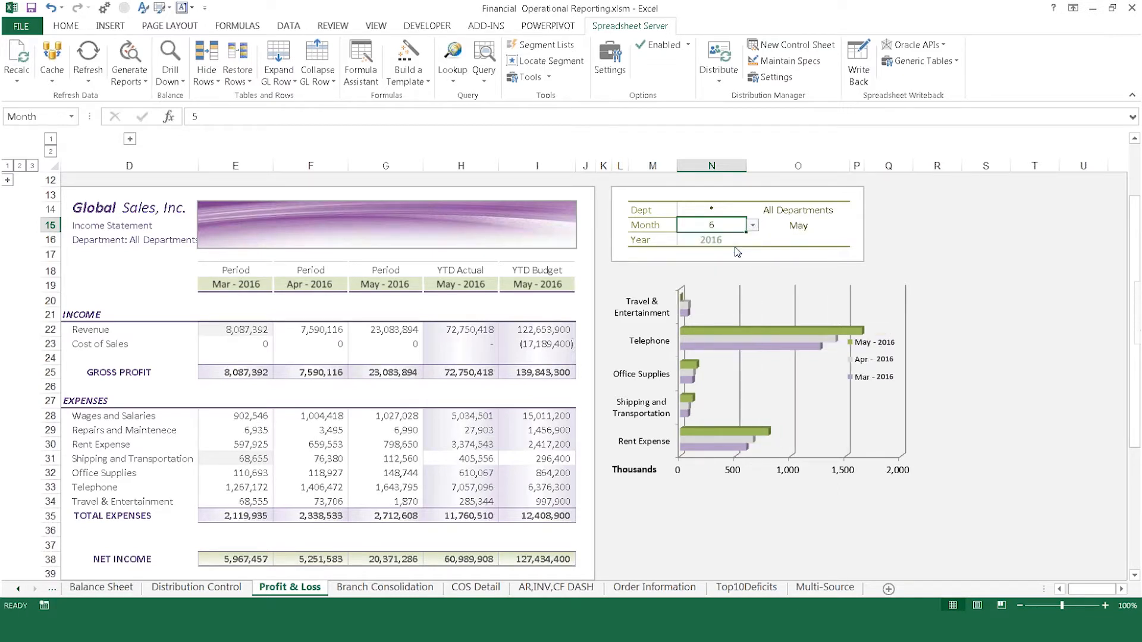
{"action": "left_click", "coordinate": [753, 224]}
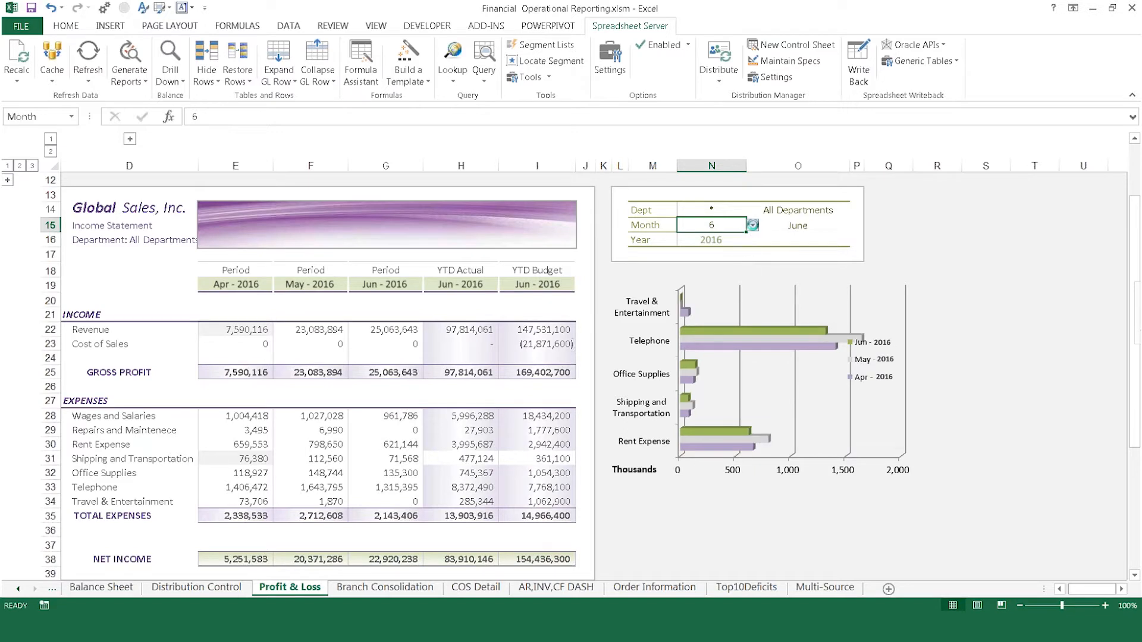
{"action": "left_click", "coordinate": [752, 222]}
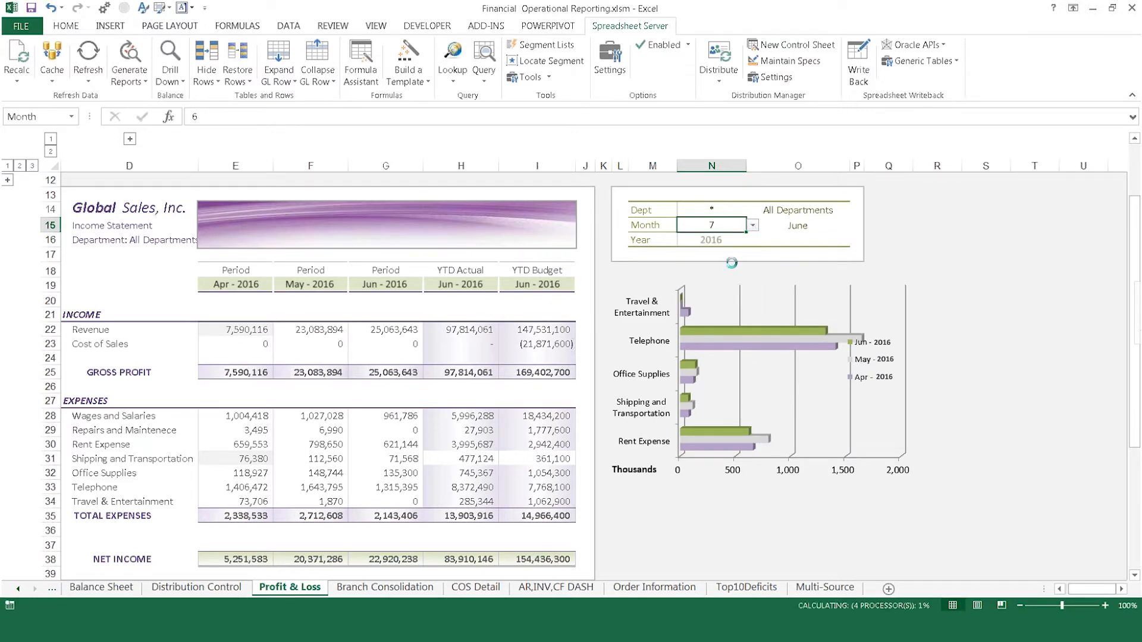
{"action": "left_click", "coordinate": [753, 225]}
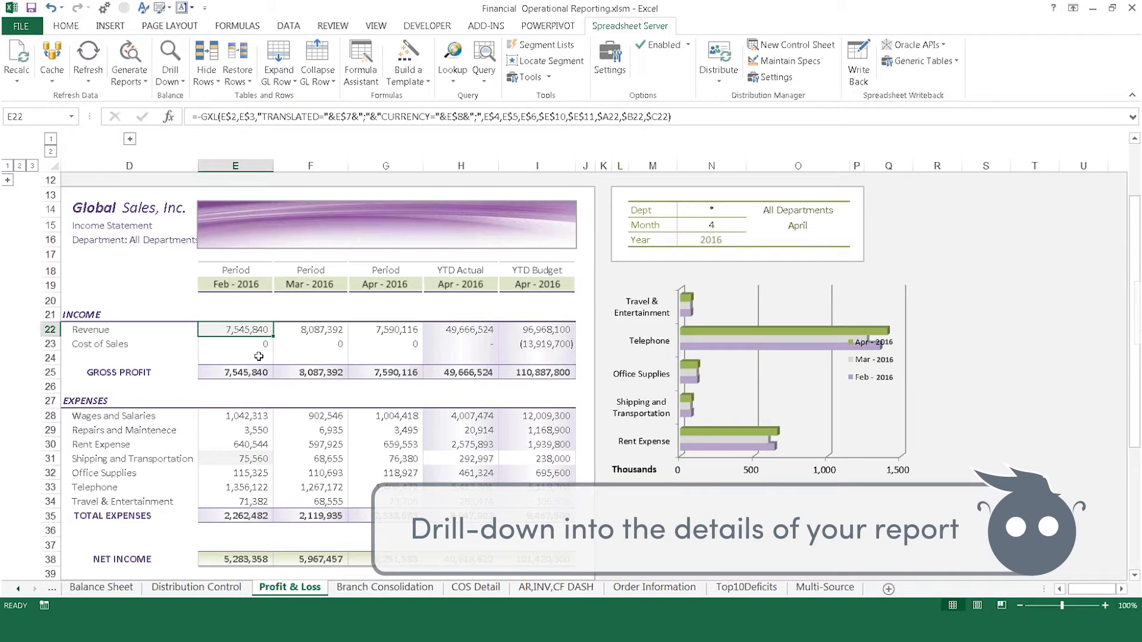
Step: Drill down from the February 2016 Revenue value into its account balances
{"action": "left_click", "coordinate": [169, 59]}
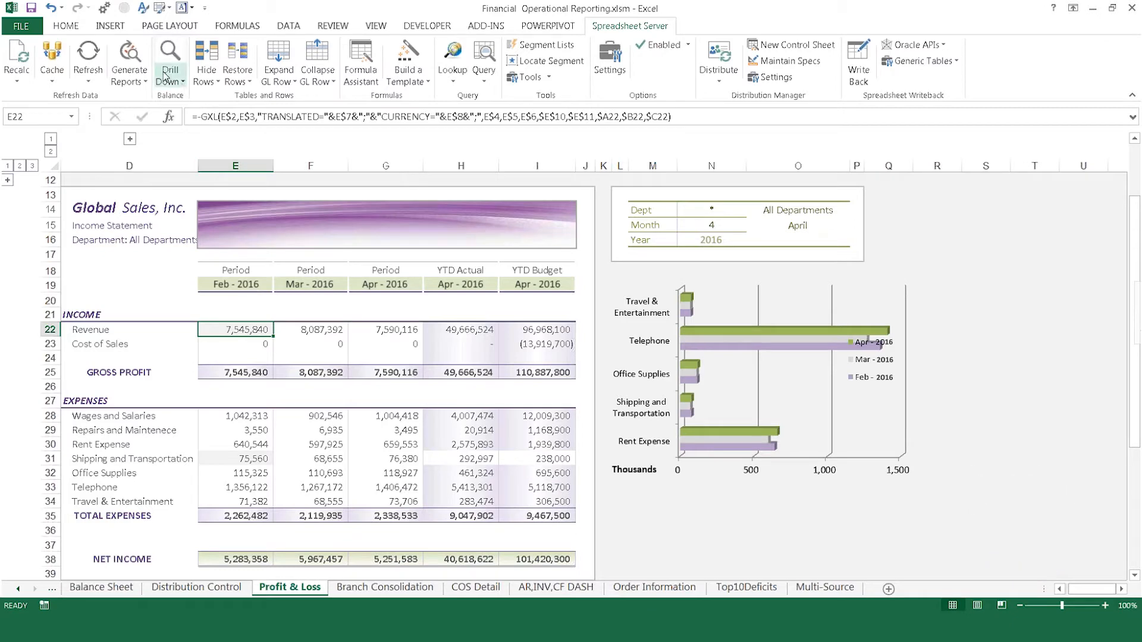
{"action": "left_click", "coordinate": [169, 62]}
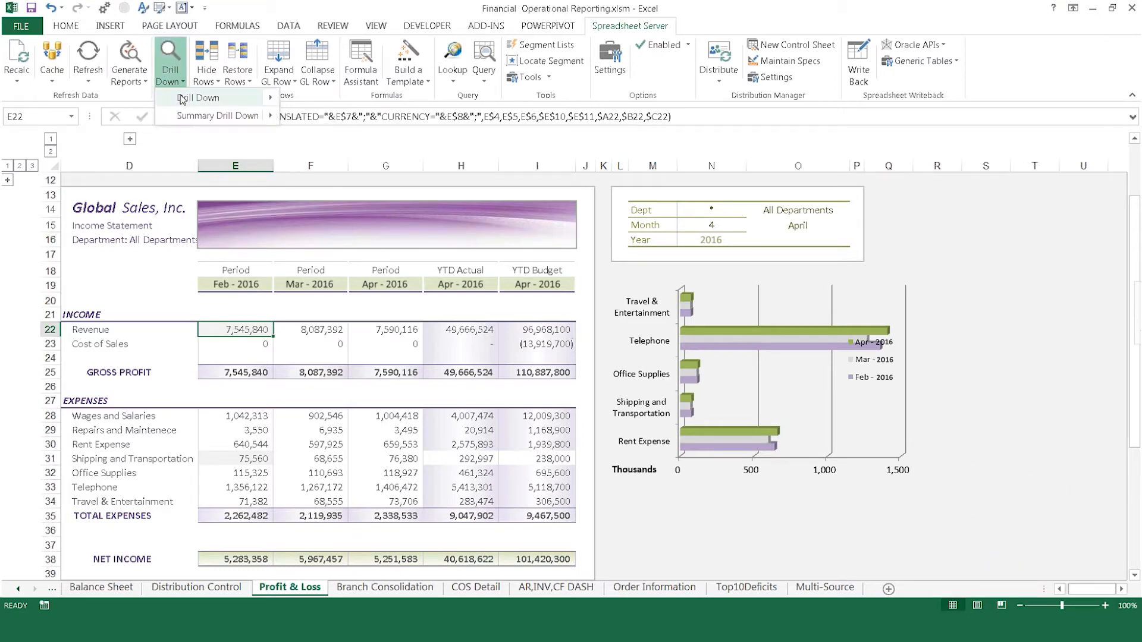
{"action": "left_click", "coordinate": [206, 98]}
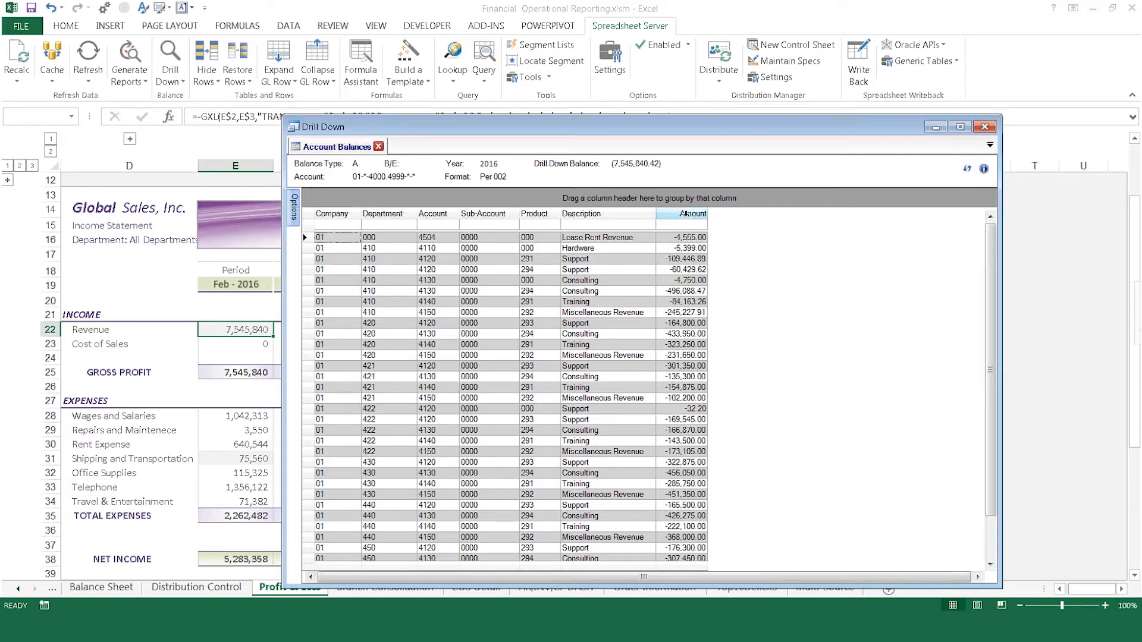
Step: Sort accounts by amount, group by Department, then open Hardware journals and the invoice image
{"action": "left_click", "coordinate": [682, 214]}
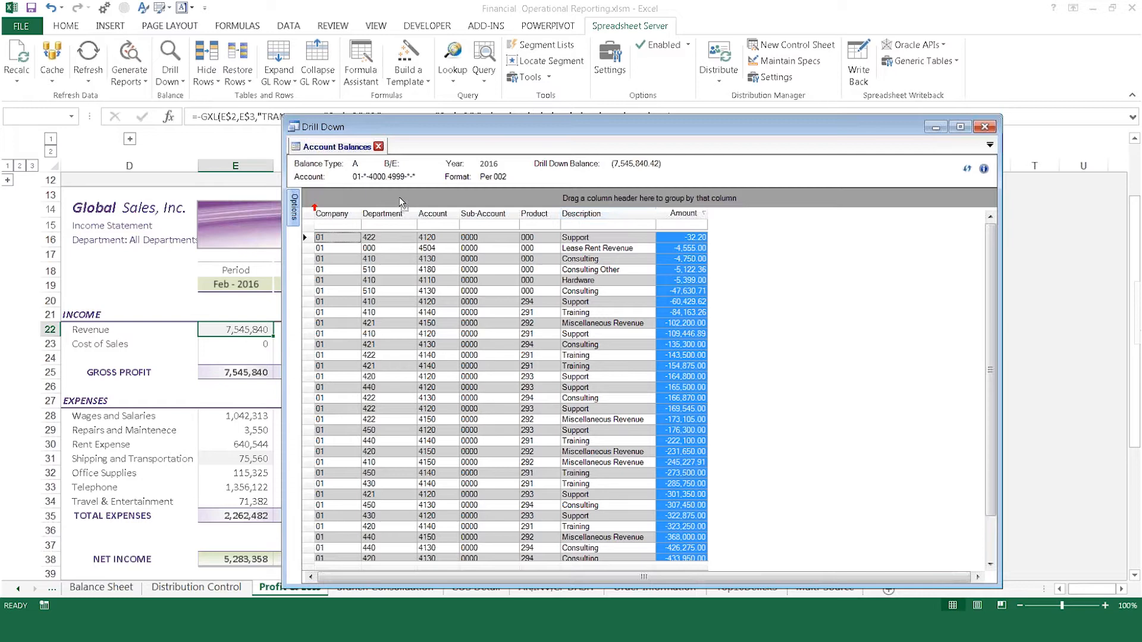
{"action": "left_click_drag", "start_coordinate": [381, 214], "coordinate": [335, 198]}
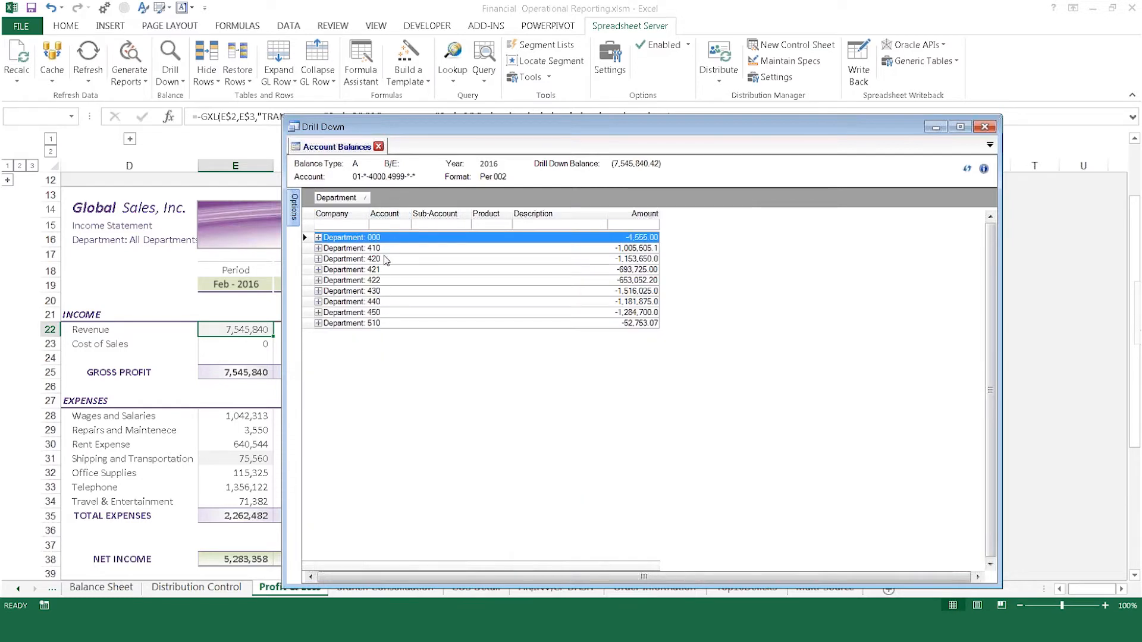
{"action": "mouse_move", "coordinate": [387, 211]}
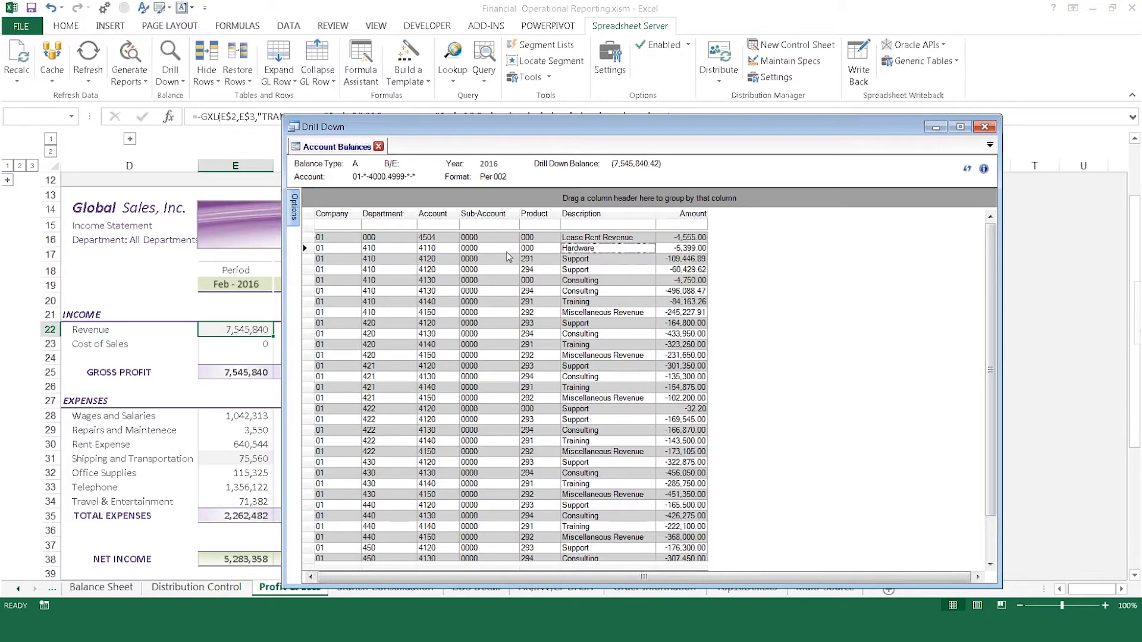
{"action": "left_click", "coordinate": [430, 247]}
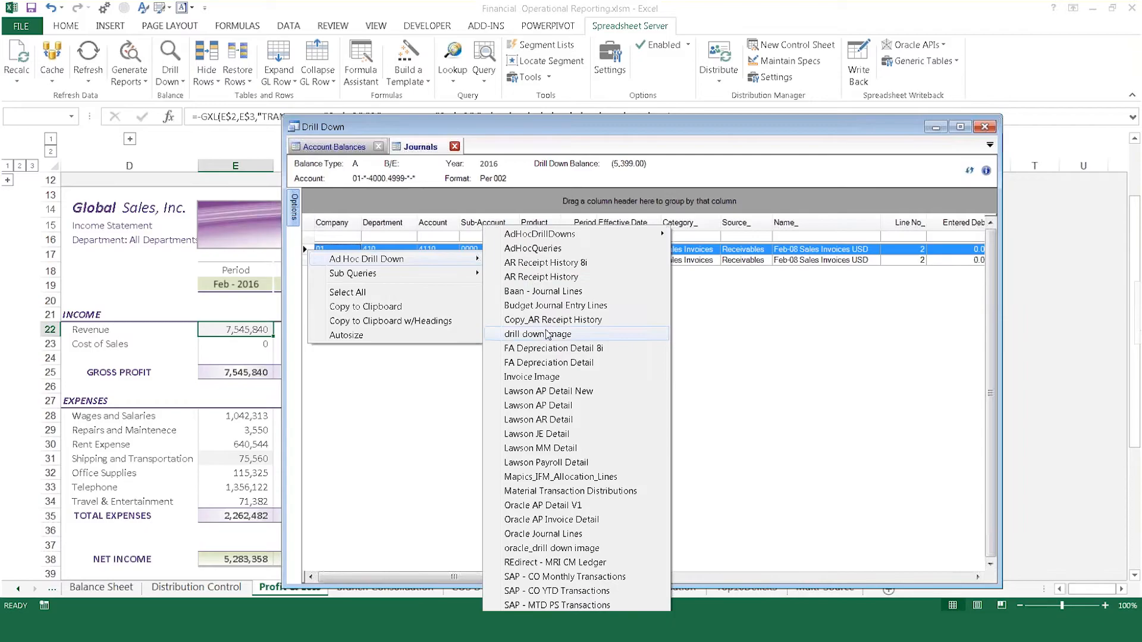
{"action": "left_click", "coordinate": [537, 334]}
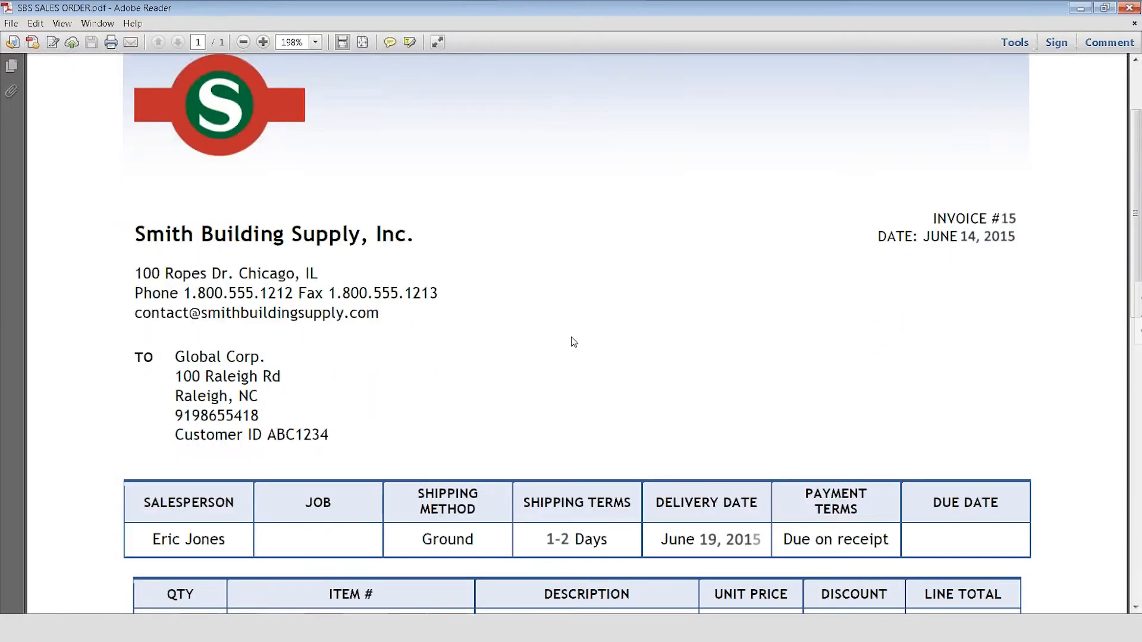
Step: Scroll through the Smith Building Supply sales invoice in Adobe Reader
{"action": "scroll", "scroll_direction": "down", "scroll_amount": 3}
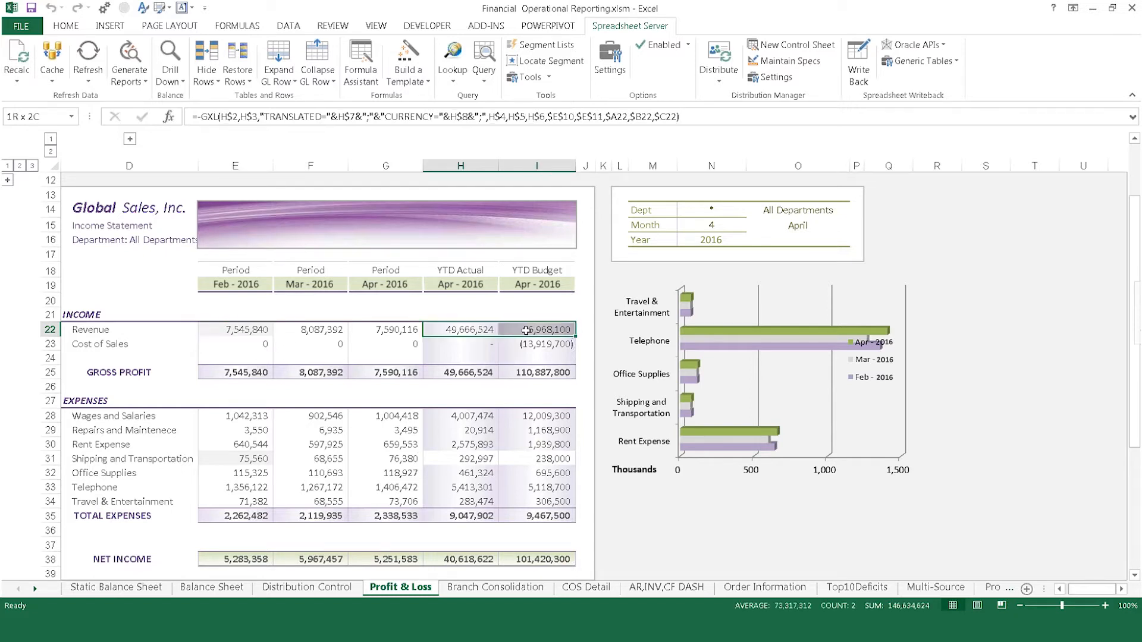
Step: Drill into YTD Actual and Budget revenue accounts, sort by Variance, and close the results
{"action": "left_click", "coordinate": [170, 60]}
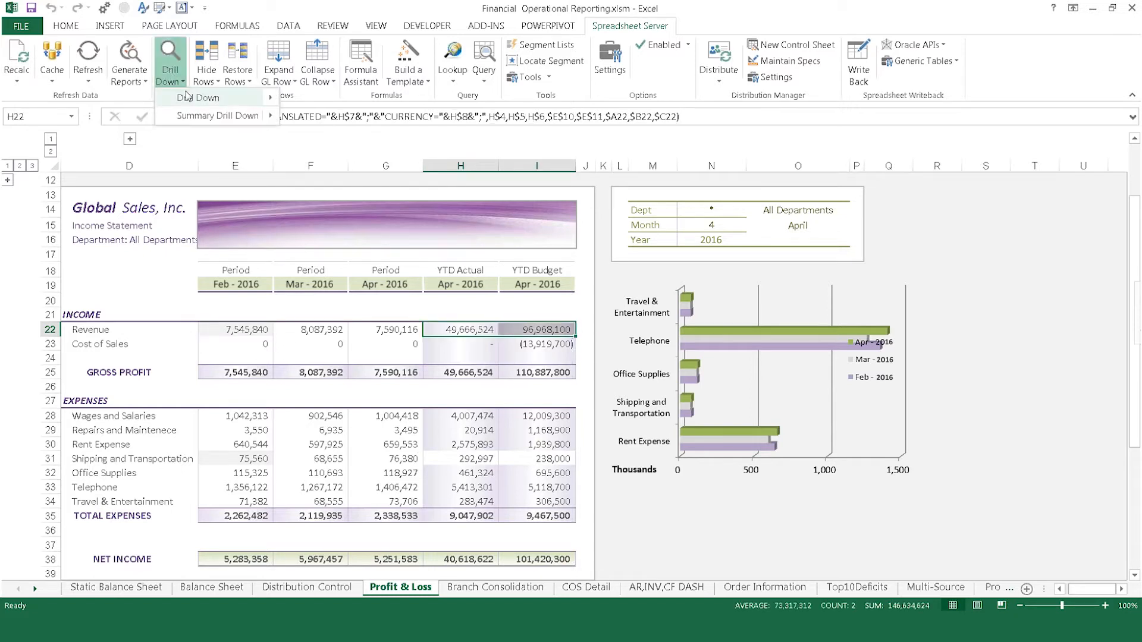
{"action": "left_click", "coordinate": [206, 97]}
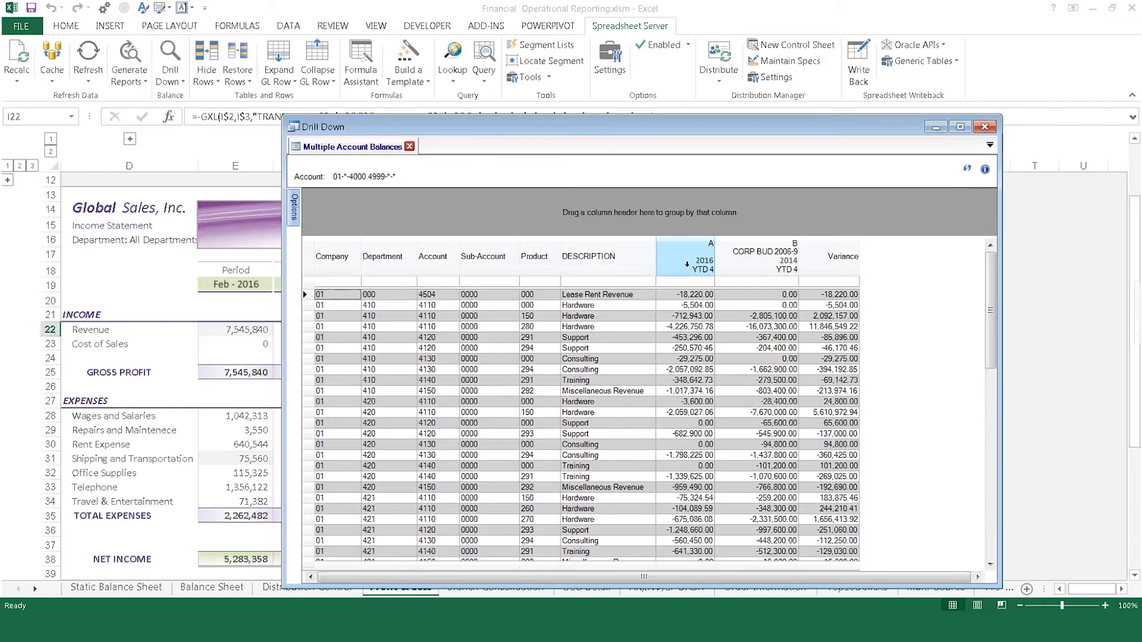
{"action": "left_click", "coordinate": [829, 256]}
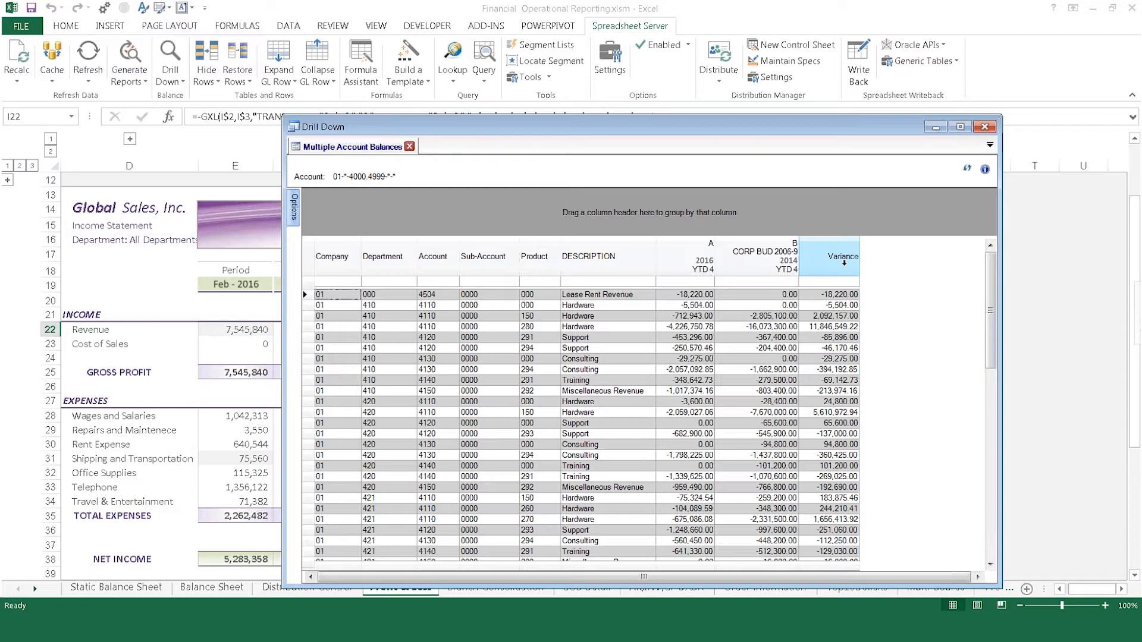
{"action": "left_click", "coordinate": [408, 147]}
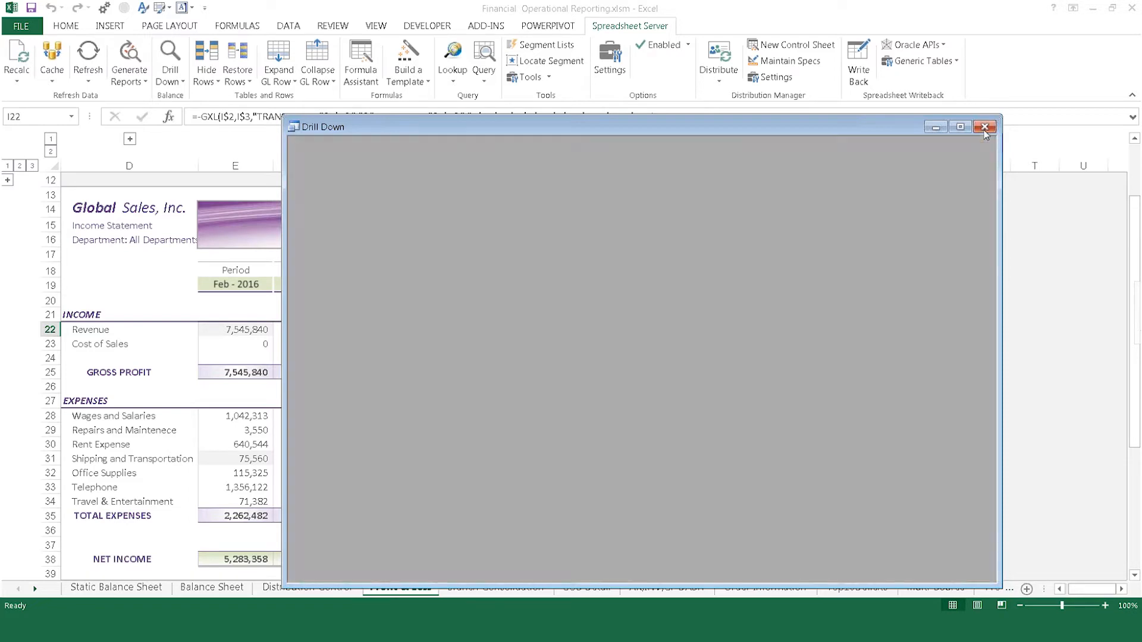
Step: Send the YTD revenue drill-down to a new Profit & Loss-Drilldown worksheet, then view the Balance Sheet
{"action": "left_click", "coordinate": [984, 126]}
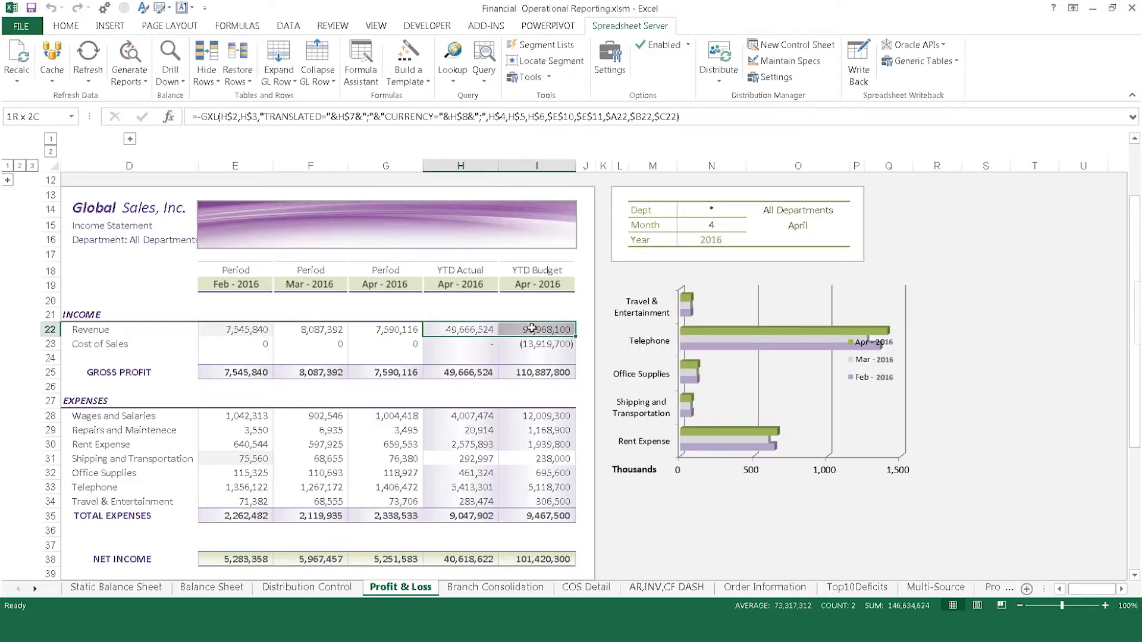
{"action": "left_click", "coordinate": [169, 59]}
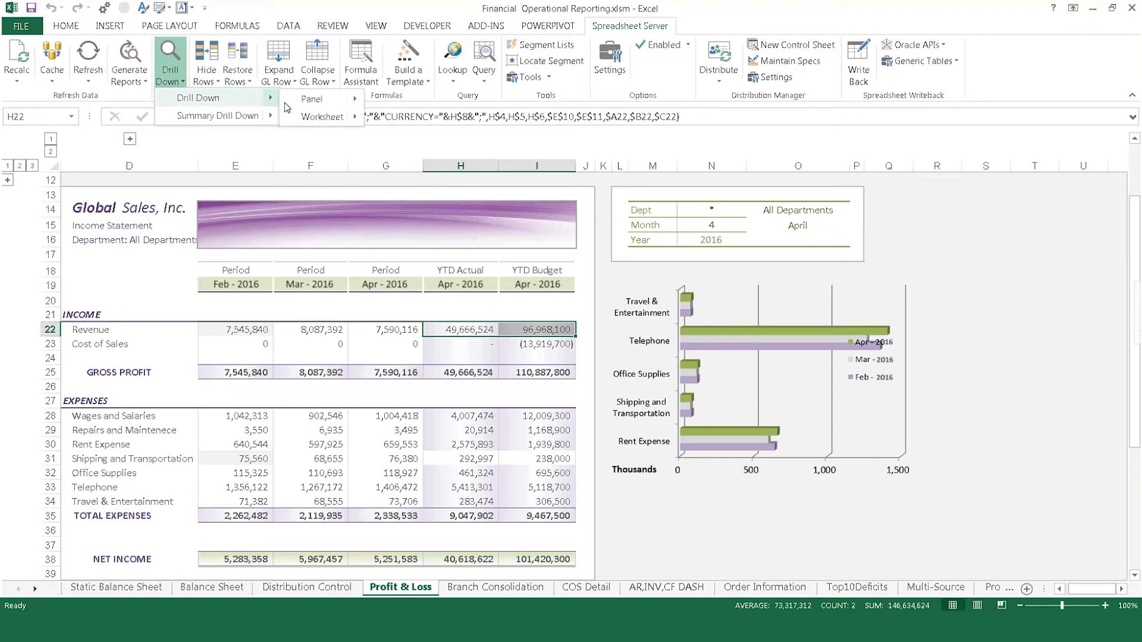
{"action": "left_click", "coordinate": [322, 116]}
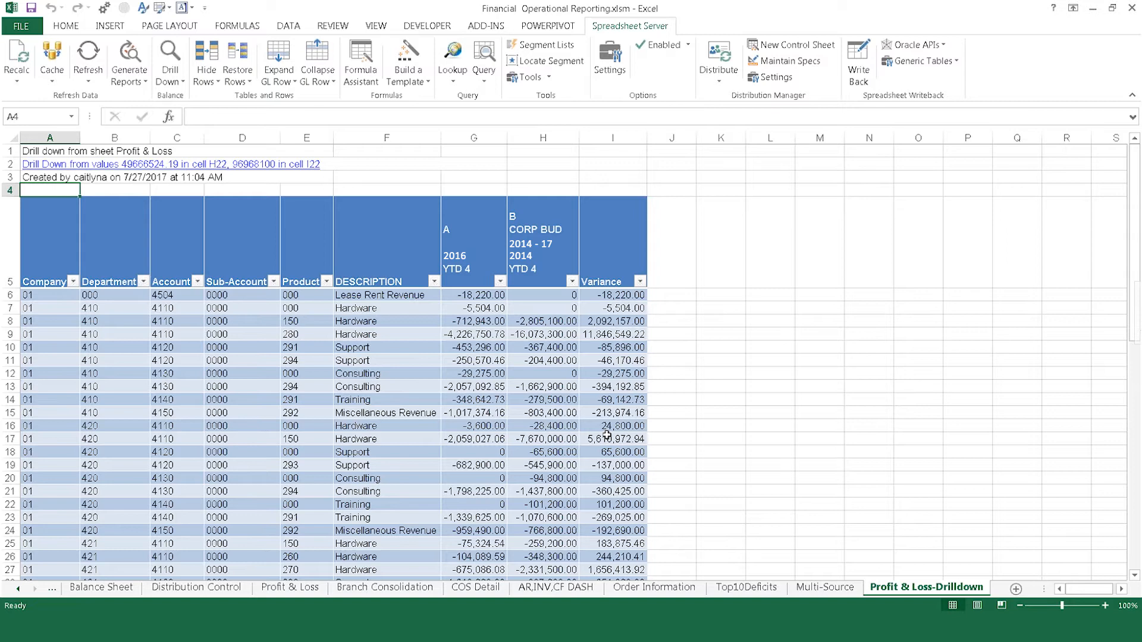
{"action": "left_click", "coordinate": [211, 588]}
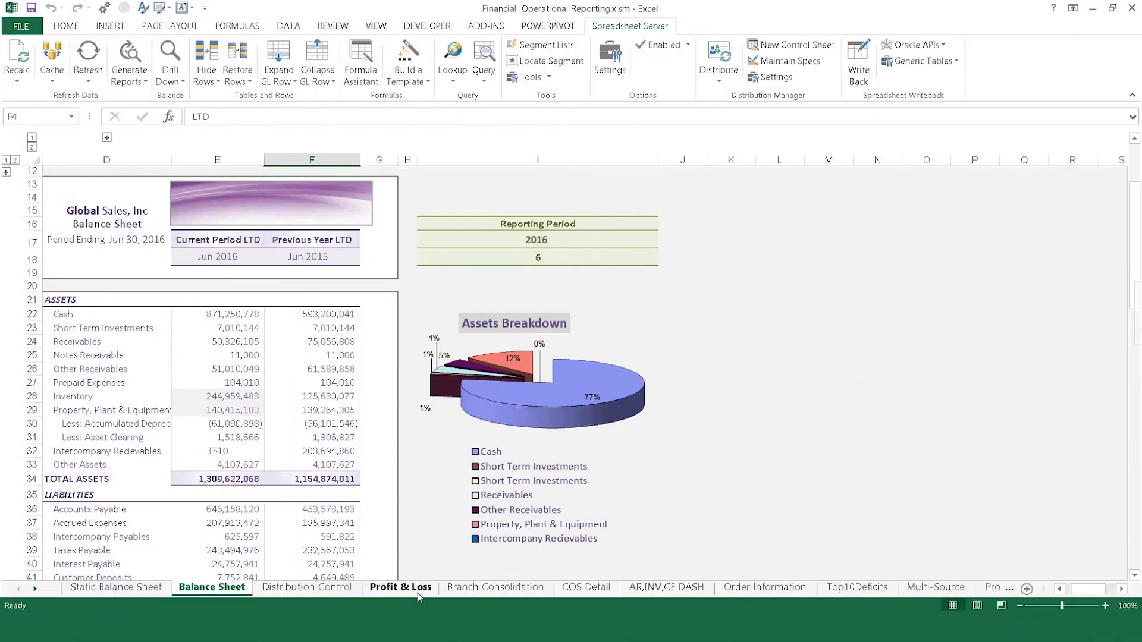
Step: Browse the Profit & Loss, Branch Consolidation, COS Detail, dashboard, Top10Deficits and Multi-Source sheets
{"action": "left_click", "coordinate": [400, 587]}
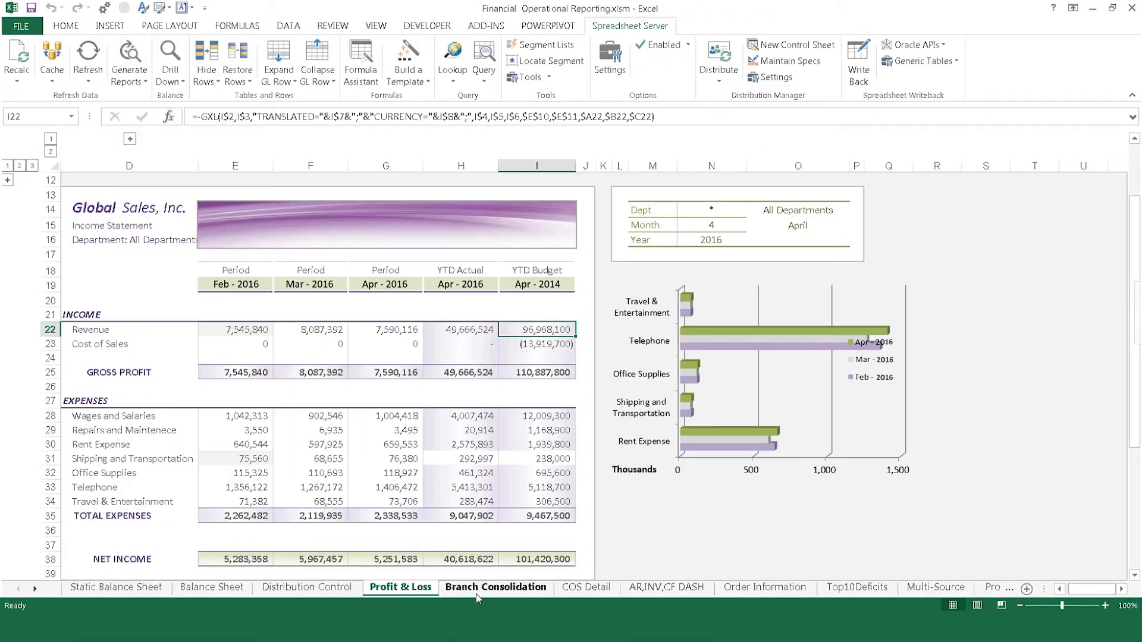
{"action": "left_click", "coordinate": [495, 587]}
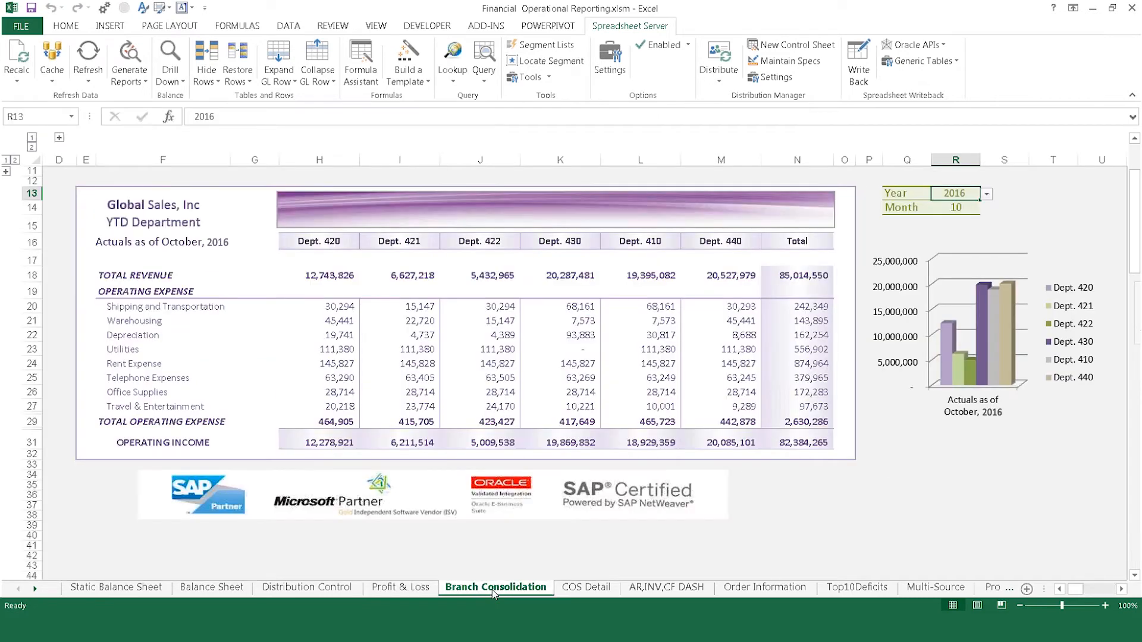
{"action": "left_click", "coordinate": [585, 588]}
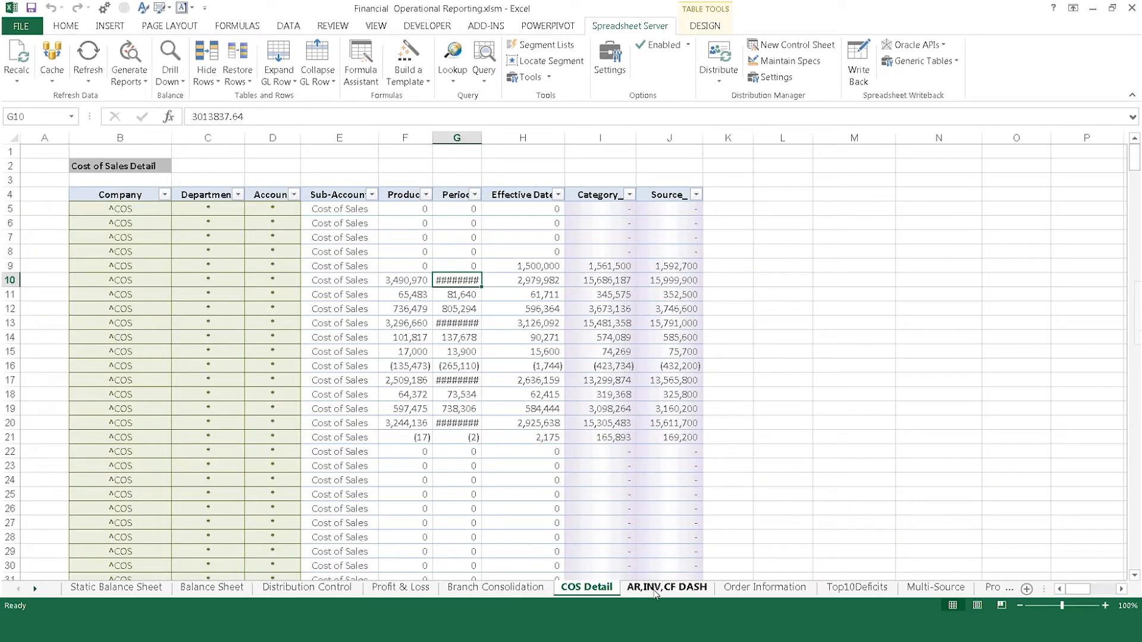
{"action": "left_click", "coordinate": [667, 588]}
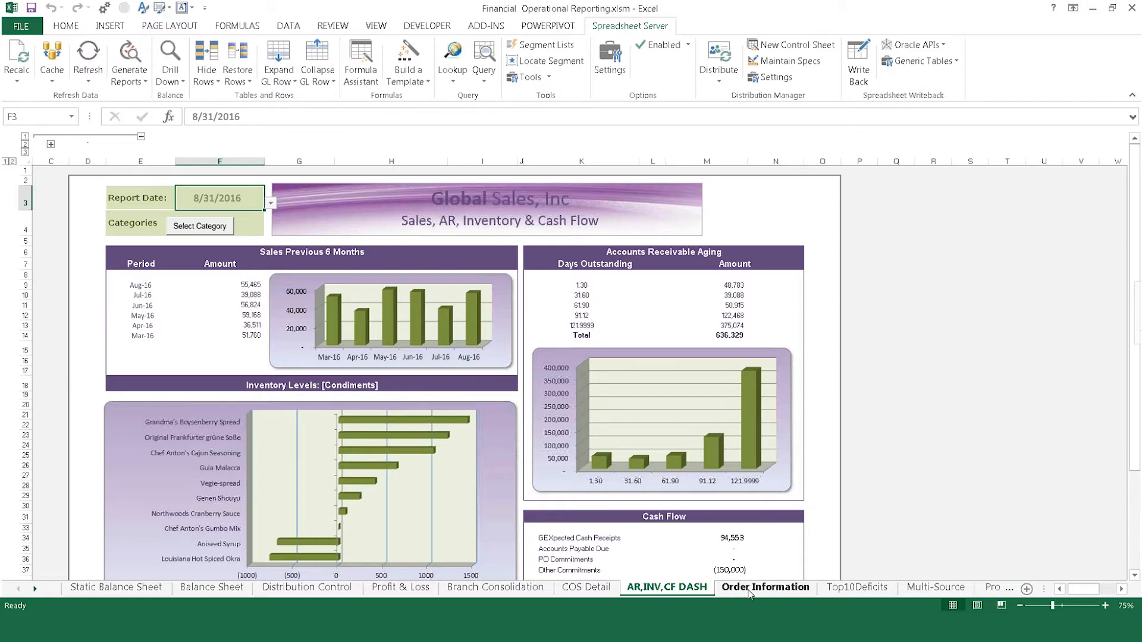
{"action": "left_click", "coordinate": [856, 587]}
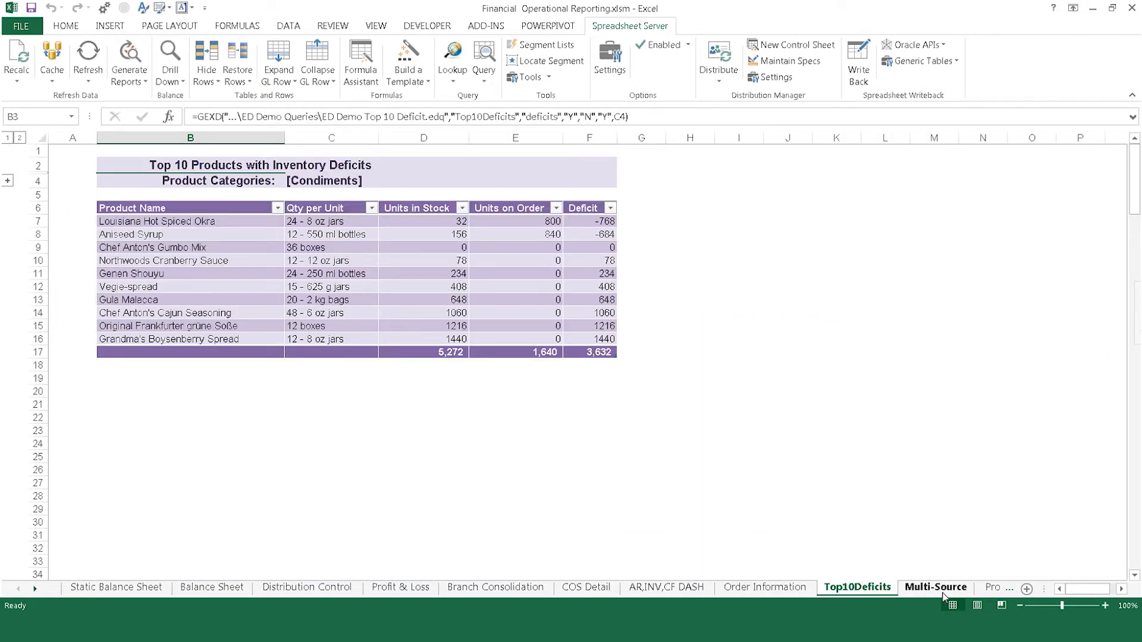
{"action": "left_click", "coordinate": [936, 587]}
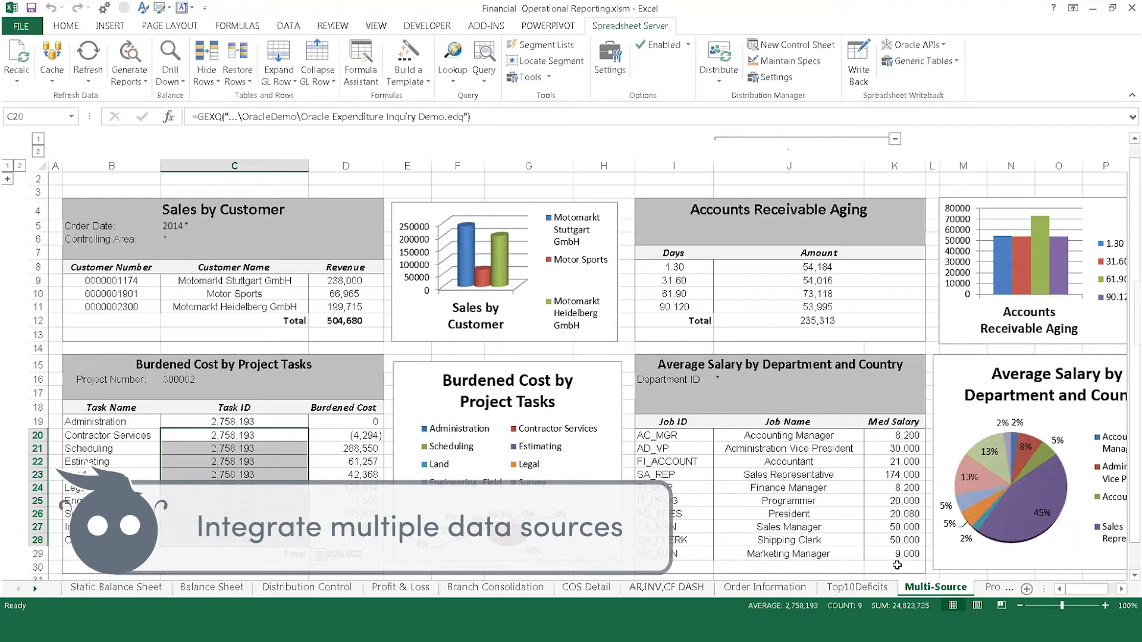
{"action": "left_click", "coordinate": [858, 587]}
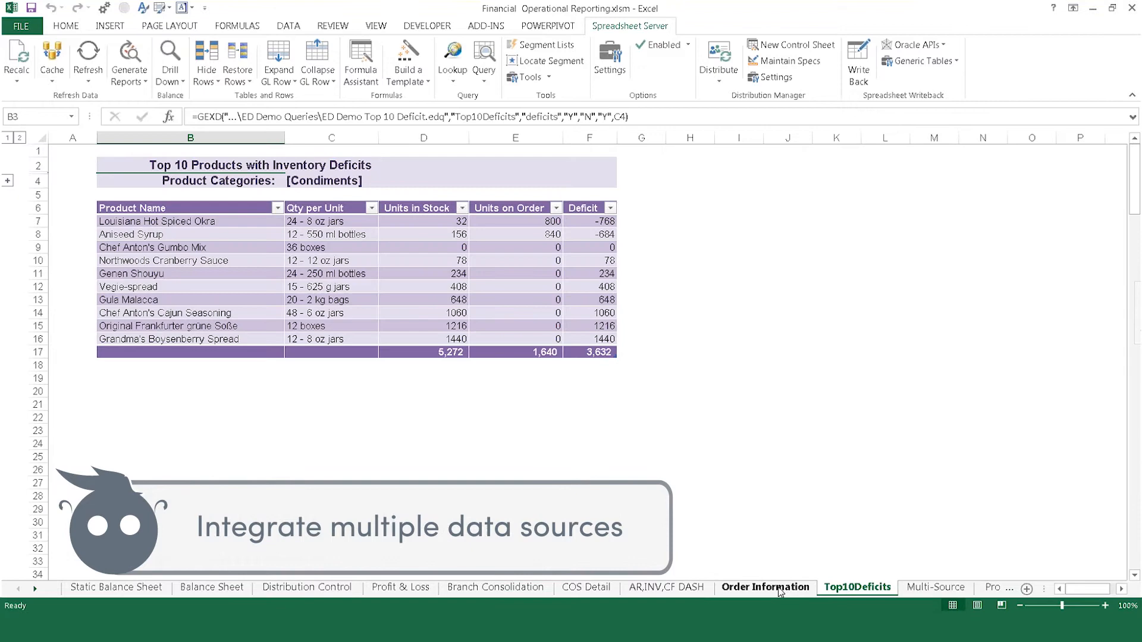
{"action": "left_click", "coordinate": [666, 587]}
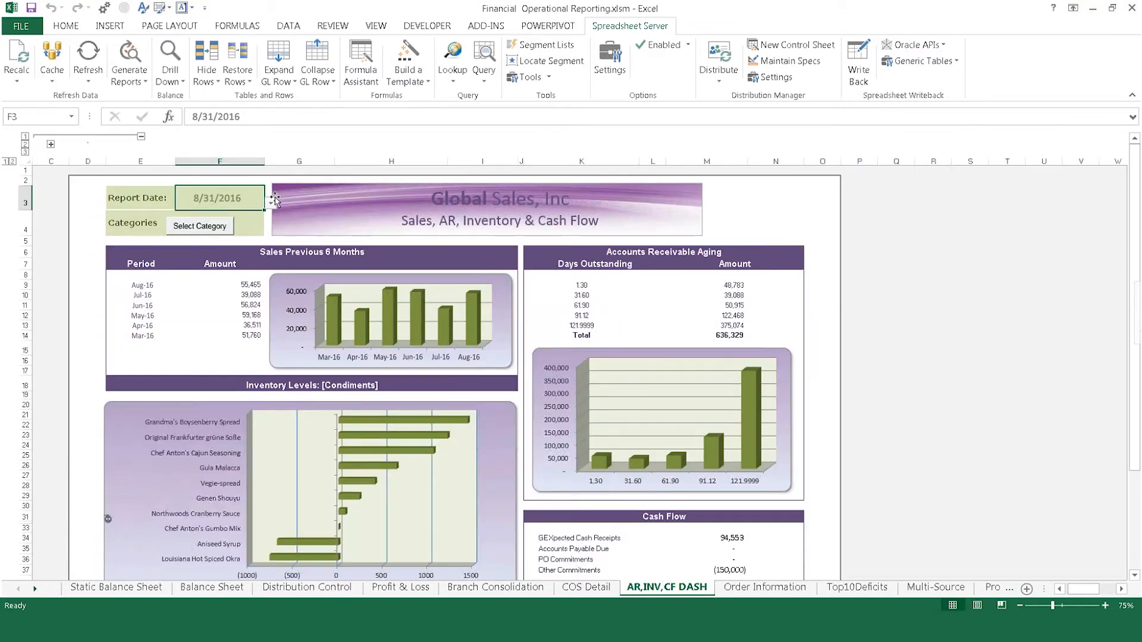
Step: Set the AR,INV,CF DASH Report Date to 10/31/2016 and add a blank worksheet
{"action": "left_click", "coordinate": [271, 202]}
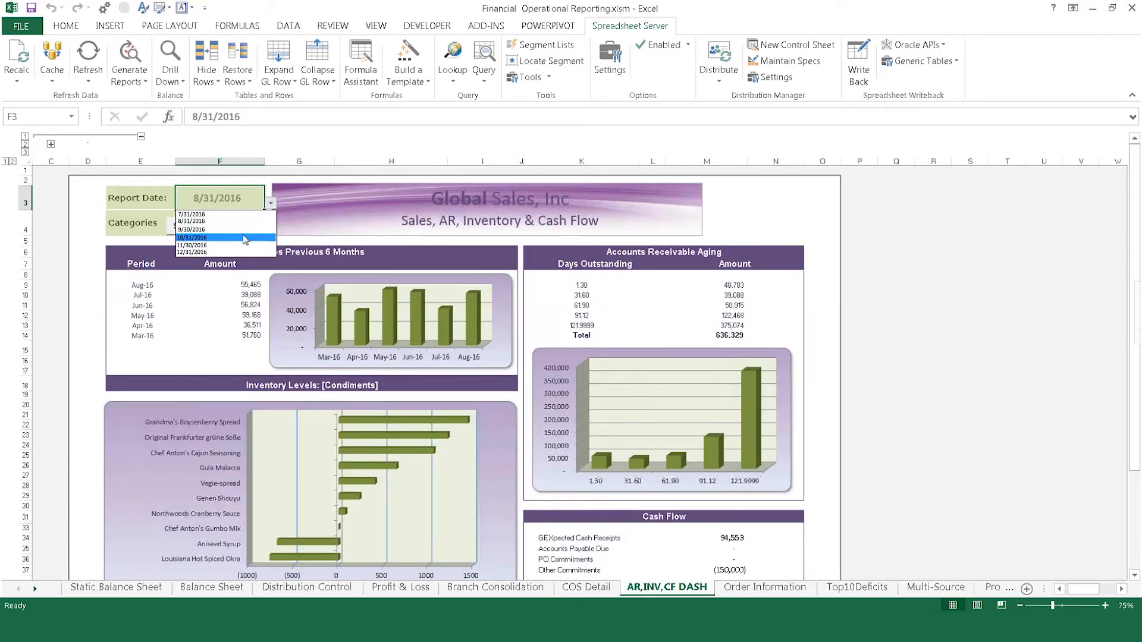
{"action": "left_click", "coordinate": [218, 237]}
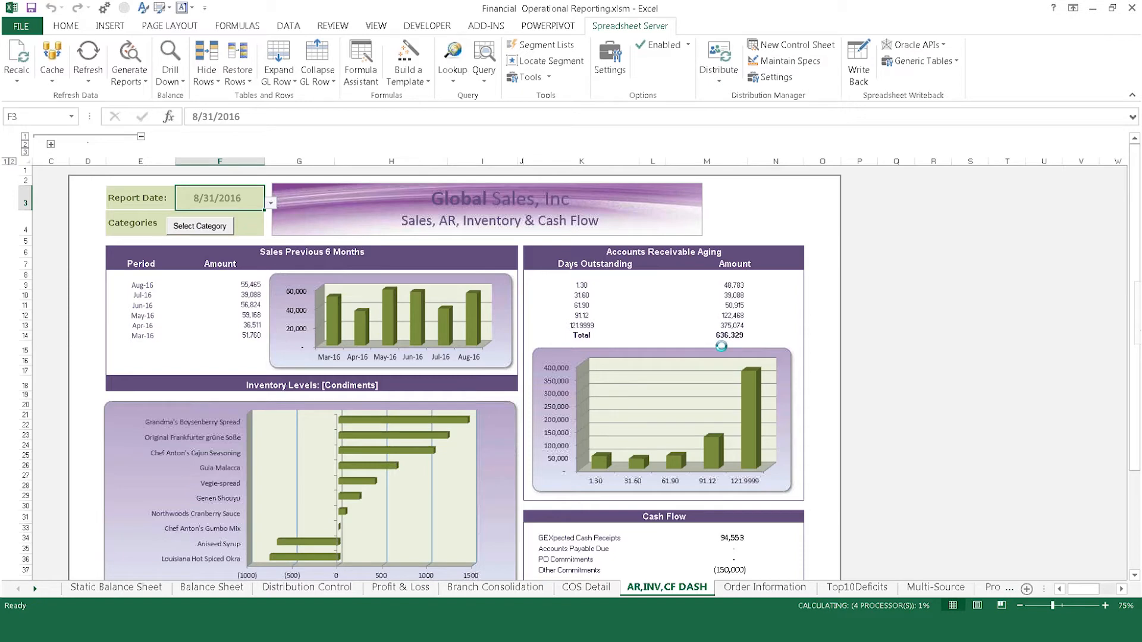
{"action": "left_click", "coordinate": [271, 202]}
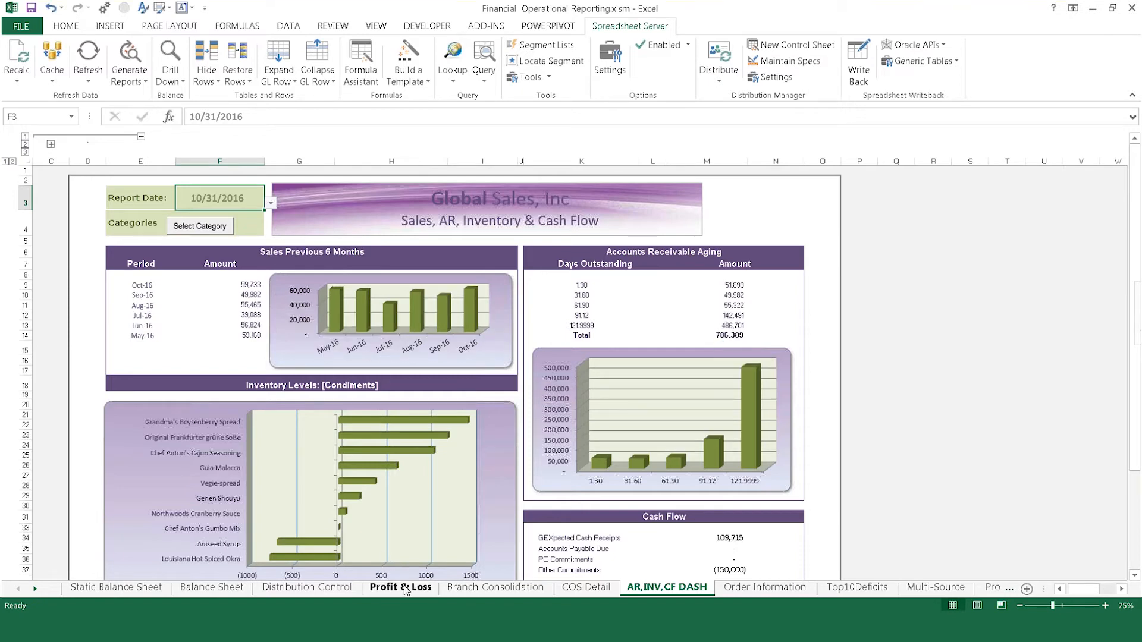
{"action": "left_click", "coordinate": [400, 587]}
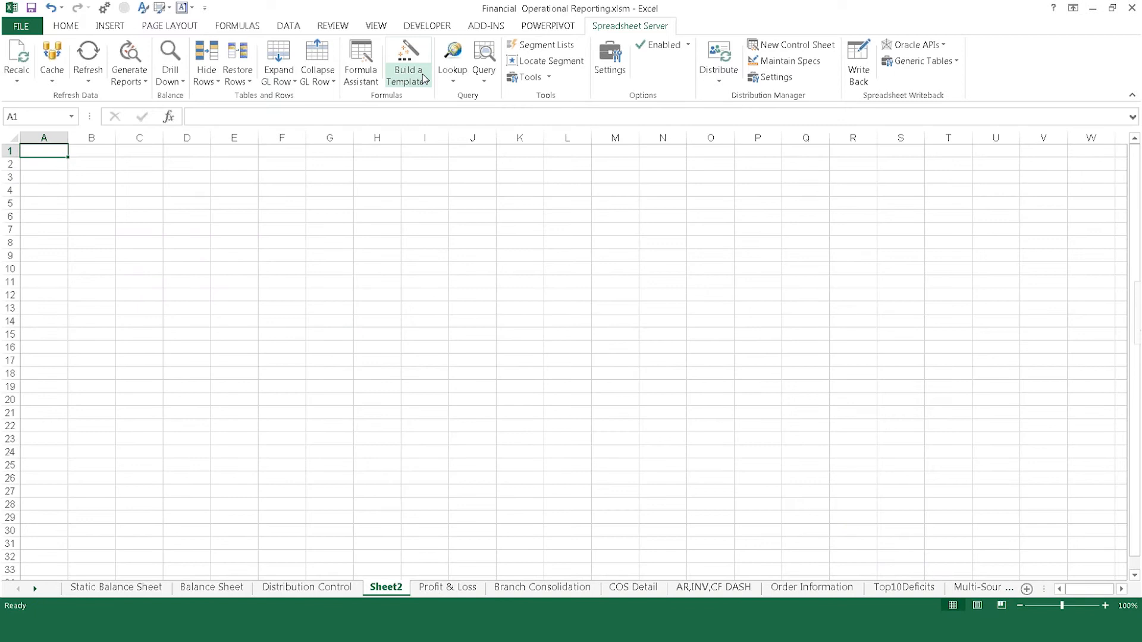
{"action": "mouse_move", "coordinate": [520, 105]}
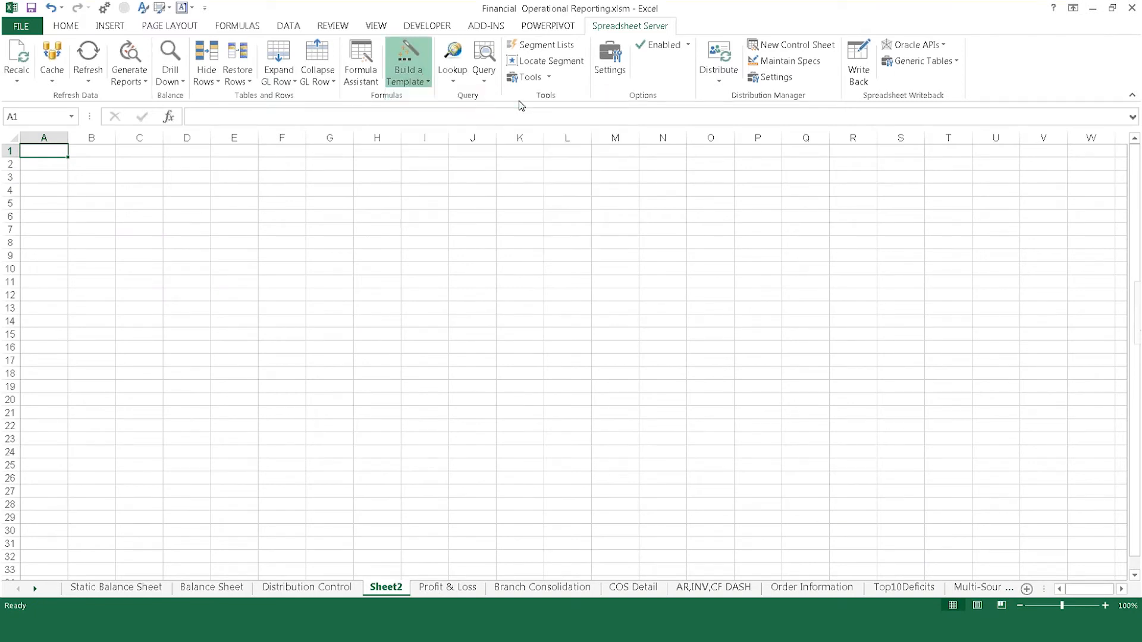
Step: Start a GL Value template with balance type A, year 2016 and PER format
{"action": "left_click", "coordinate": [408, 59]}
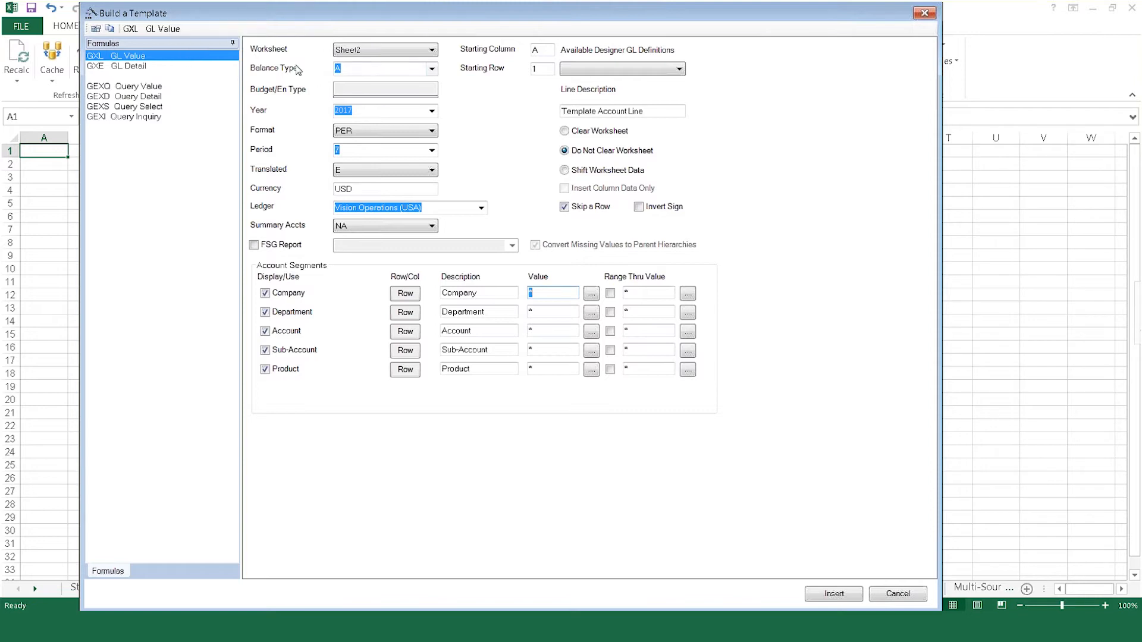
{"action": "mouse_move", "coordinate": [288, 92]}
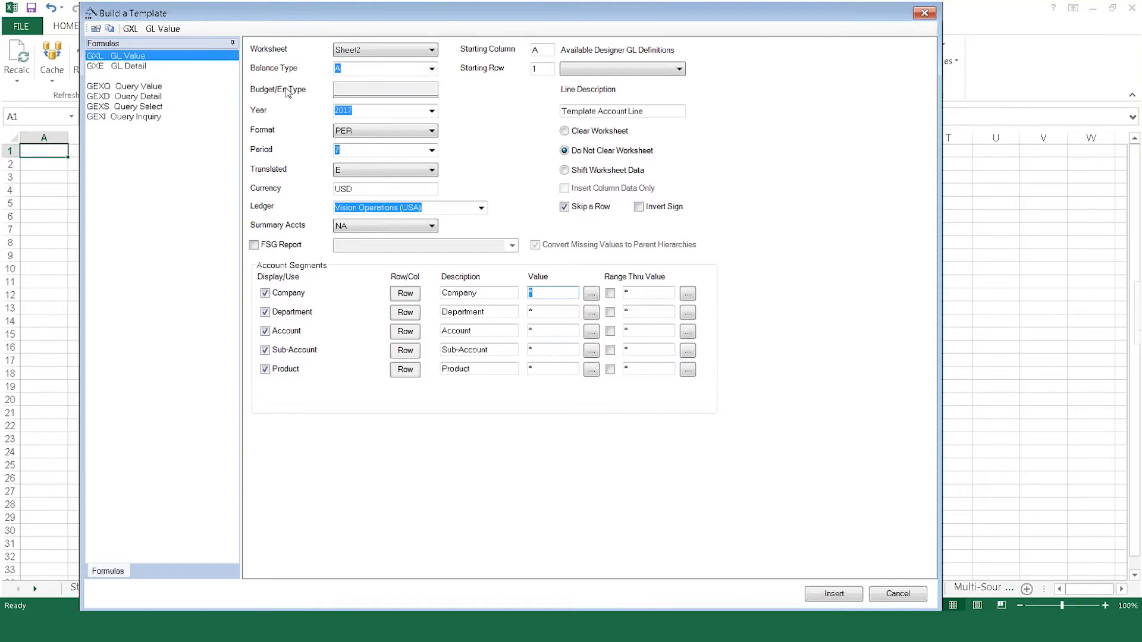
{"action": "mouse_move", "coordinate": [396, 80]}
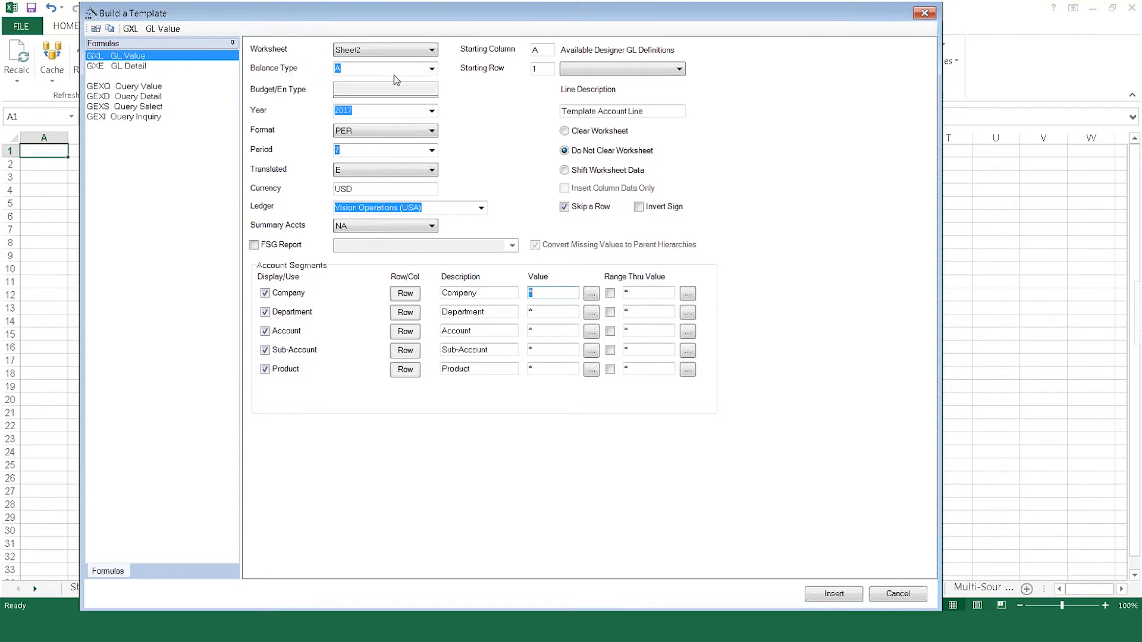
{"action": "left_click", "coordinate": [432, 69]}
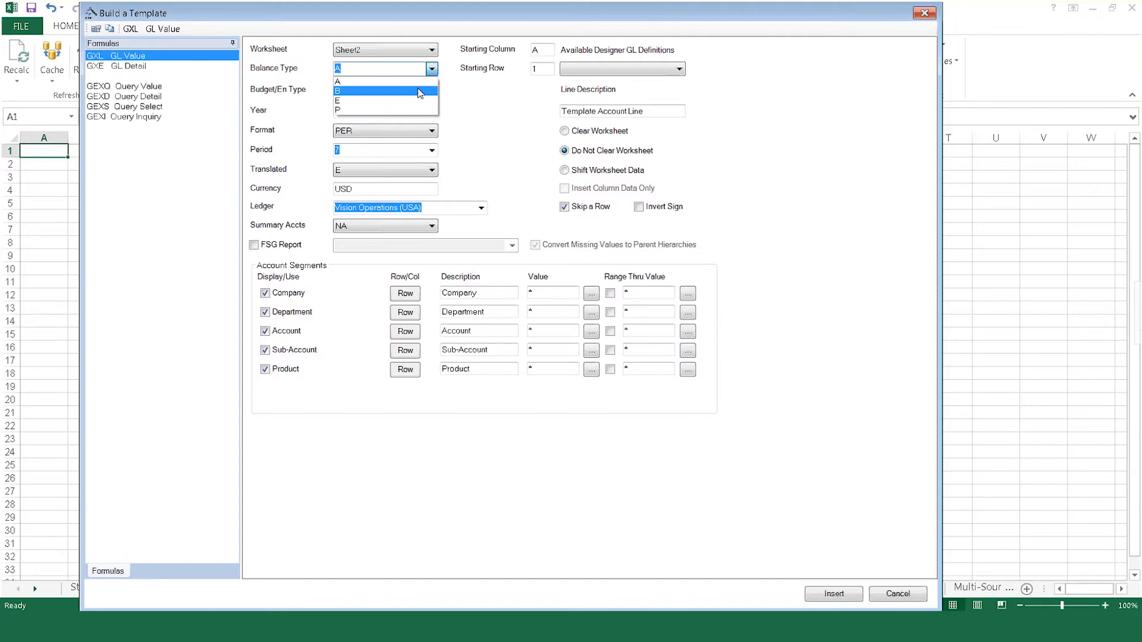
{"action": "mouse_move", "coordinate": [418, 101]}
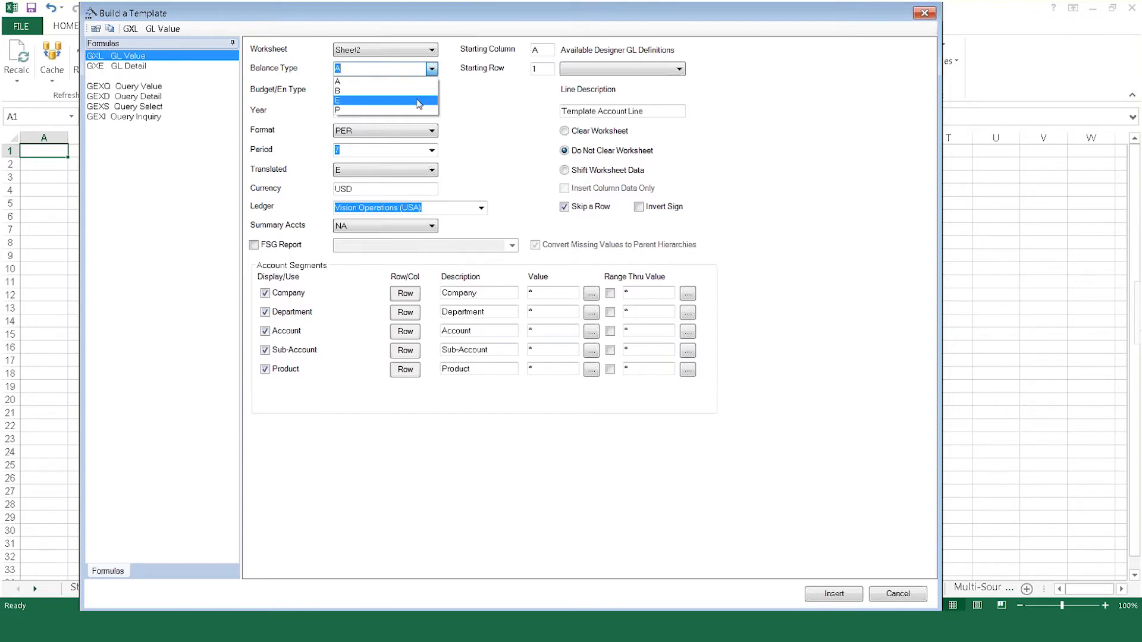
{"action": "mouse_move", "coordinate": [421, 80]}
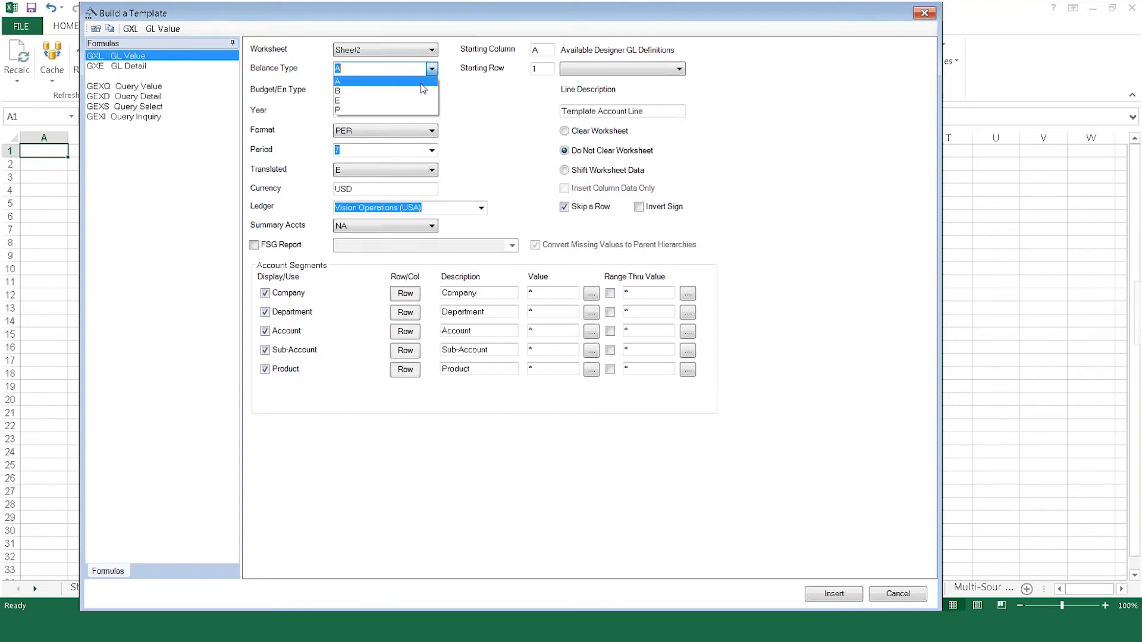
{"action": "left_click", "coordinate": [335, 81]}
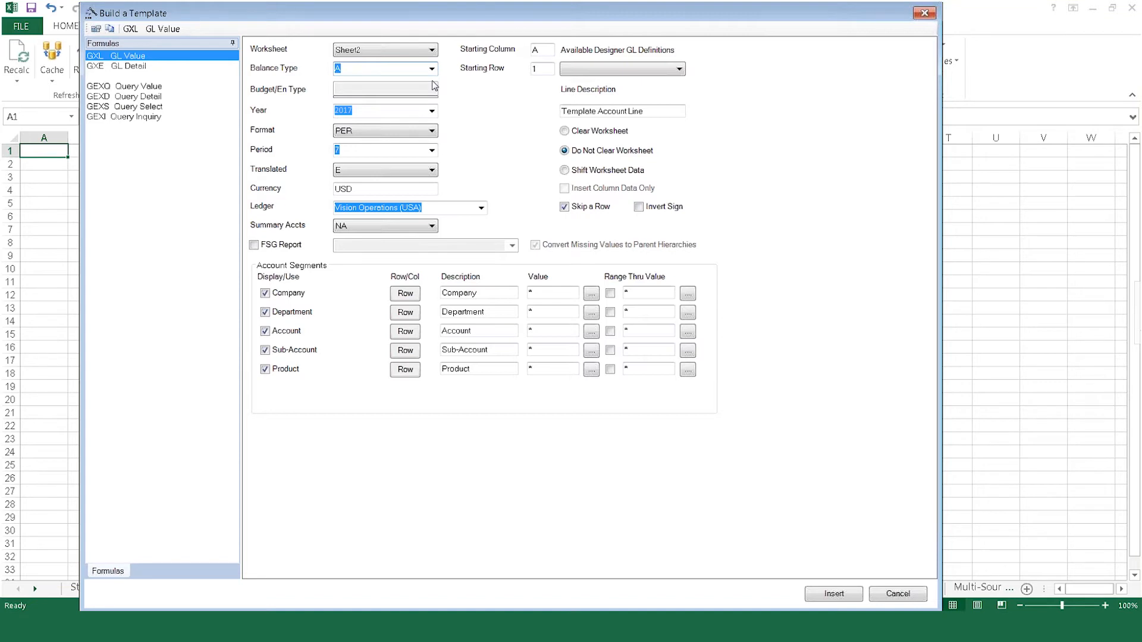
{"action": "left_click", "coordinate": [431, 111]}
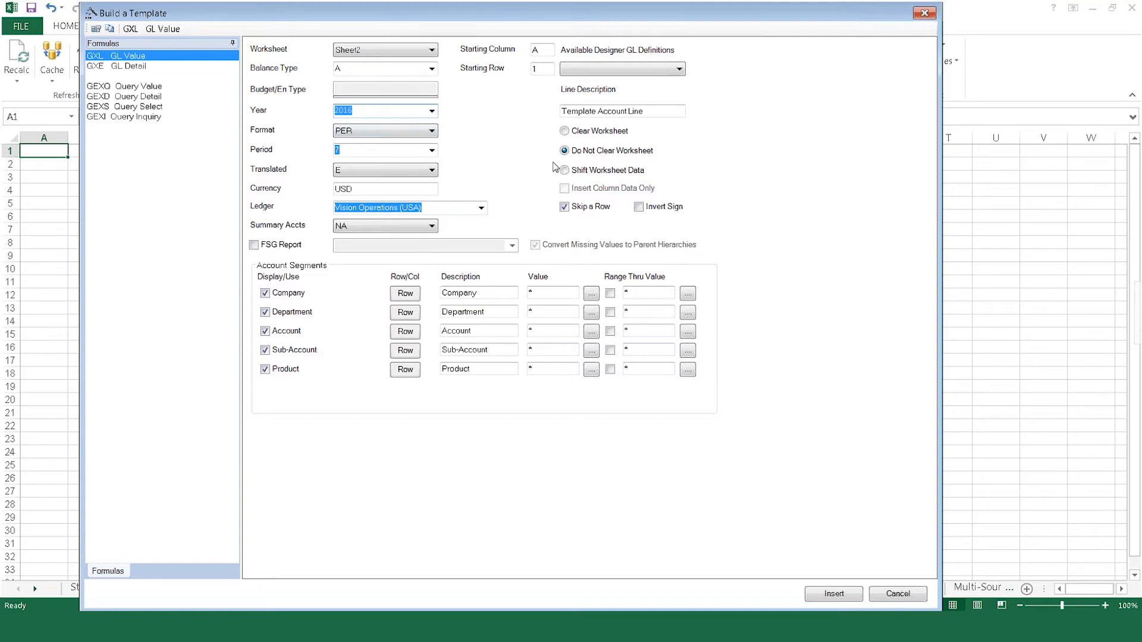
{"action": "mouse_move", "coordinate": [514, 142]}
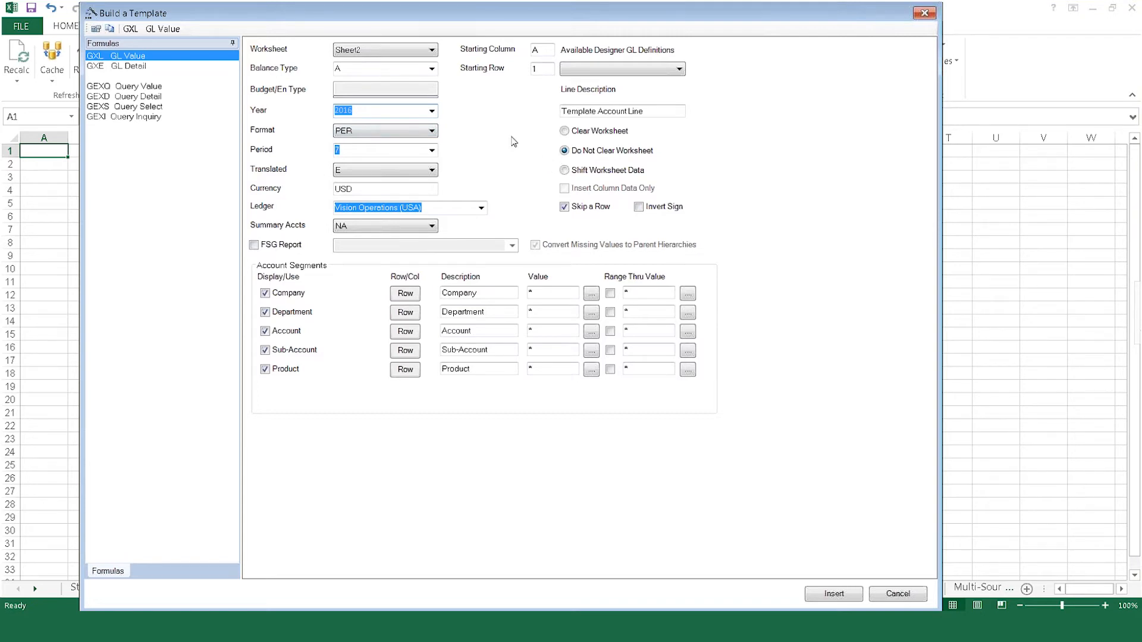
{"action": "left_click", "coordinate": [432, 130]}
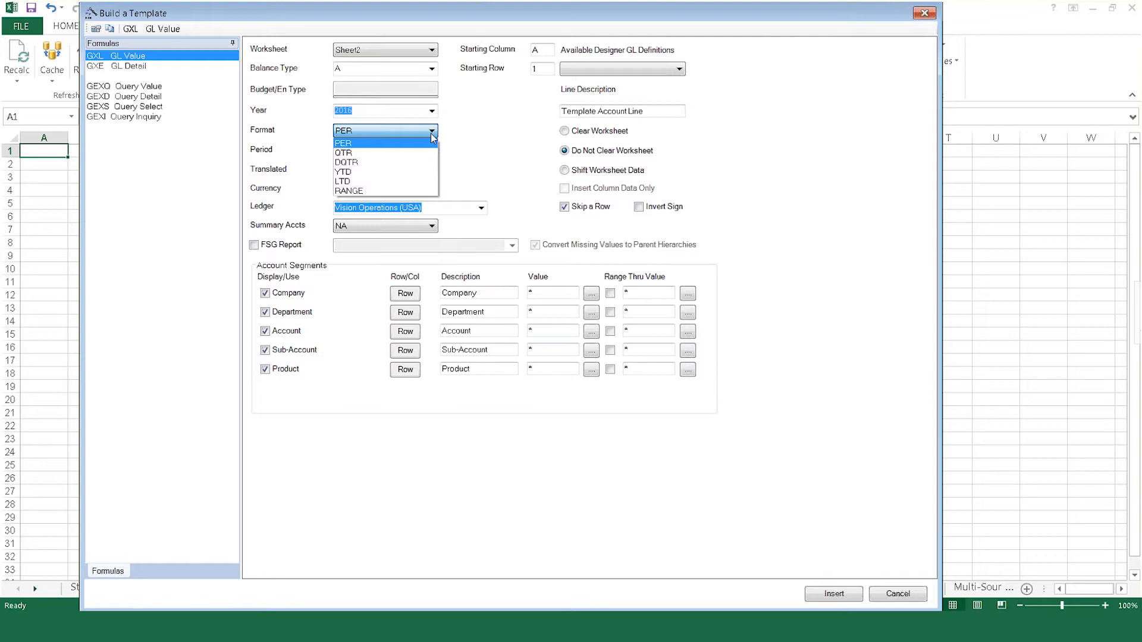
{"action": "left_click", "coordinate": [343, 143]}
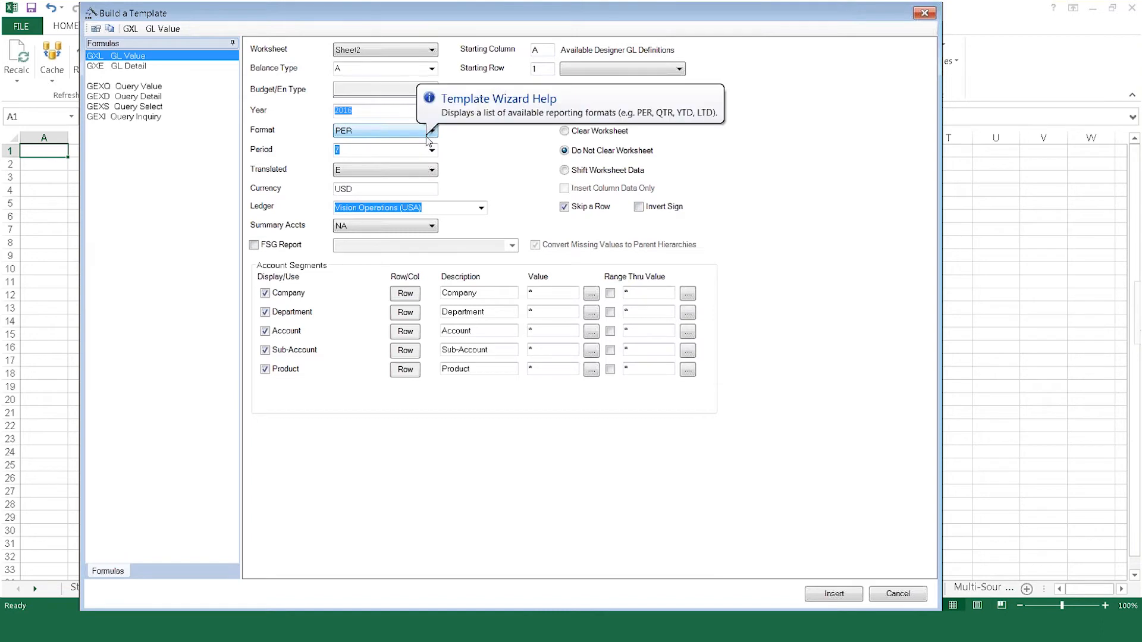
Step: Set period 4 and lay out Company and Department across columns
{"action": "left_click", "coordinate": [431, 150]}
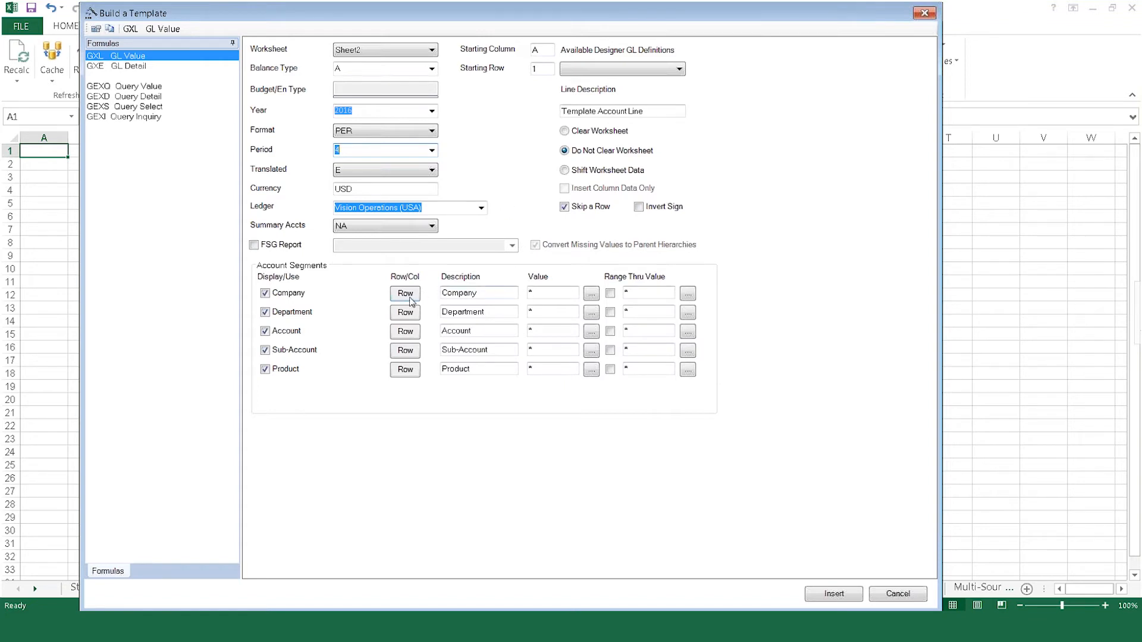
{"action": "left_click", "coordinate": [405, 293]}
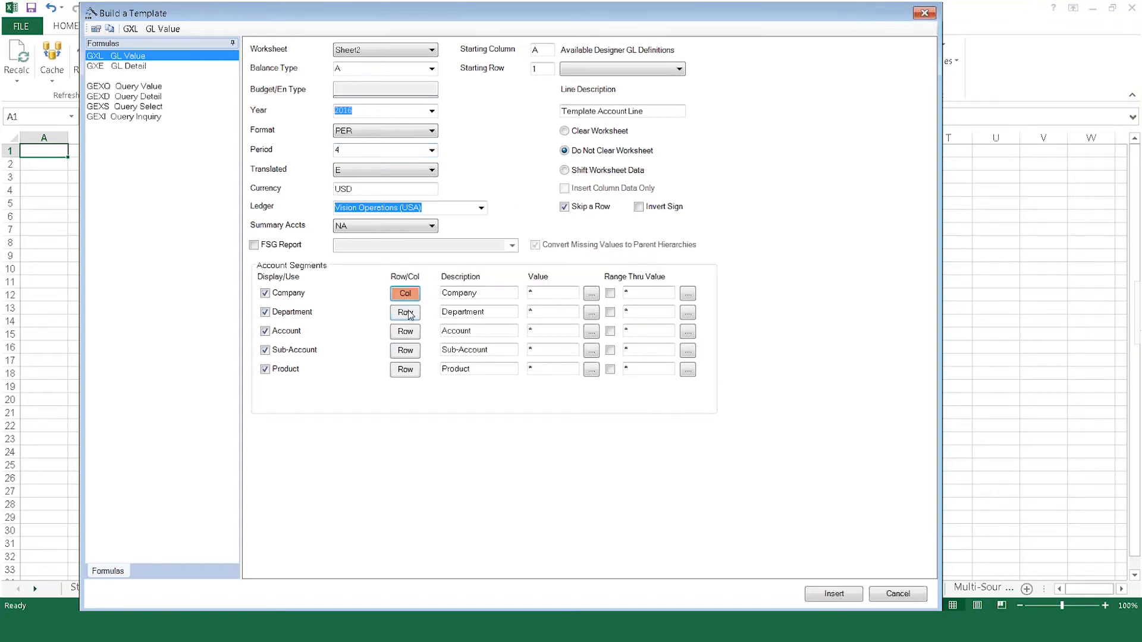
{"action": "left_click", "coordinate": [405, 312]}
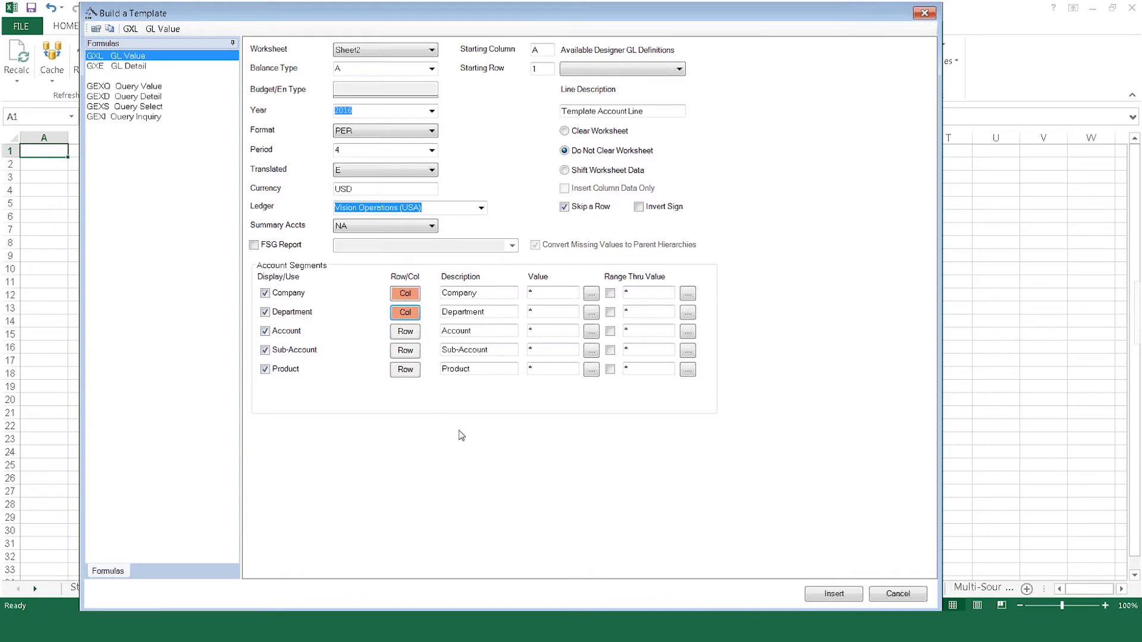
{"action": "mouse_move", "coordinate": [454, 428]}
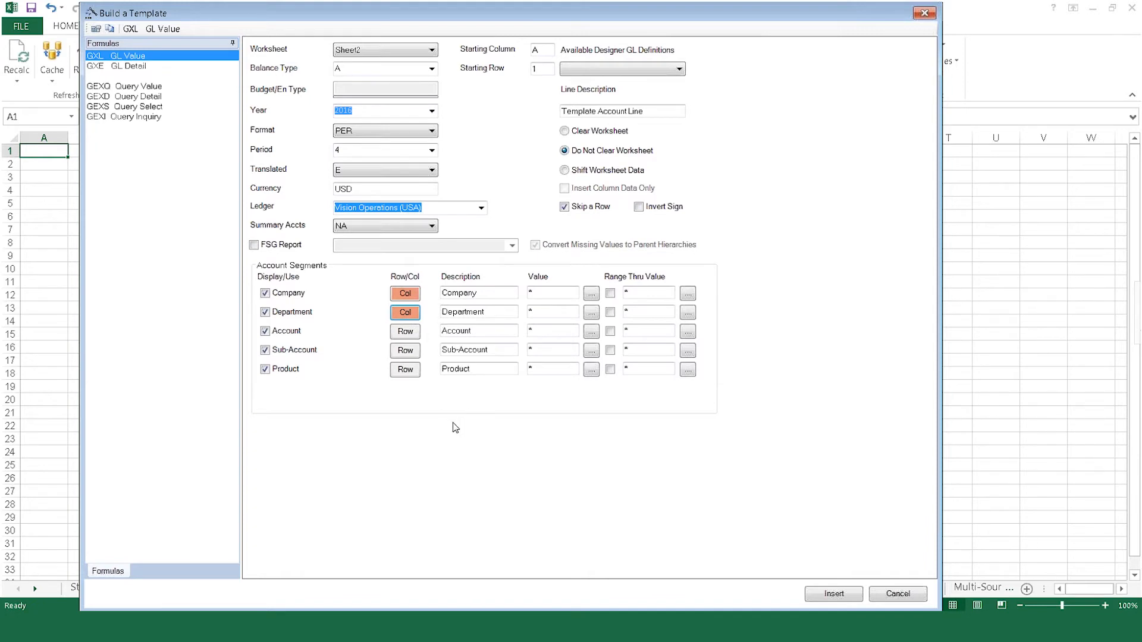
{"action": "mouse_move", "coordinate": [474, 403]}
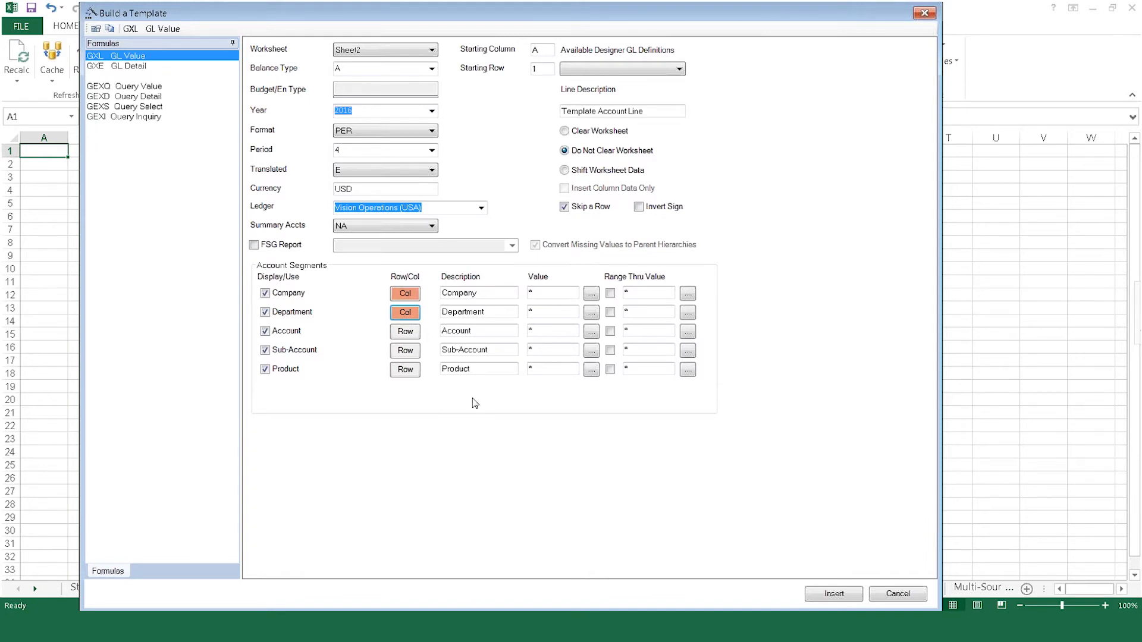
{"action": "mouse_move", "coordinate": [645, 305]}
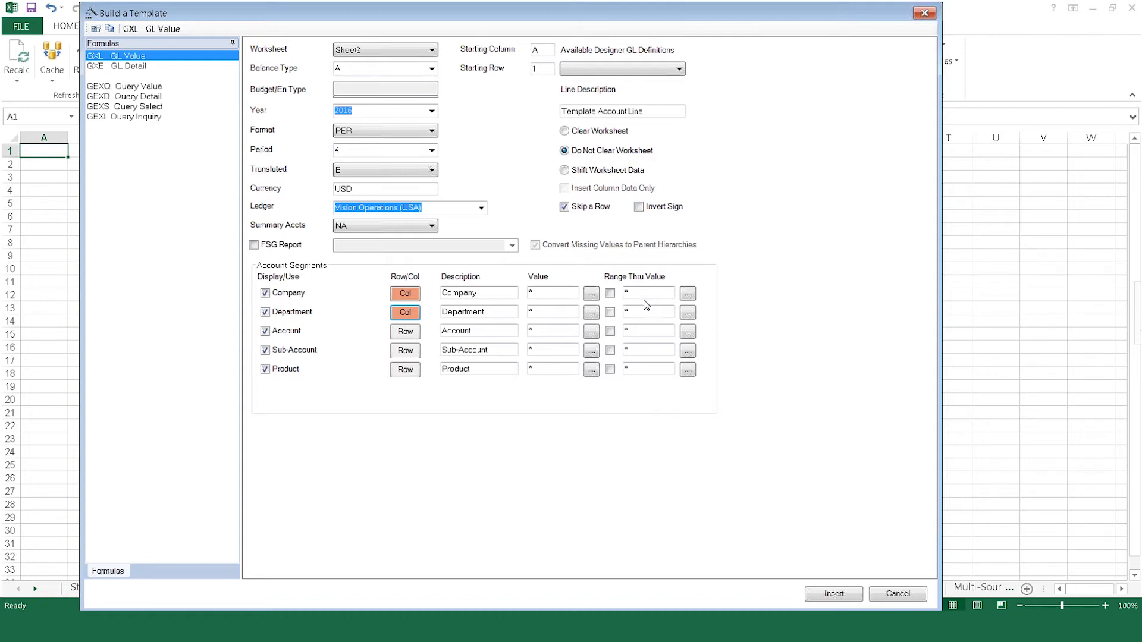
{"action": "left_click", "coordinate": [591, 293]}
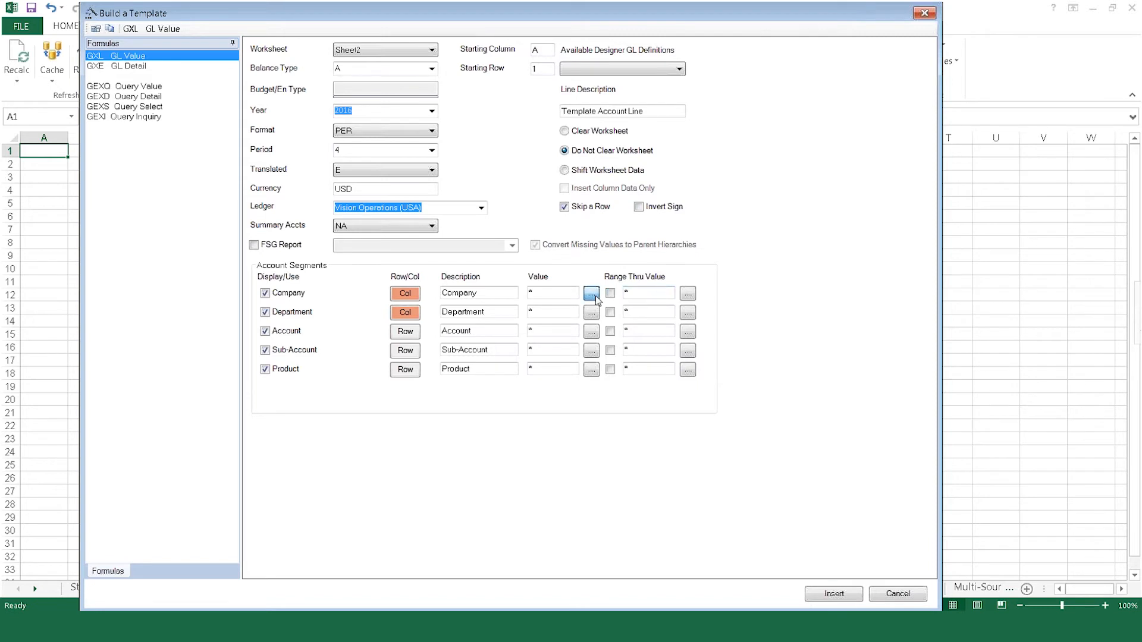
Step: Insert the template for company 01 and accounts 4*, returning (7,590,116.18)
{"action": "left_click", "coordinate": [590, 292]}
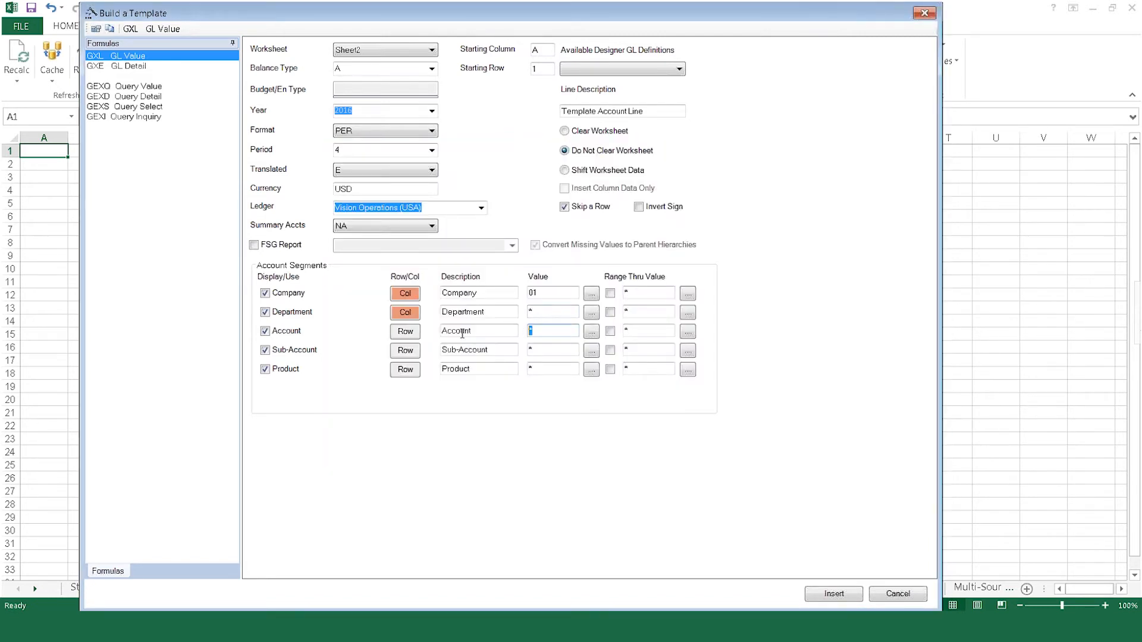
{"action": "type", "text": "4"}
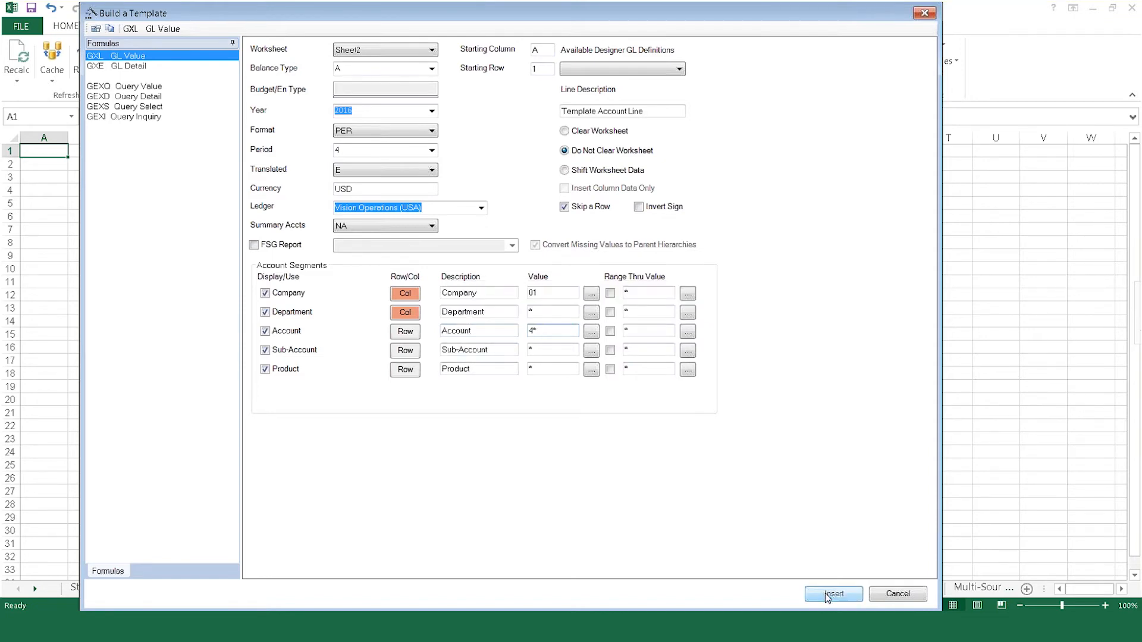
{"action": "left_click", "coordinate": [833, 594]}
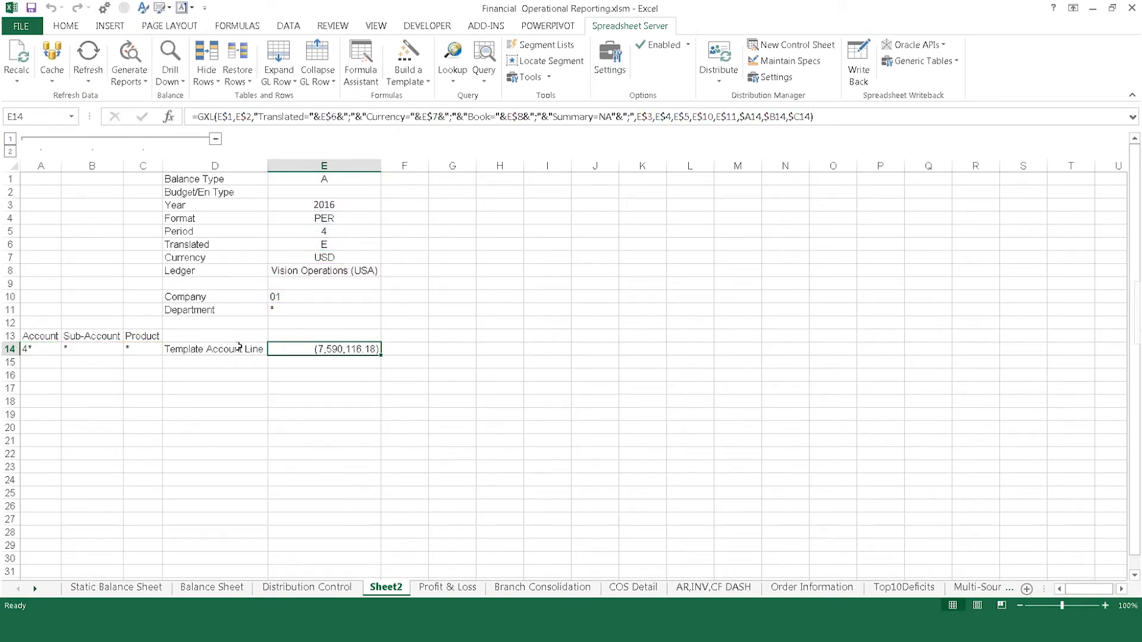
Step: Drill down from E14 to check the account balances behind (7,590,116.18)
{"action": "left_click", "coordinate": [214, 349]}
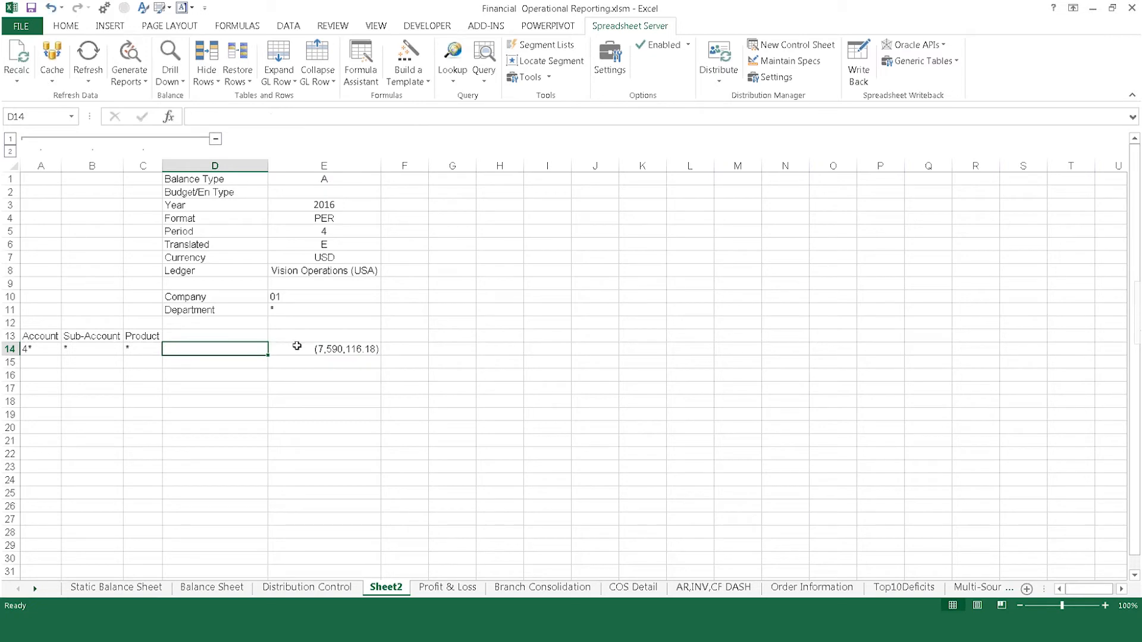
{"action": "left_click", "coordinate": [169, 59]}
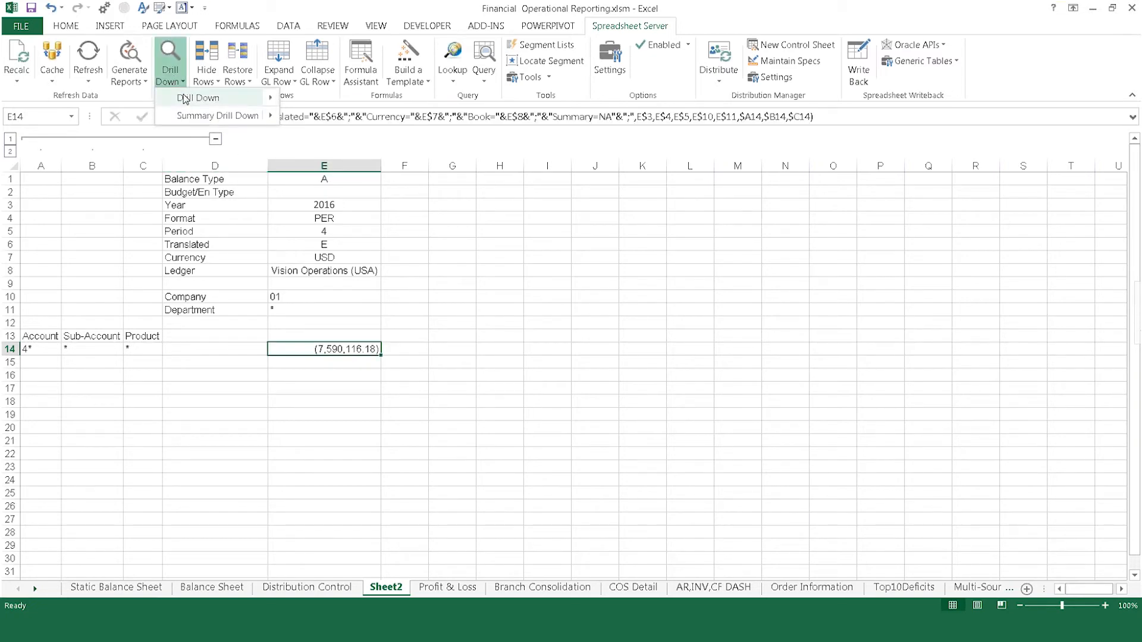
{"action": "left_click", "coordinate": [198, 97]}
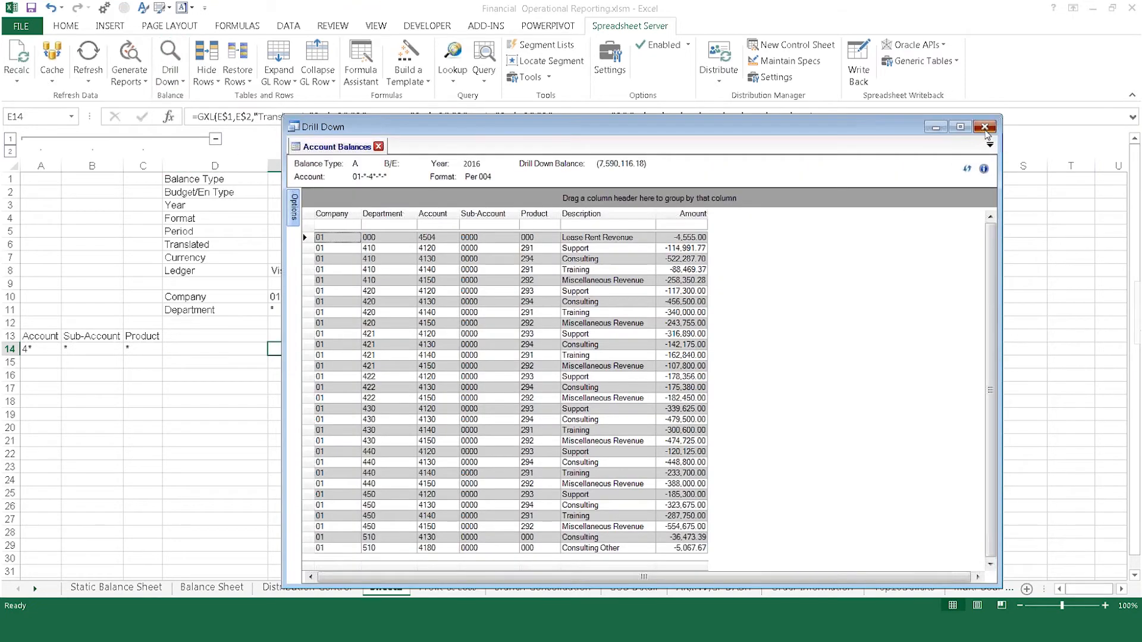
{"action": "left_click", "coordinate": [986, 126]}
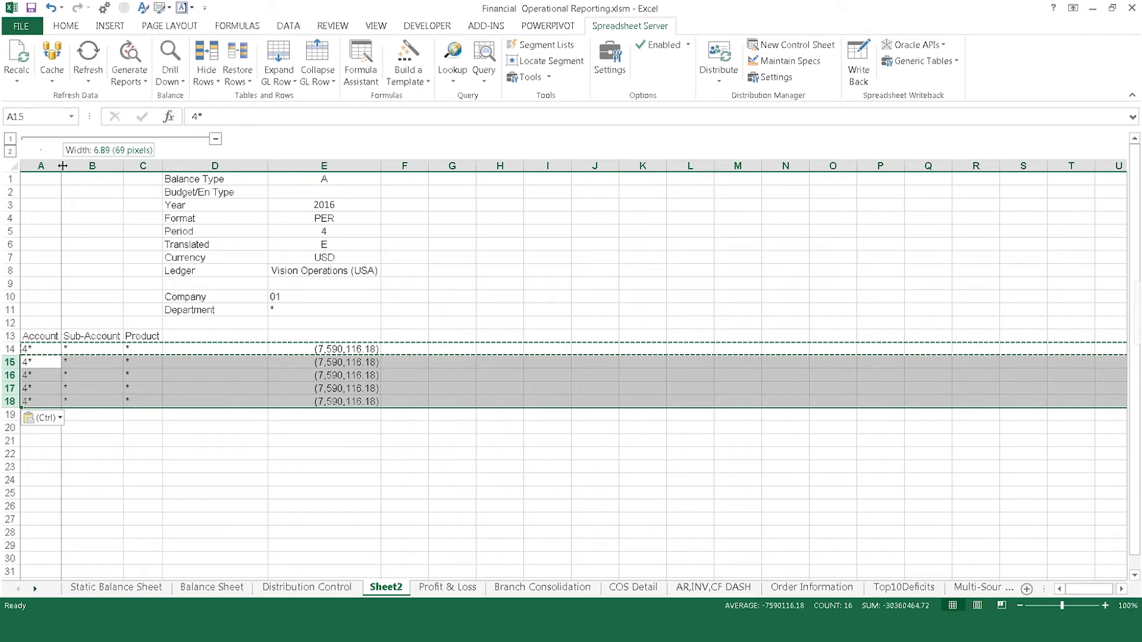
Step: Widen column A and enter accounts 4120, 4130, 5000.5500, 6* and [4150,4160] in A14–A18
{"action": "left_click", "coordinate": [358, 350]}
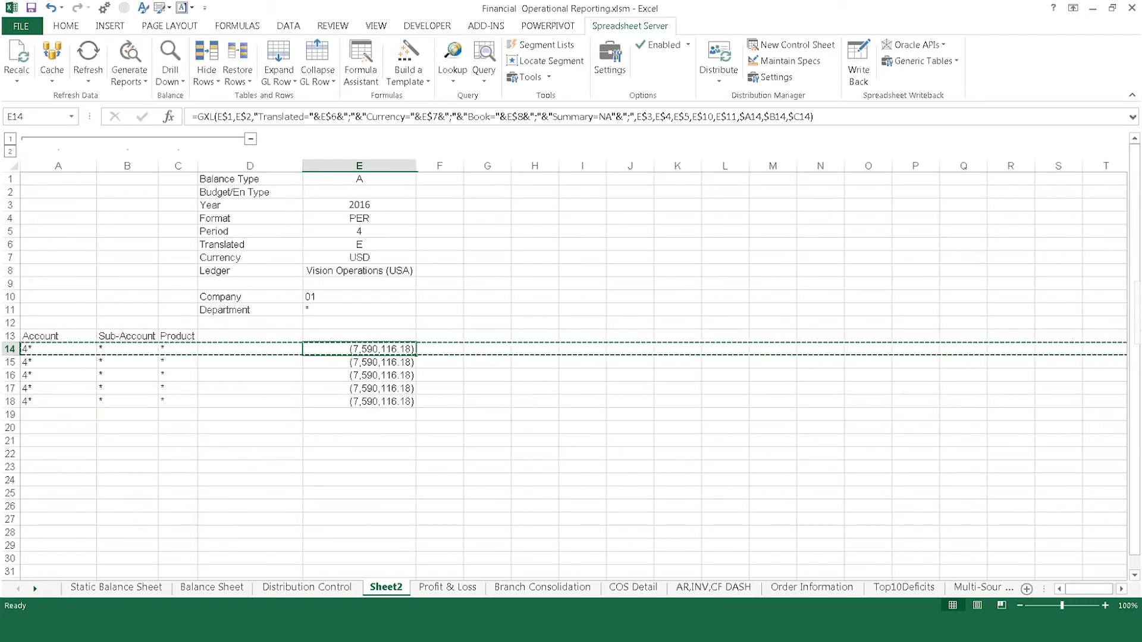
{"action": "left_click", "coordinate": [358, 376]}
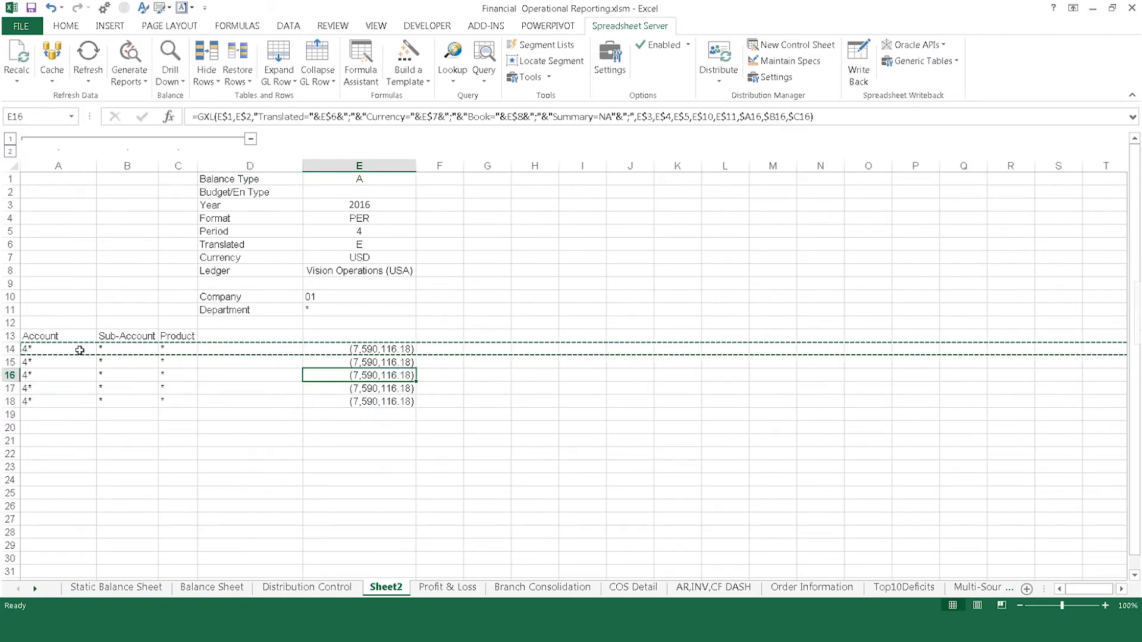
{"action": "left_click", "coordinate": [58, 350]}
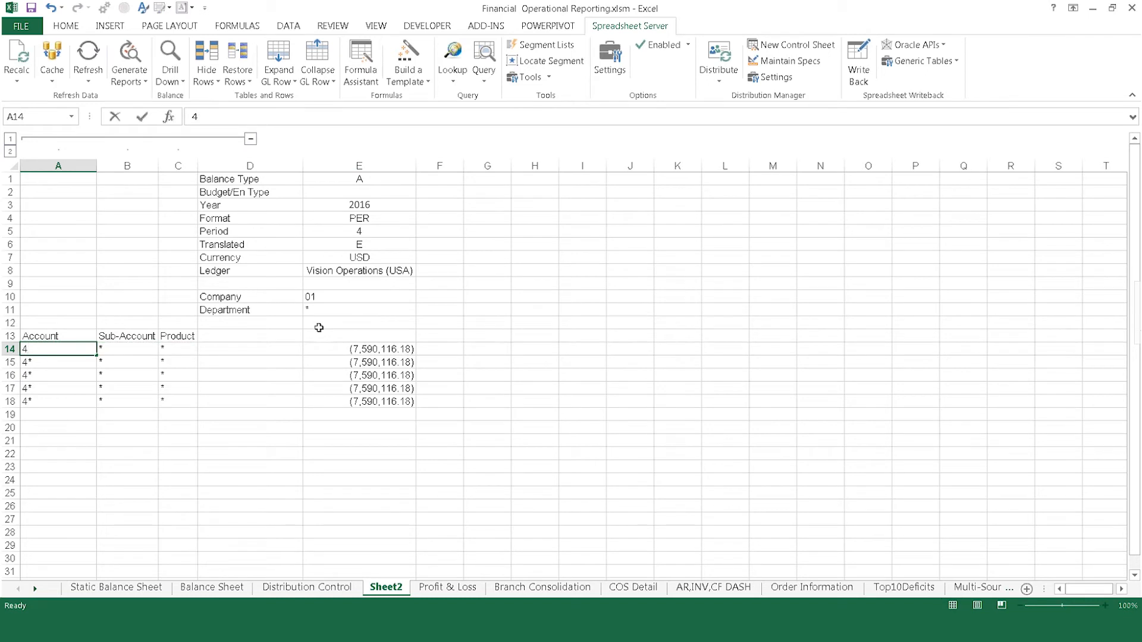
{"action": "type", "text": "120"}
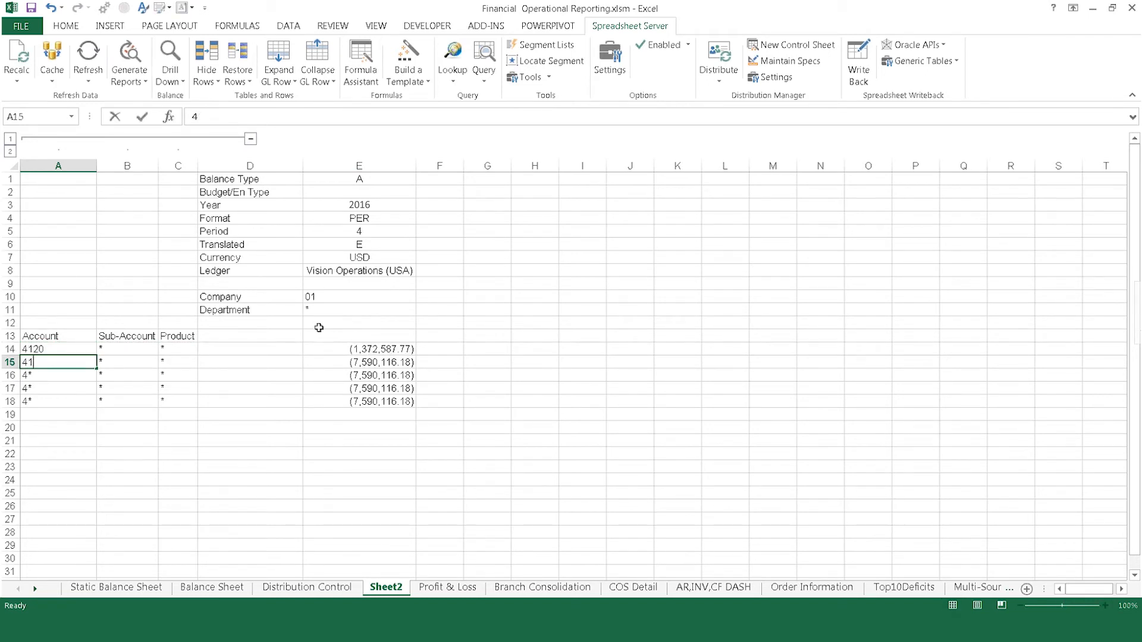
{"action": "type", "text": "30"}
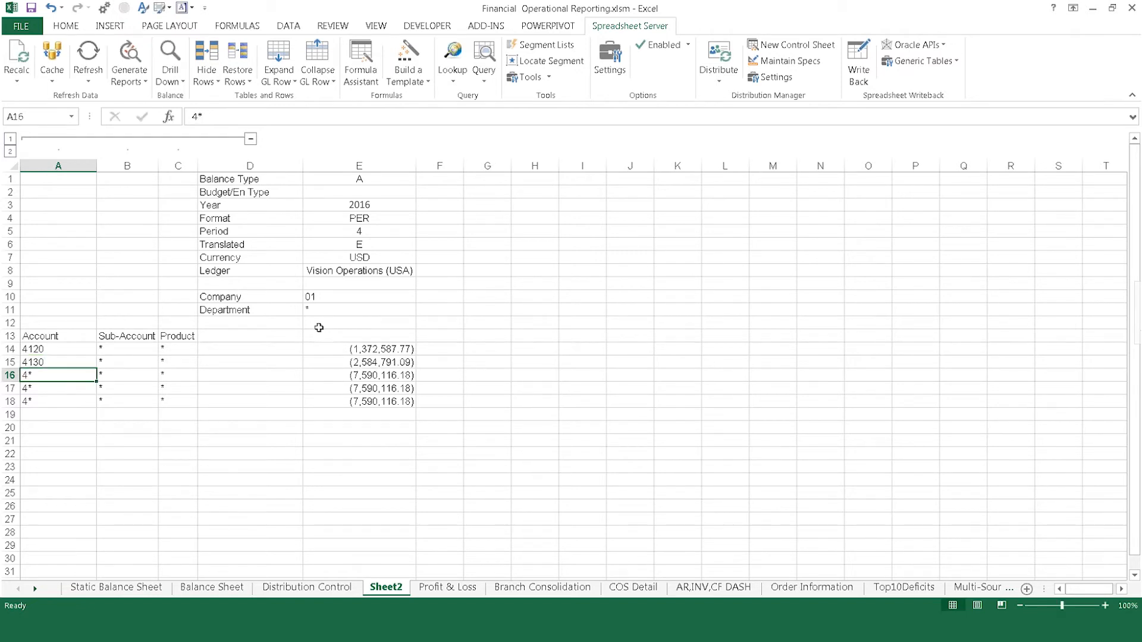
{"action": "type", "text": "5000 5500"}
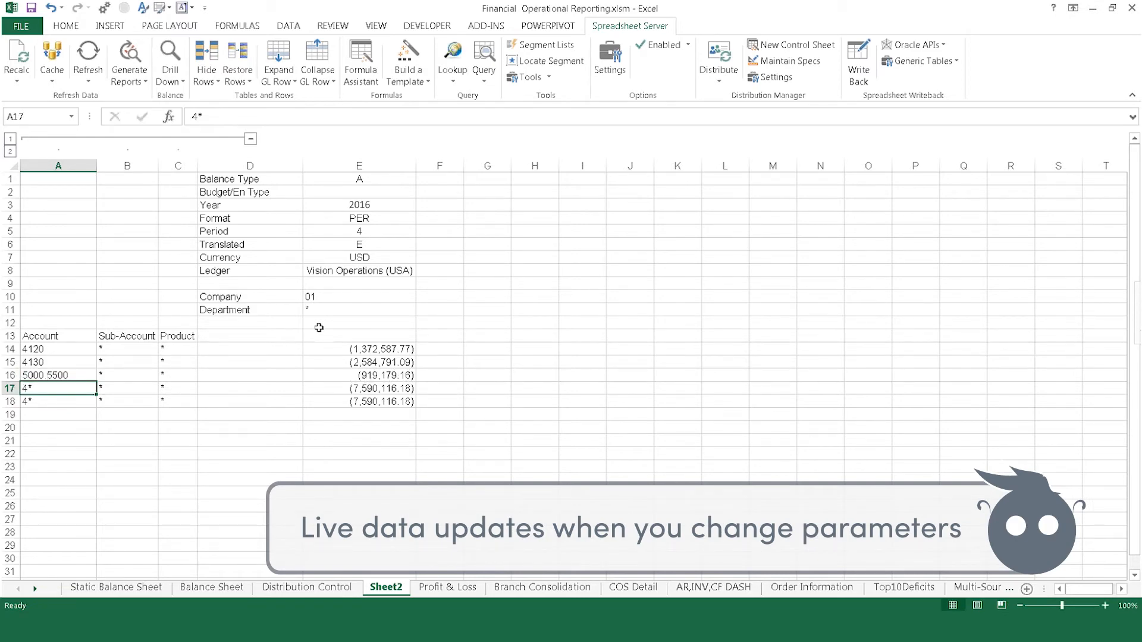
{"action": "type", "text": "6"}
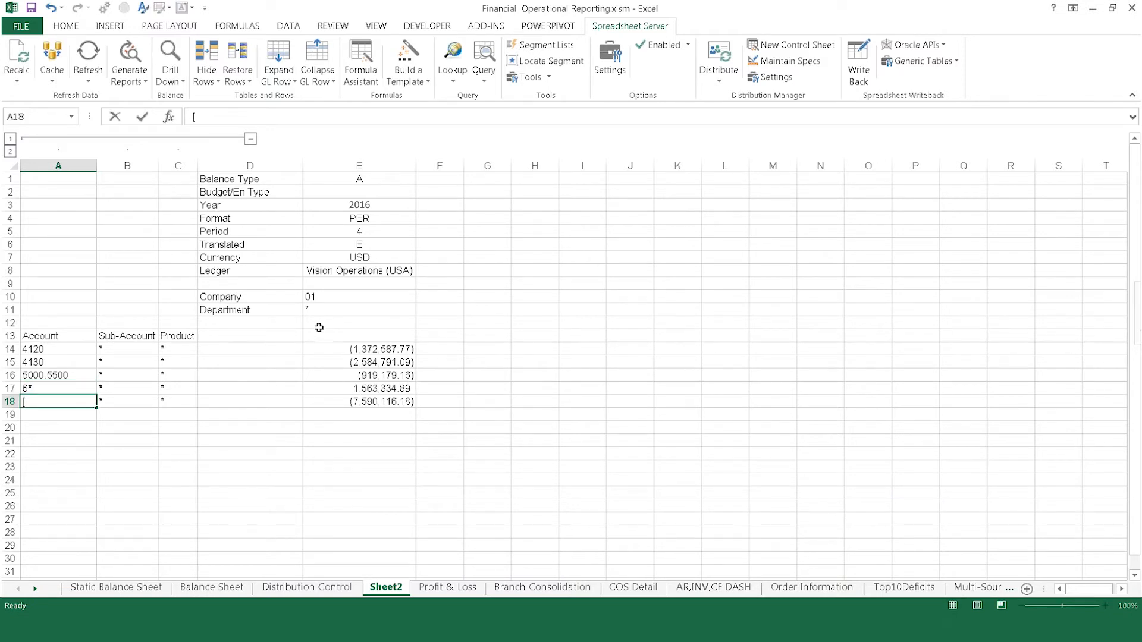
{"action": "type", "text": "4150"}
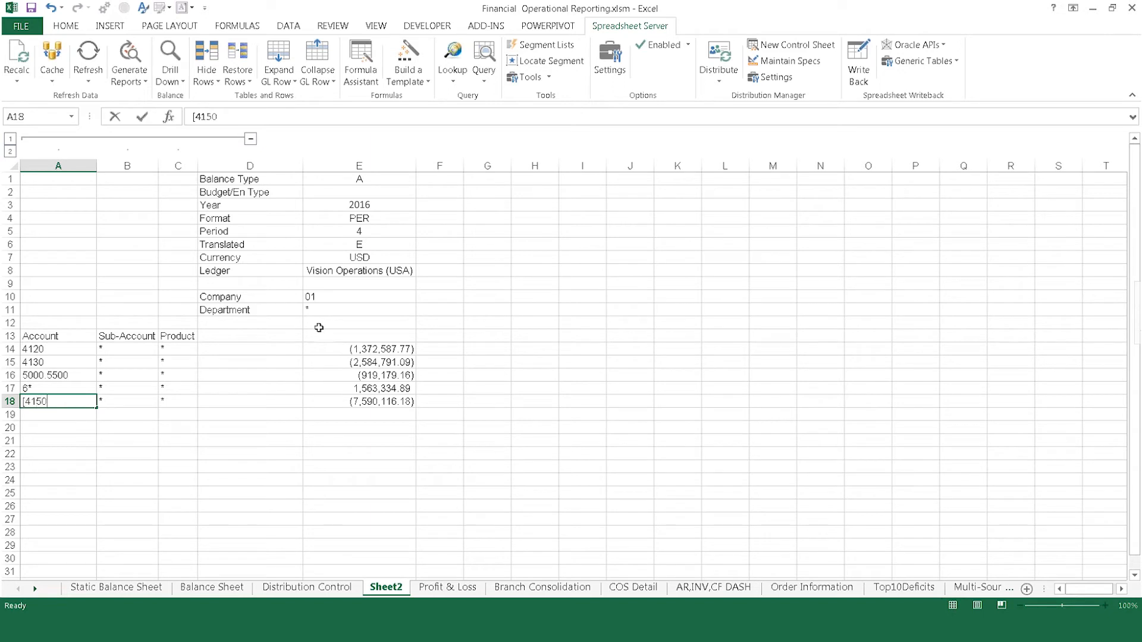
{"action": "type", "text": ",4160]"}
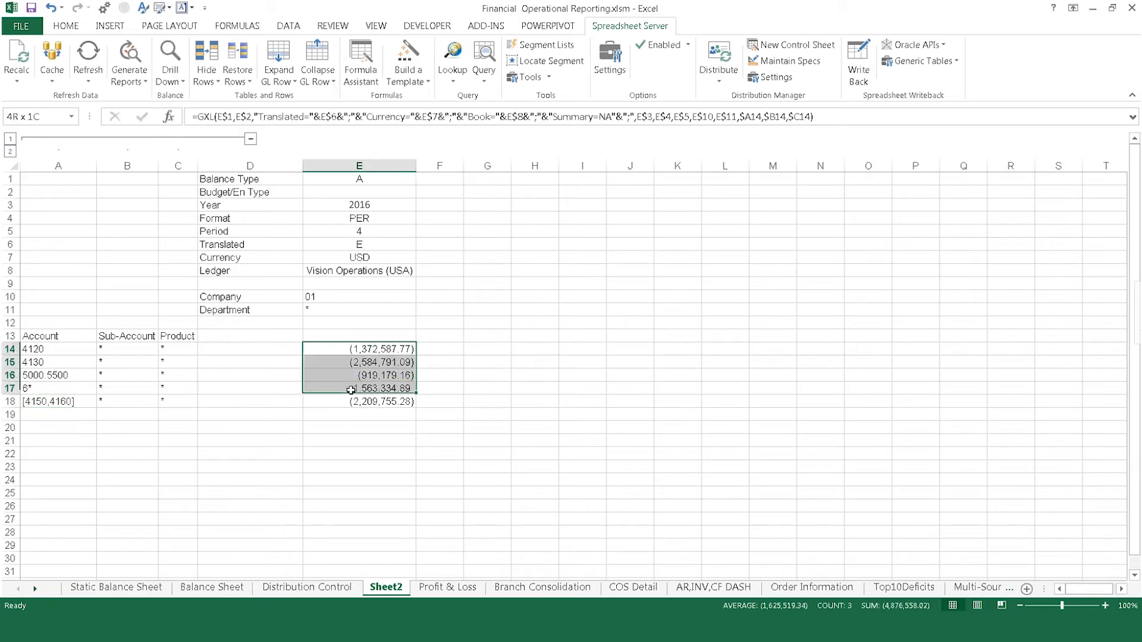
Step: AutoSum the balances into E19, (5,522,978.41), and add a bottom border under E18
{"action": "left_click", "coordinate": [65, 25]}
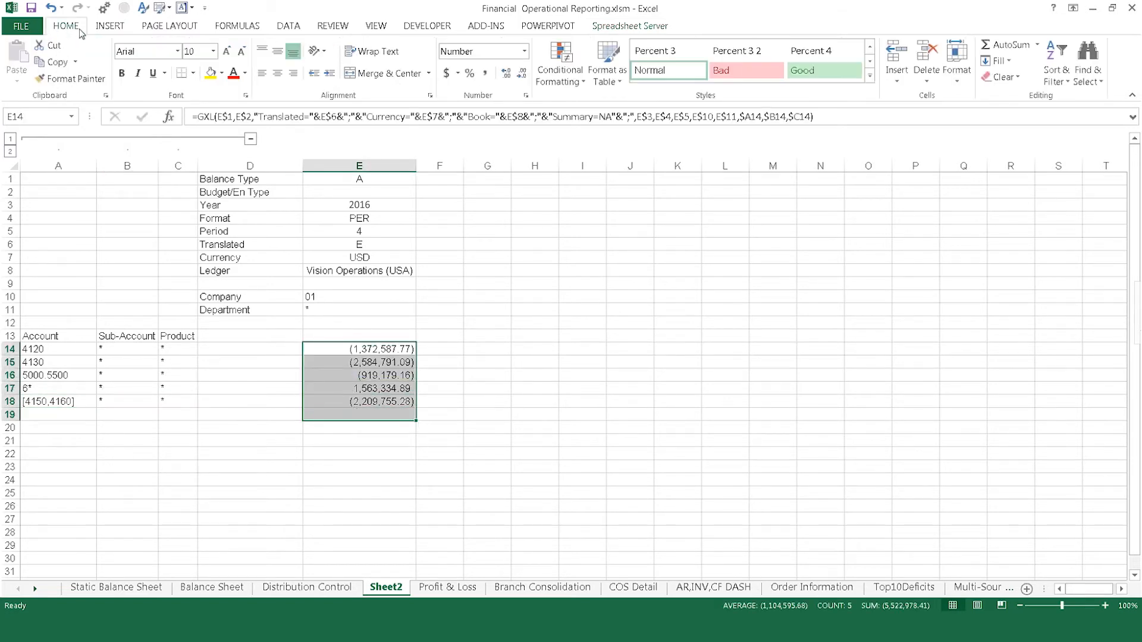
{"action": "mouse_move", "coordinate": [1009, 45]}
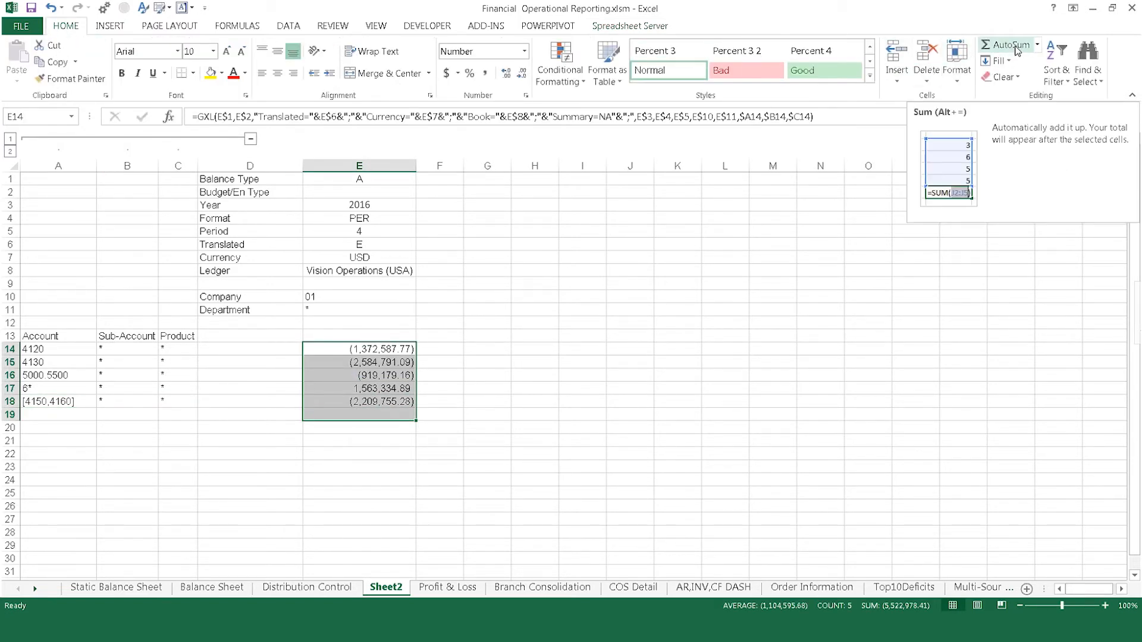
{"action": "left_click", "coordinate": [1009, 45]}
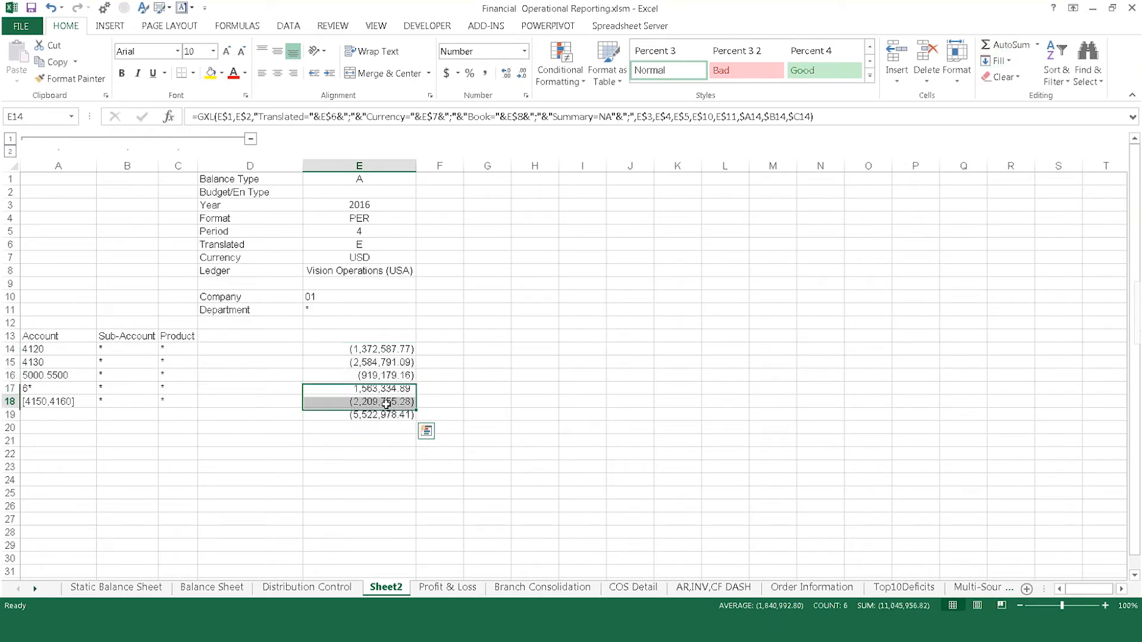
{"action": "right_click", "coordinate": [383, 401]}
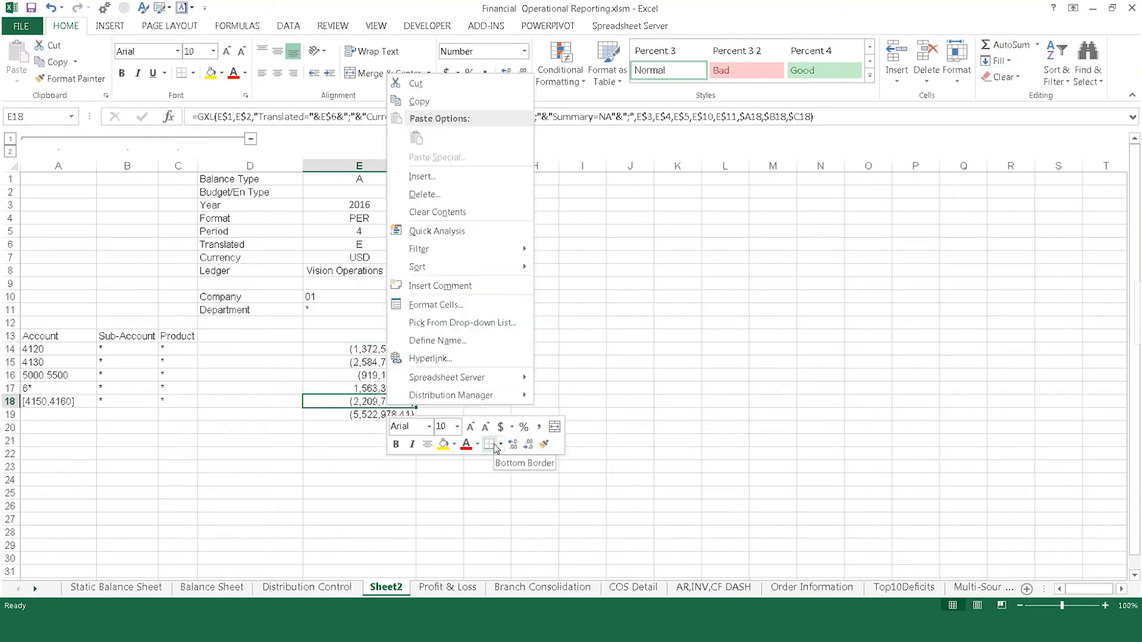
{"action": "left_click", "coordinate": [358, 165]}
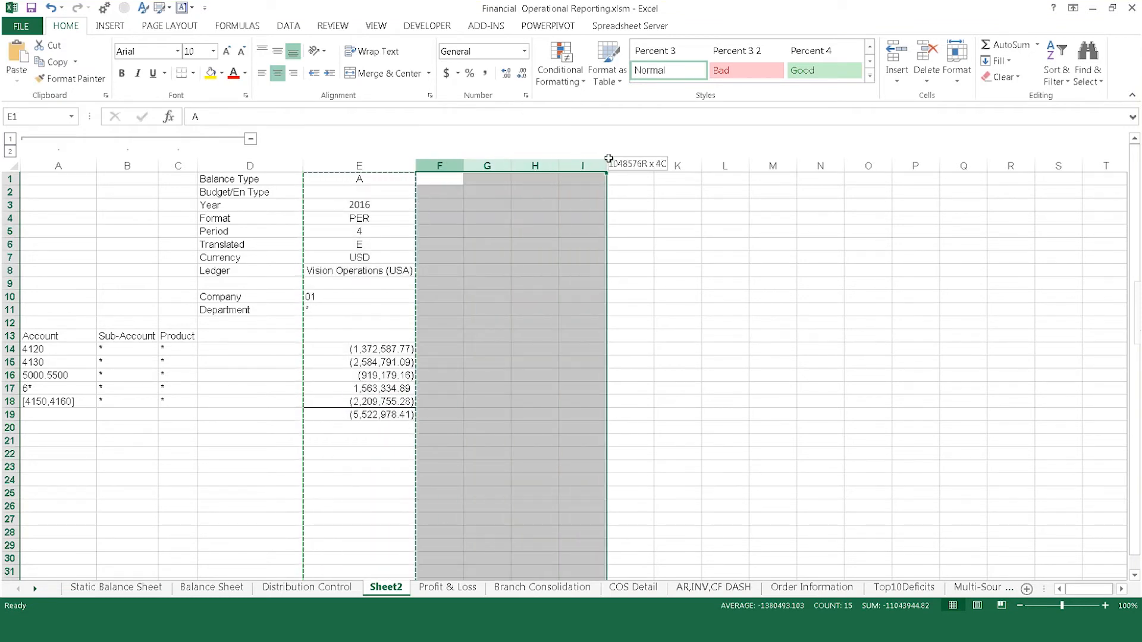
Step: Paste the template columns, setting column H to QTR and column I to YTD period 12
{"action": "key", "text": "ctrl+v"}
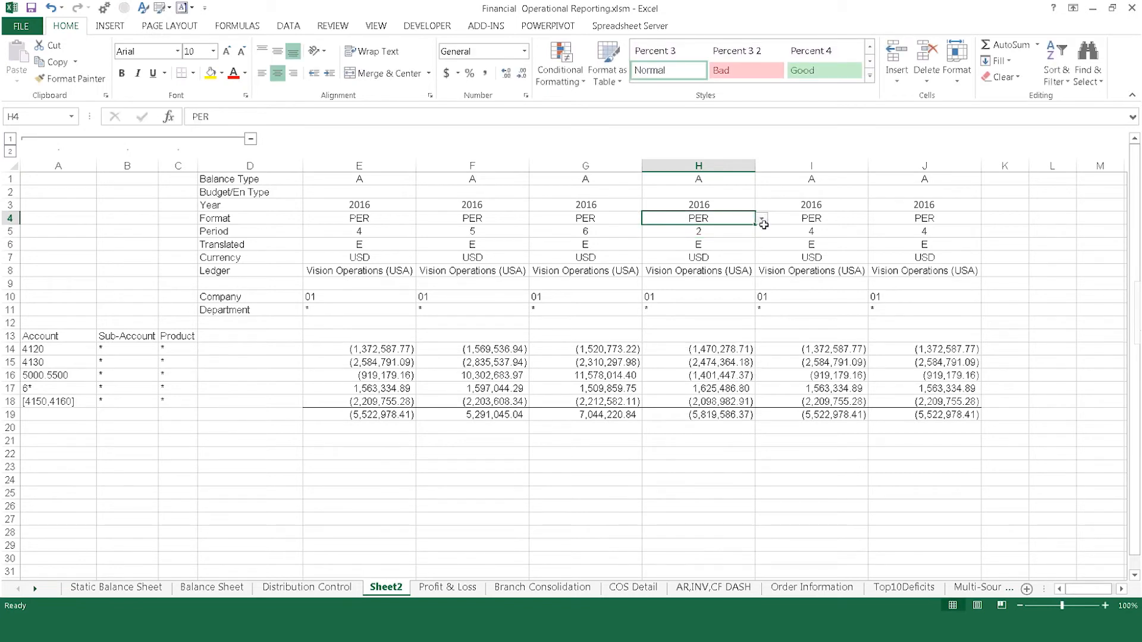
{"action": "left_click", "coordinate": [762, 218]}
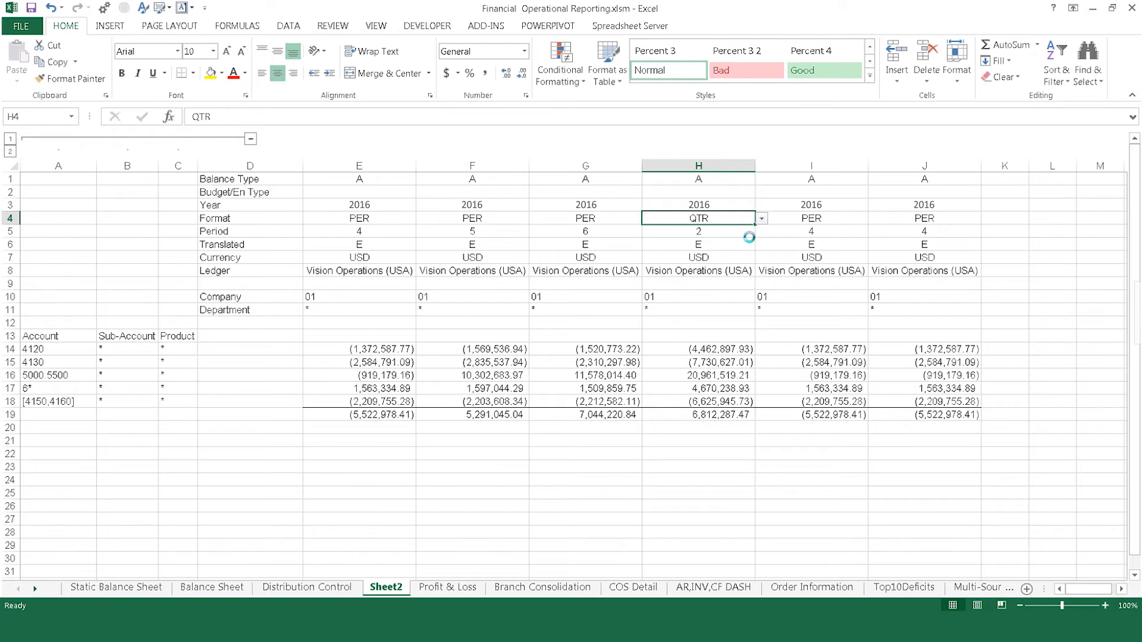
{"action": "left_click", "coordinate": [811, 218]}
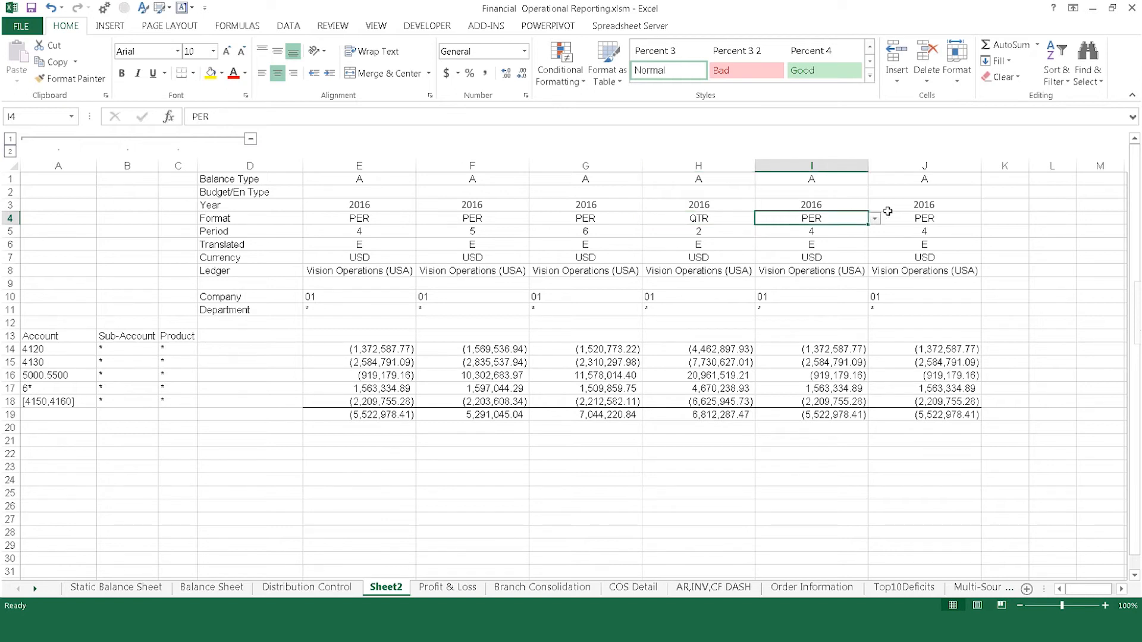
{"action": "left_click", "coordinate": [873, 218]}
{"action": "type", "text": "12"}
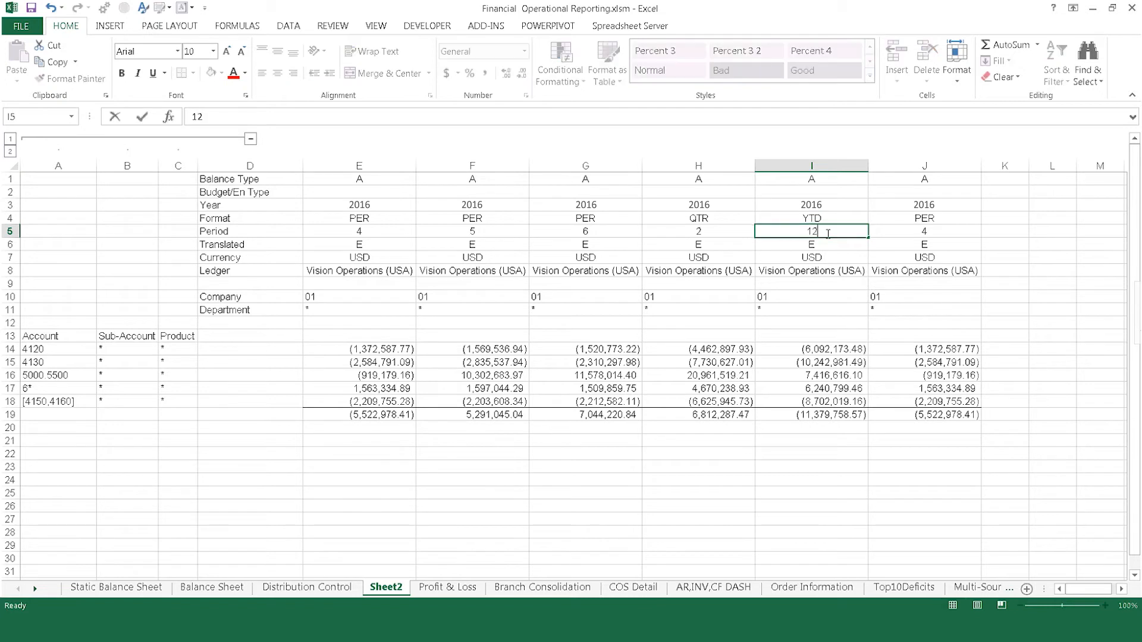
{"action": "key", "text": "Return"}
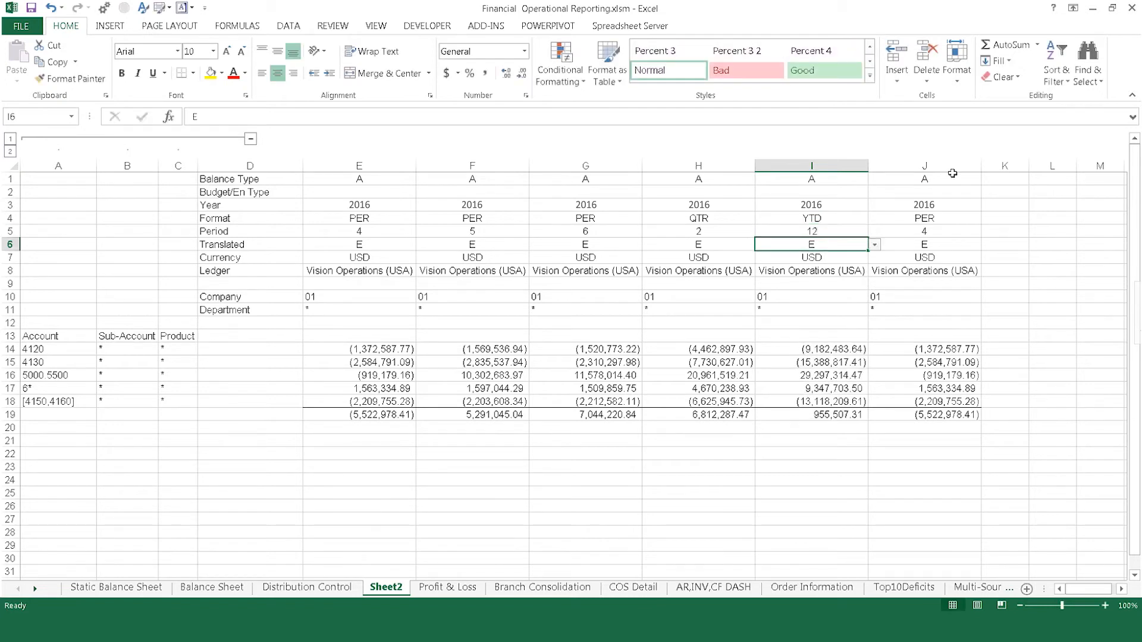
Step: Insert a blank column at column H before Q2
{"action": "right_click", "coordinate": [924, 165]}
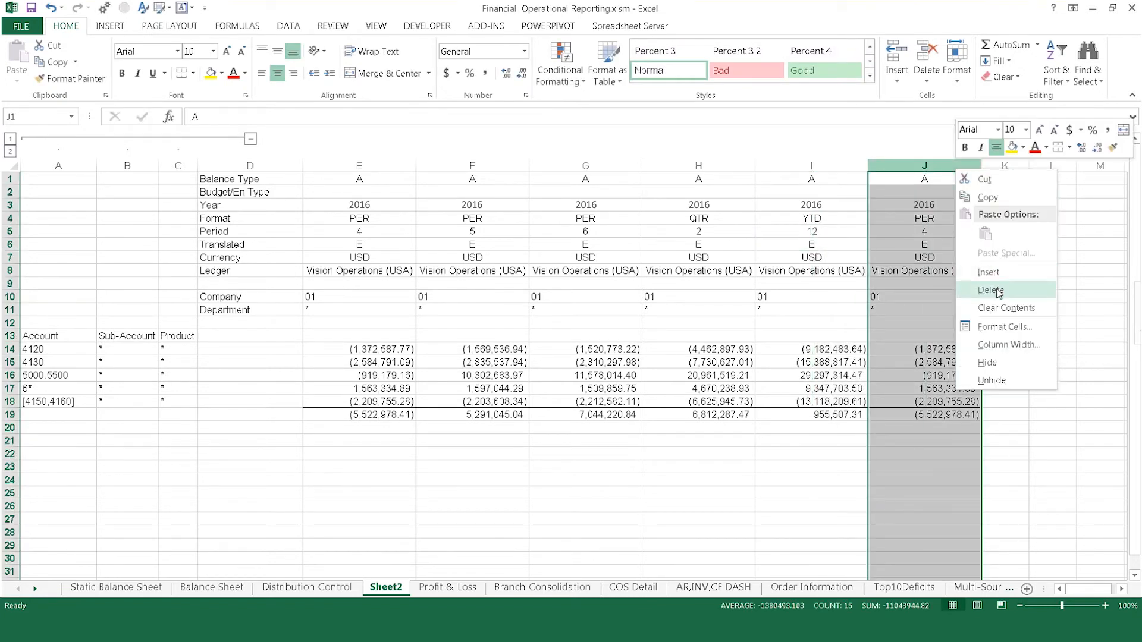
{"action": "left_click", "coordinate": [992, 290]}
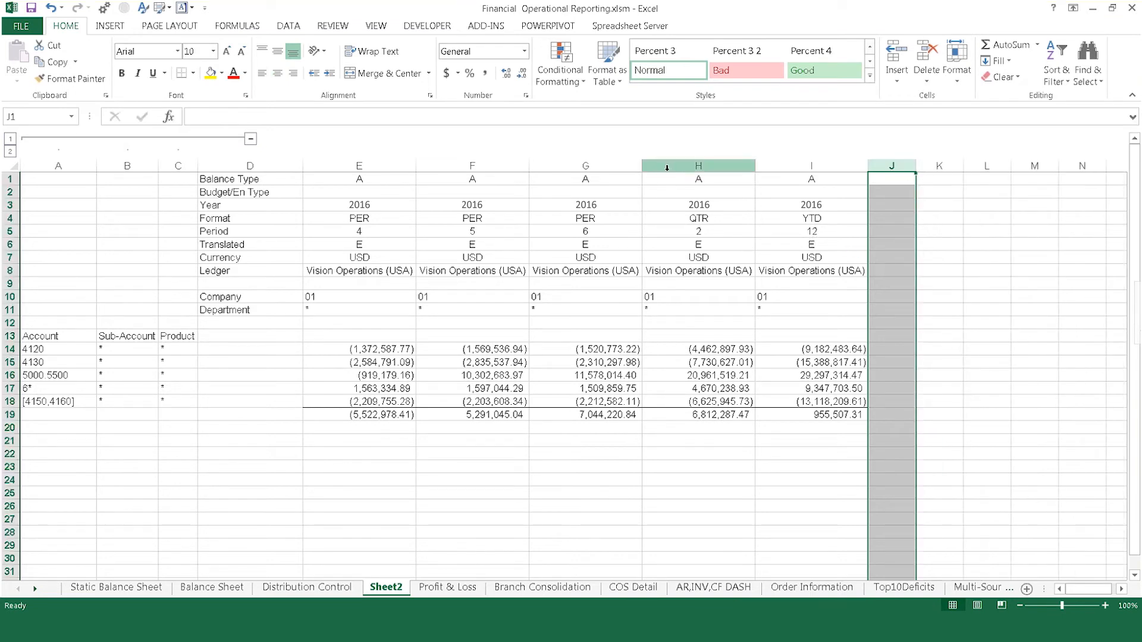
{"action": "right_click", "coordinate": [697, 166]}
{"action": "type", "text": "=F14"}
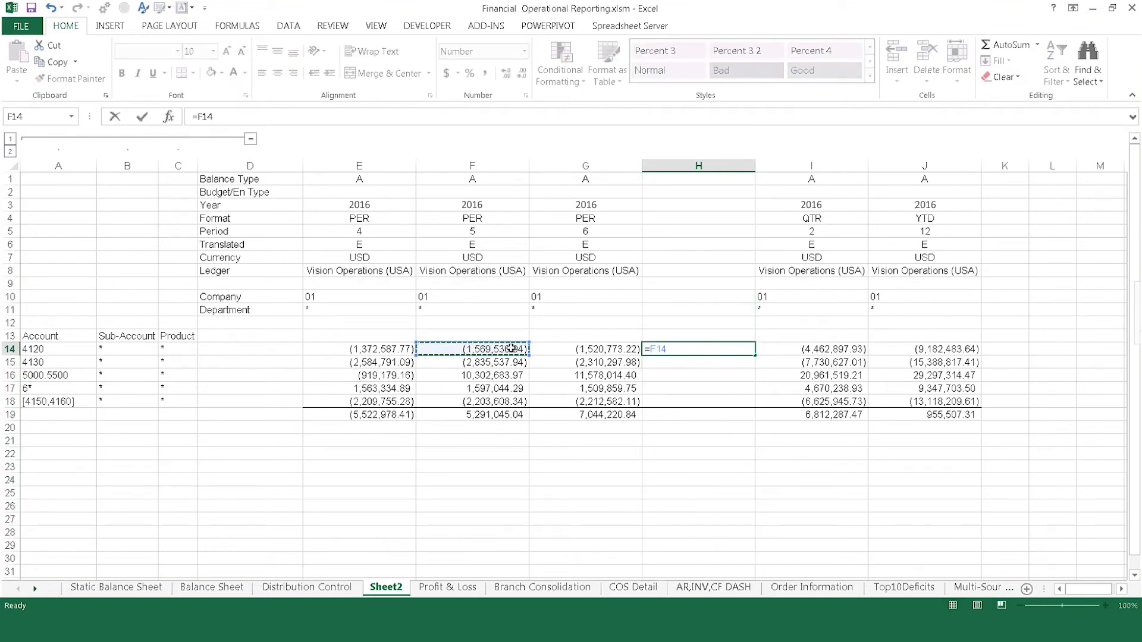
Step: Enter the =F14-G14 variance formula in column H and select heading cell H12
{"action": "left_click", "coordinate": [585, 349]}
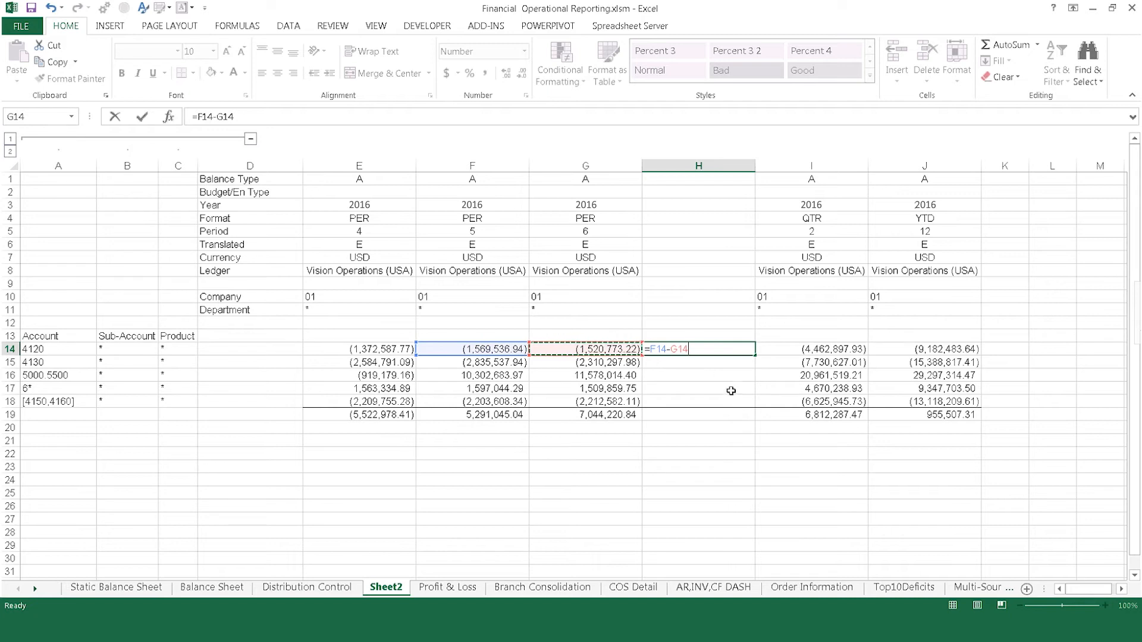
{"action": "key", "text": "Return"}
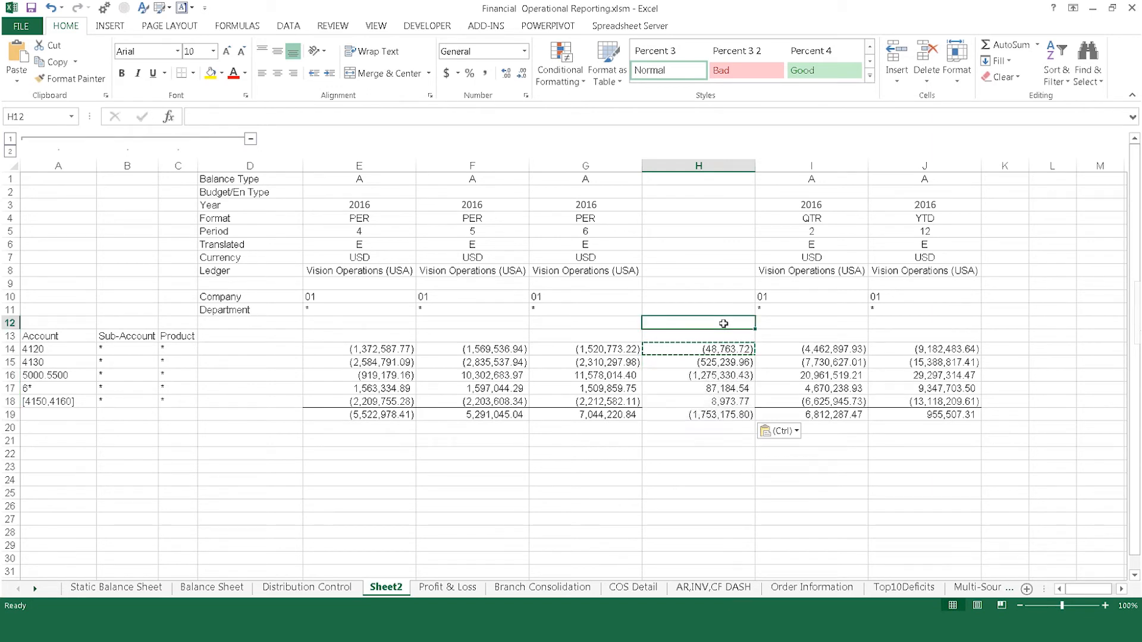
{"action": "left_click", "coordinate": [810, 322]}
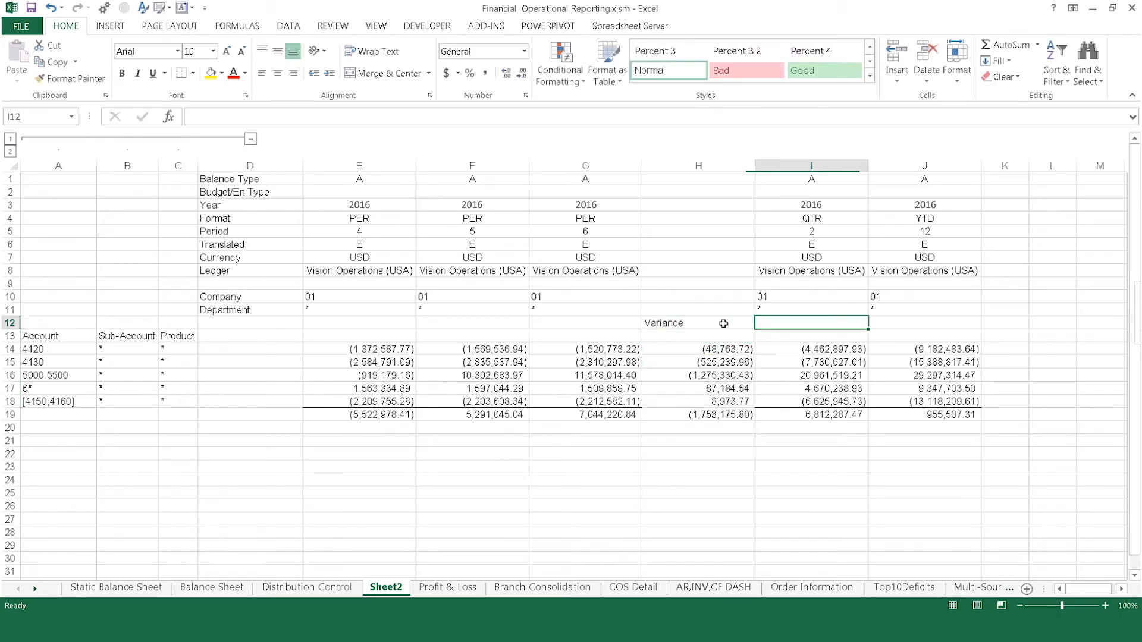
Step: Head I12 and J12 as QTD and YTD, then centre and bold the headings
{"action": "type", "text": "QTD"}
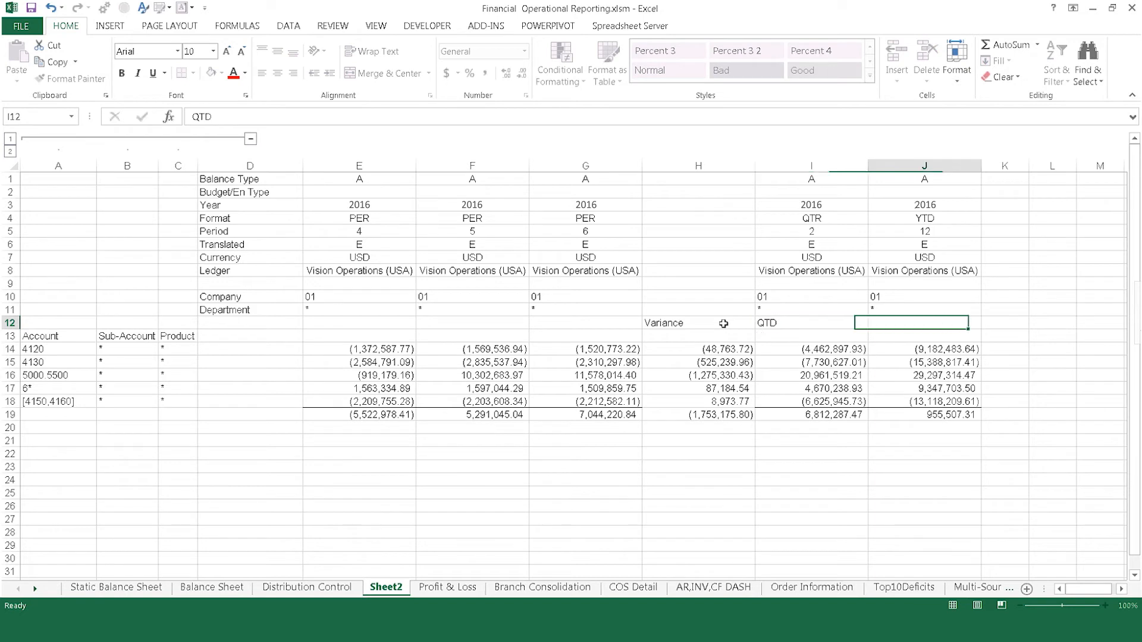
{"action": "type", "text": "YTD"}
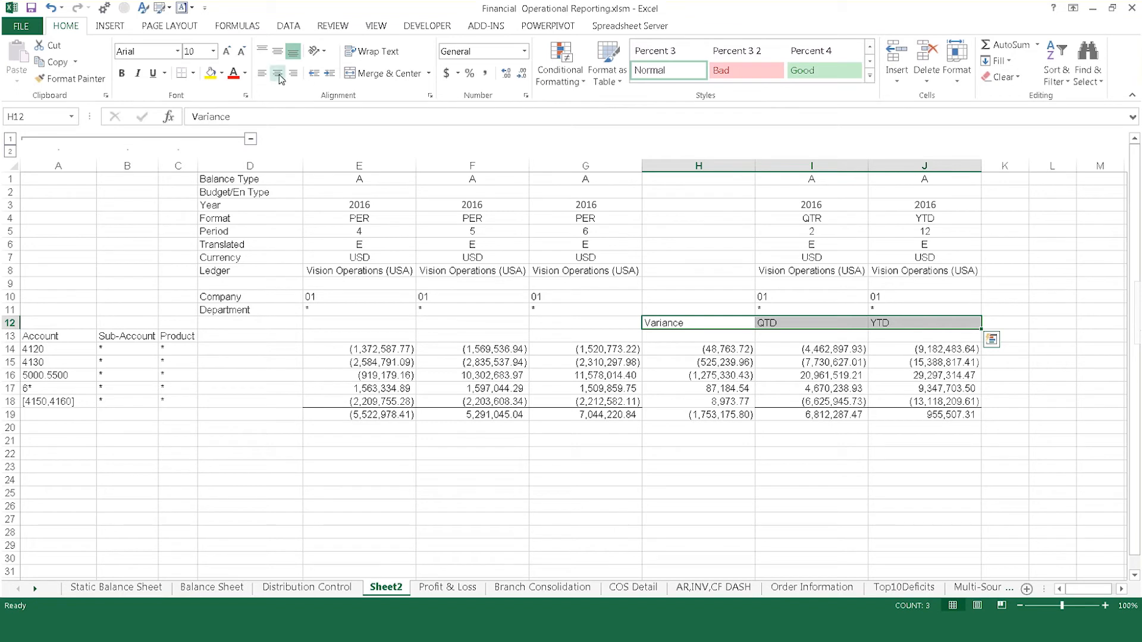
{"action": "left_click", "coordinate": [222, 72]}
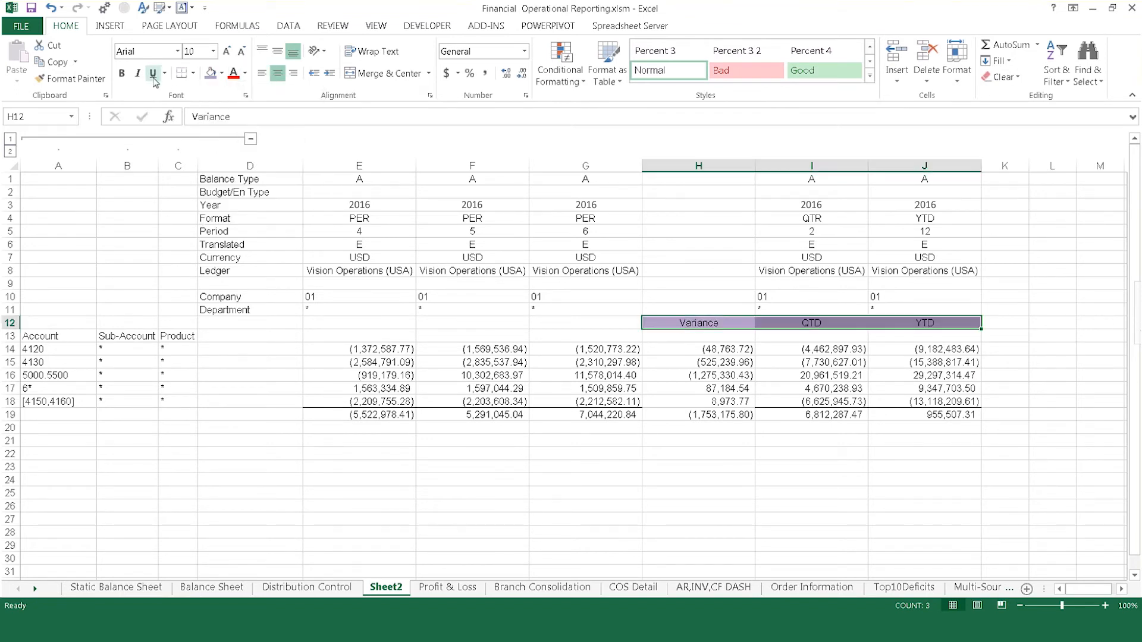
{"action": "left_click", "coordinate": [359, 376]}
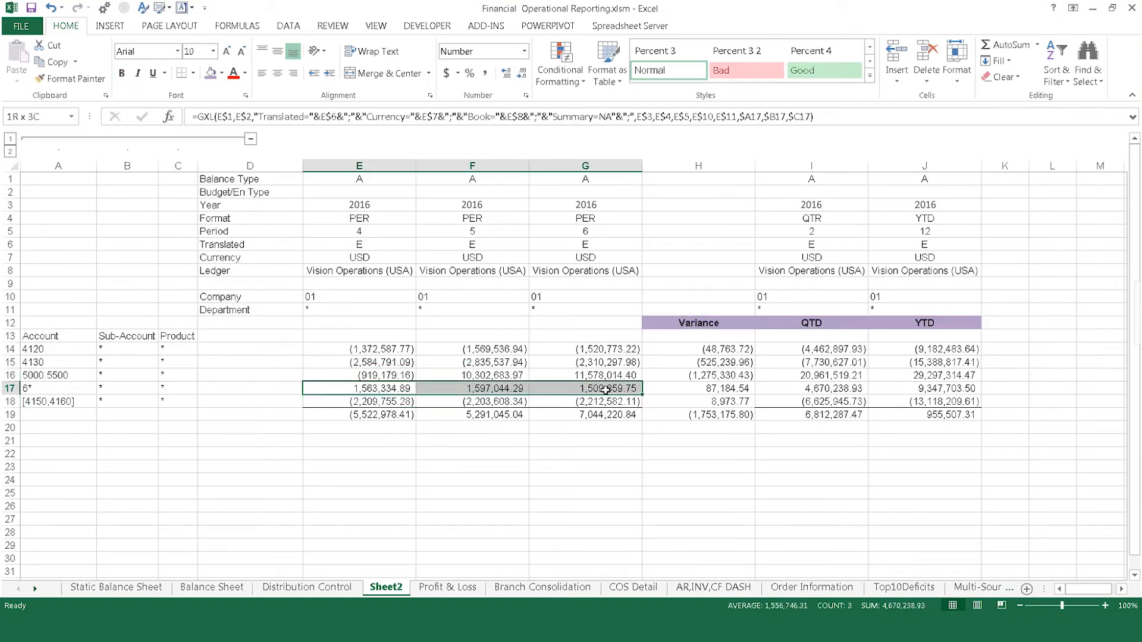
Step: Insert a clustered column chart from account 6*'s period 4–6 values in E17:G17
{"action": "left_click", "coordinate": [109, 25]}
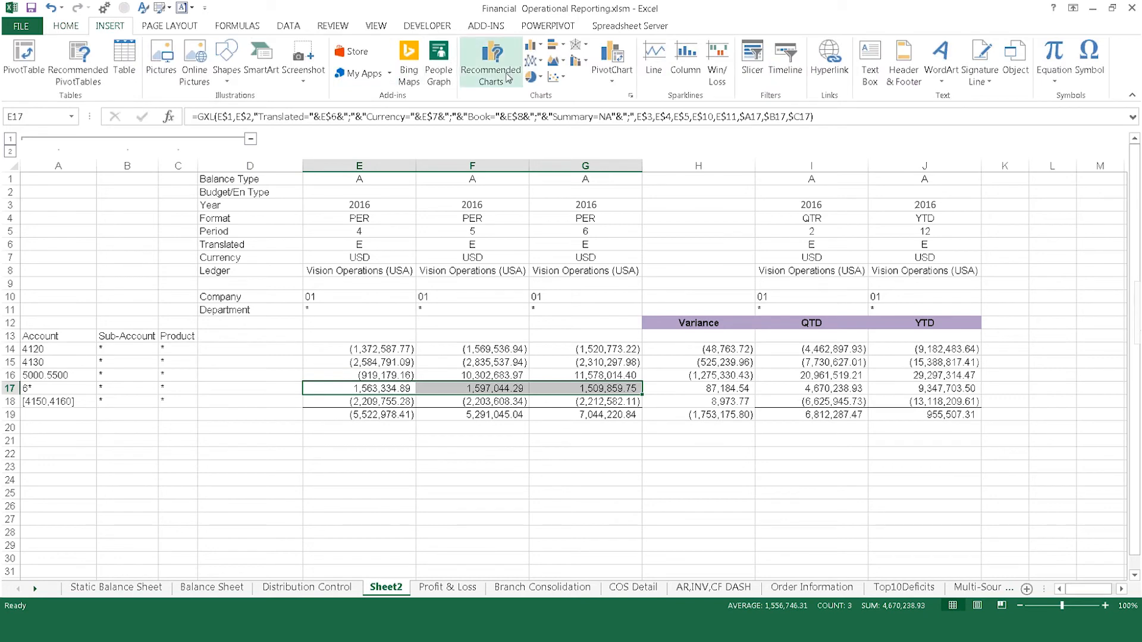
{"action": "left_click", "coordinate": [491, 58]}
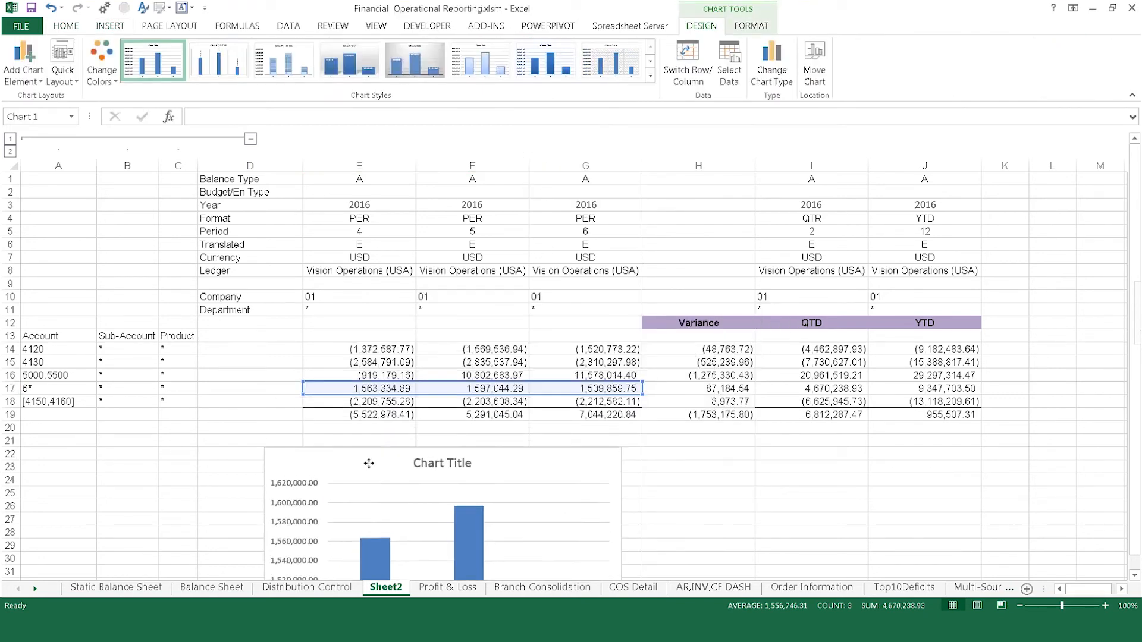
{"action": "left_click", "coordinate": [437, 510]}
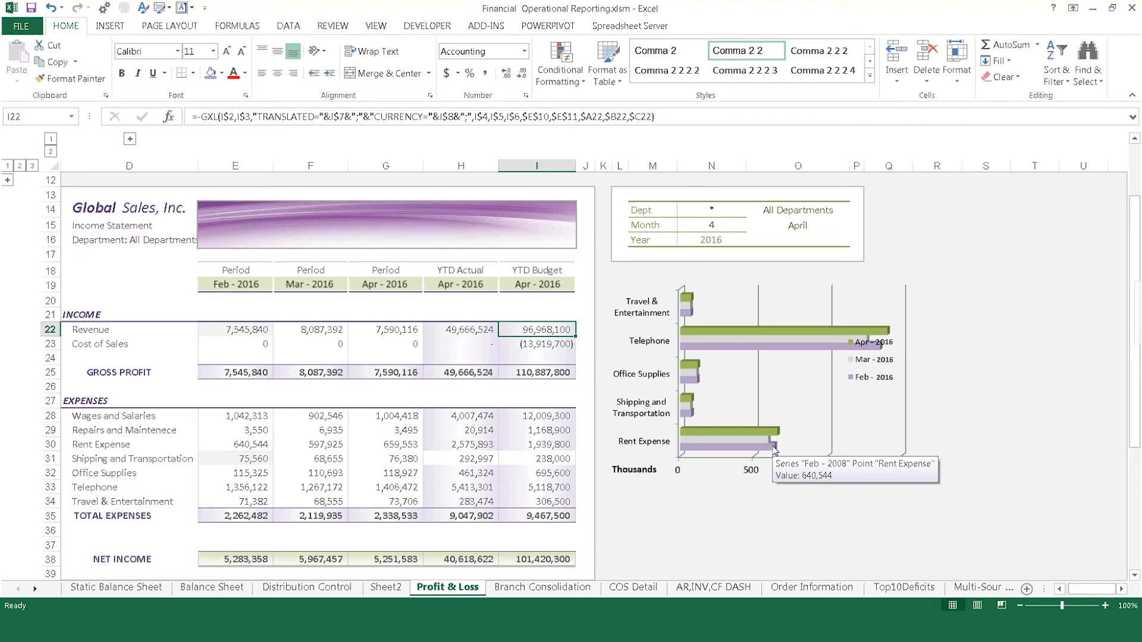
Step: Go to the Profit & Loss sheet and start a new distribution control sheet
{"action": "left_click", "coordinate": [630, 25]}
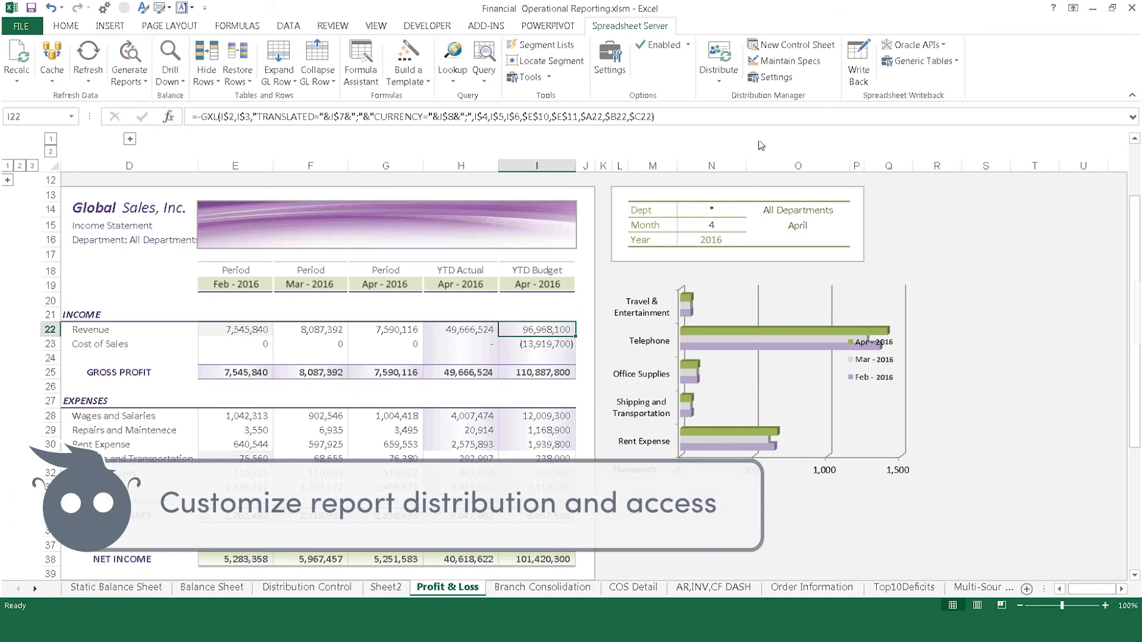
{"action": "mouse_move", "coordinate": [792, 44]}
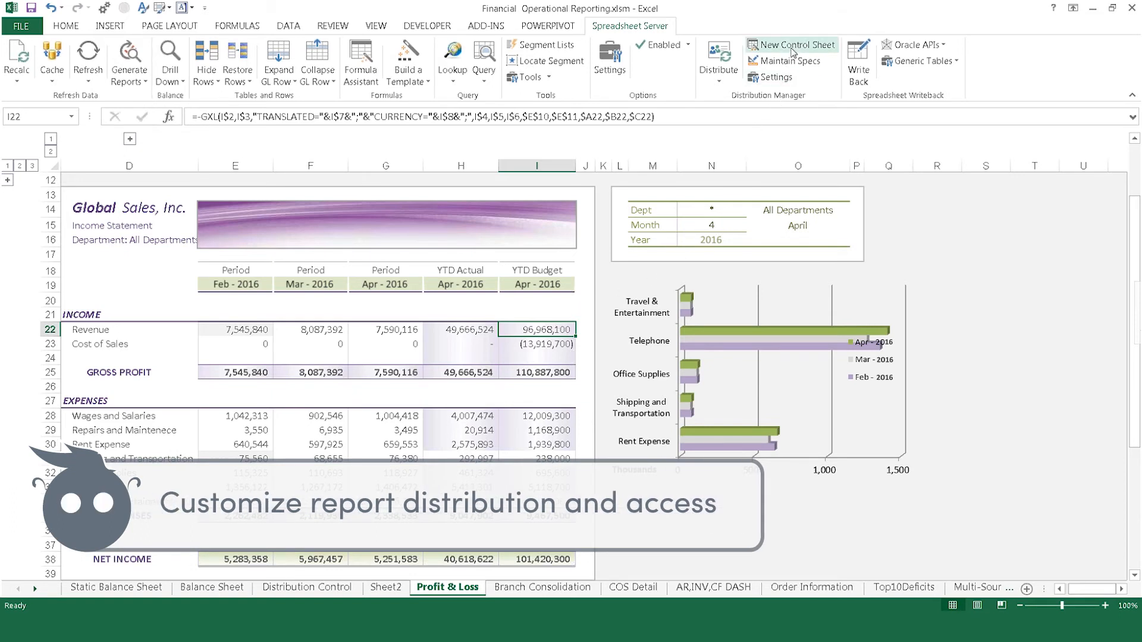
{"action": "mouse_move", "coordinate": [794, 44]}
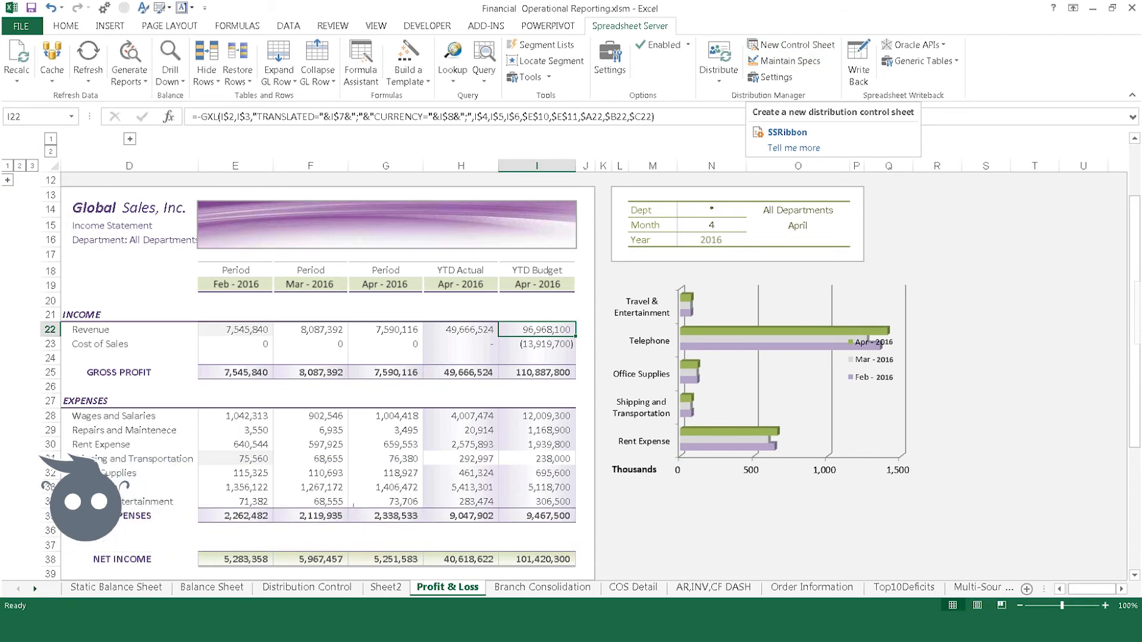
{"action": "left_click", "coordinate": [307, 587]}
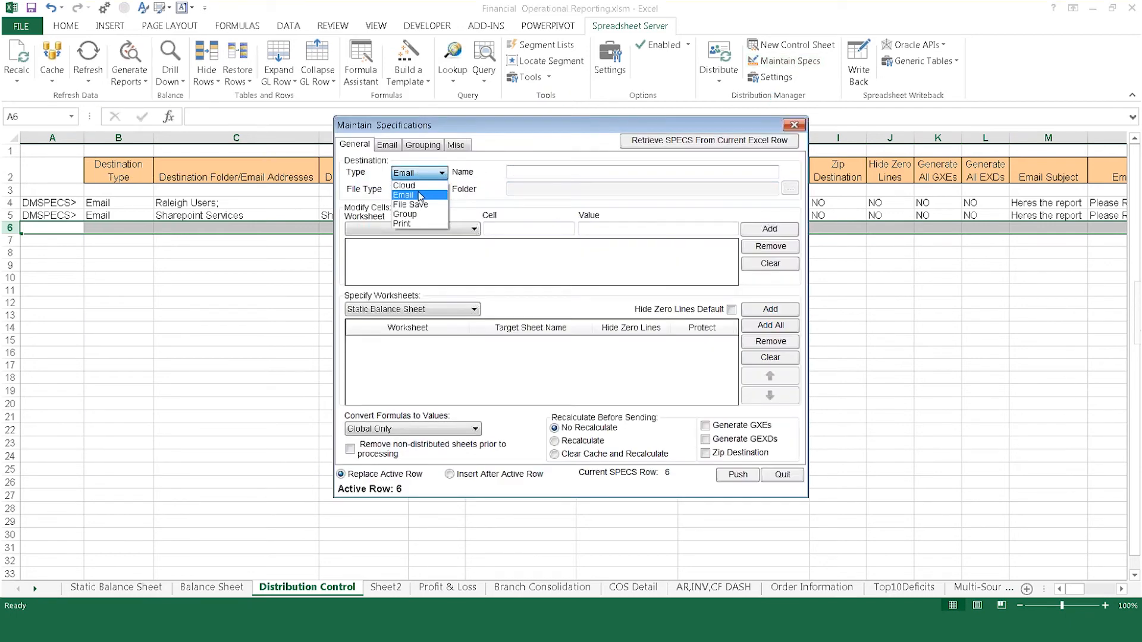
{"action": "mouse_move", "coordinate": [410, 204]}
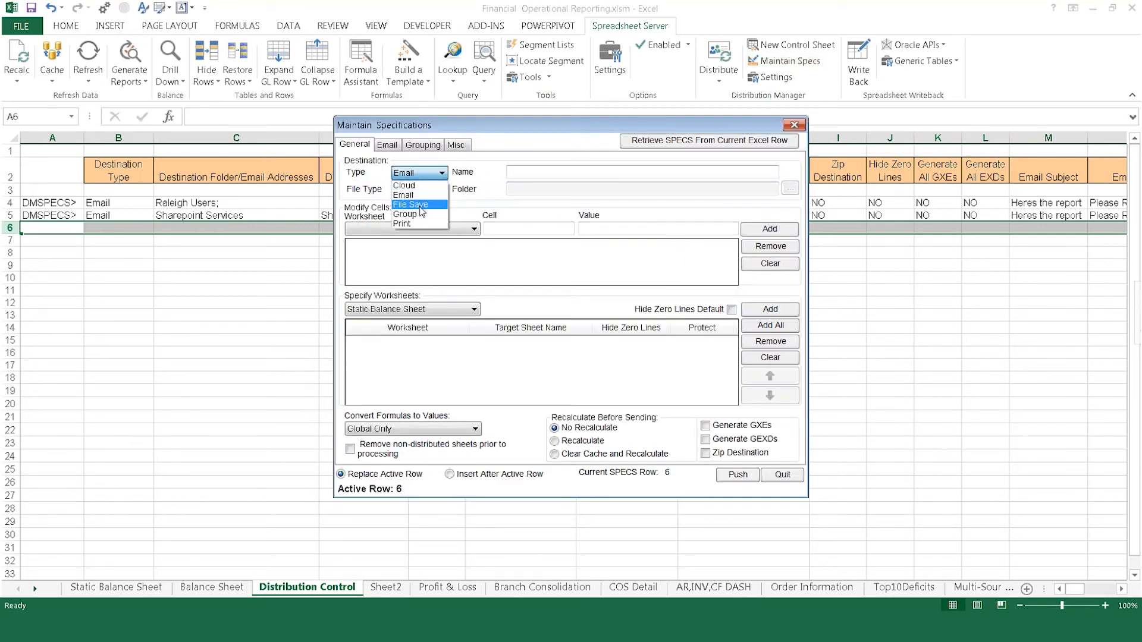
{"action": "mouse_move", "coordinate": [405, 185]}
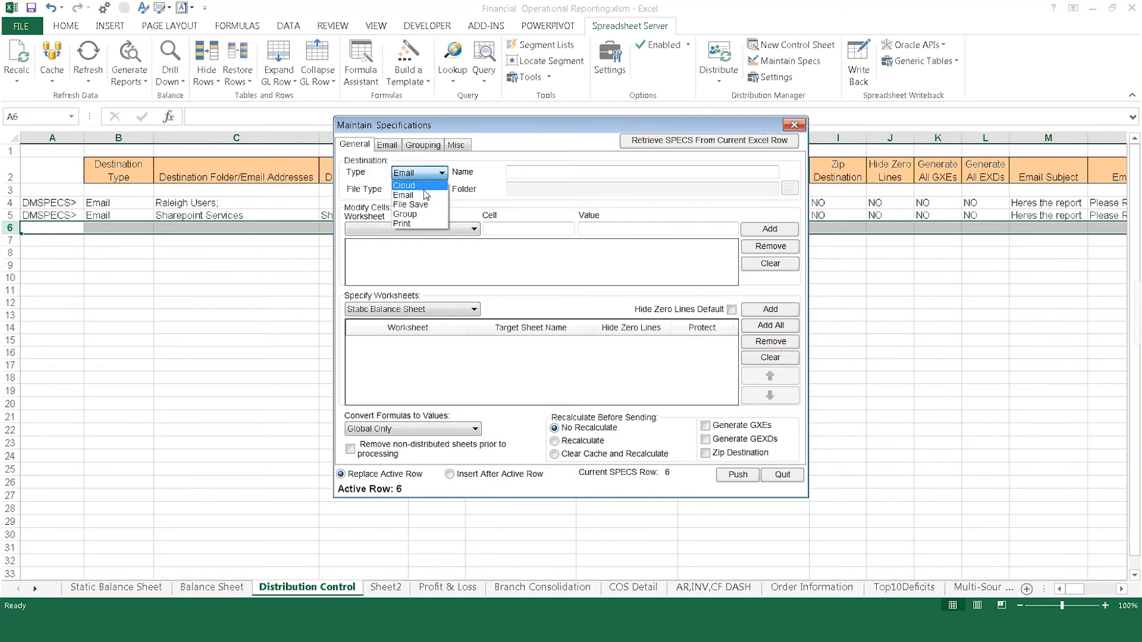
{"action": "mouse_move", "coordinate": [418, 195]}
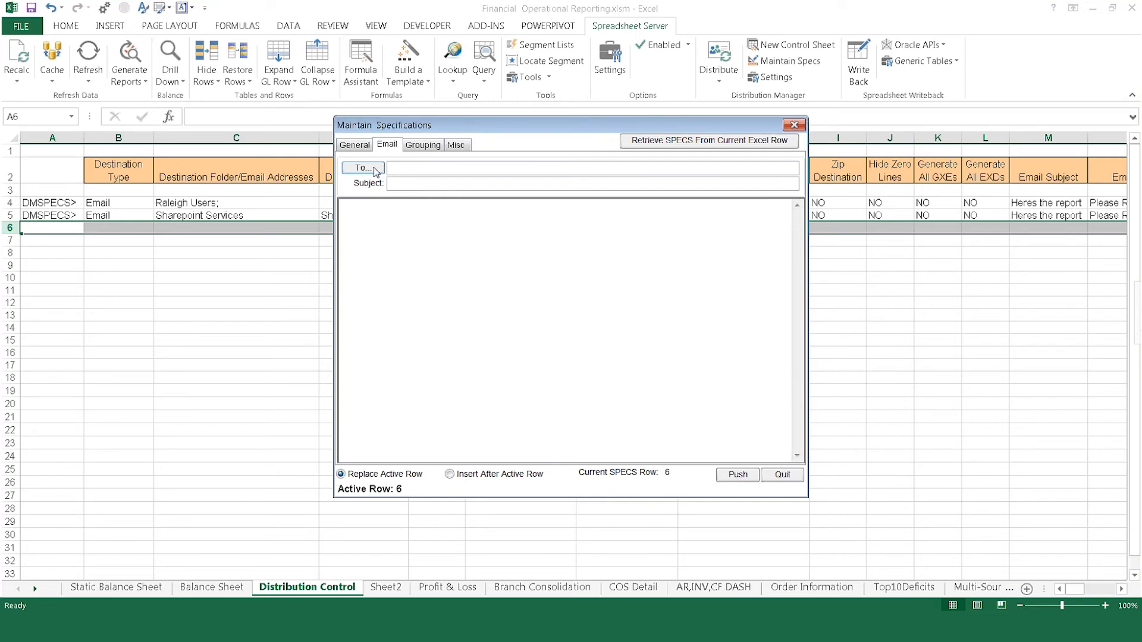
{"action": "left_click", "coordinate": [360, 168]}
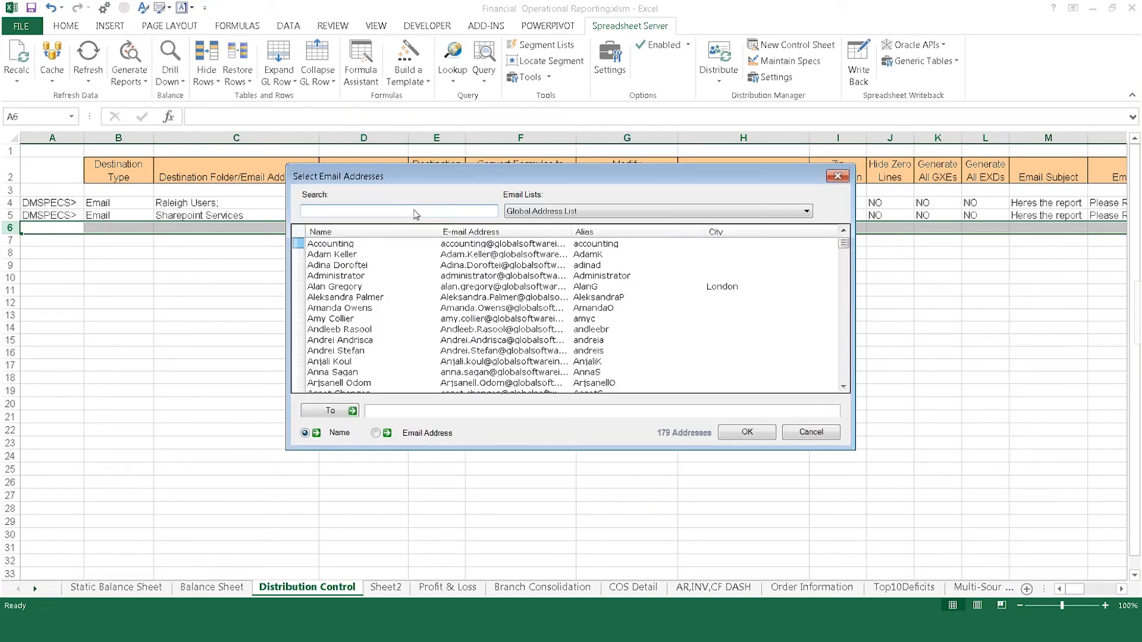
{"action": "scroll", "scroll_direction": "down", "scroll_amount": 3}
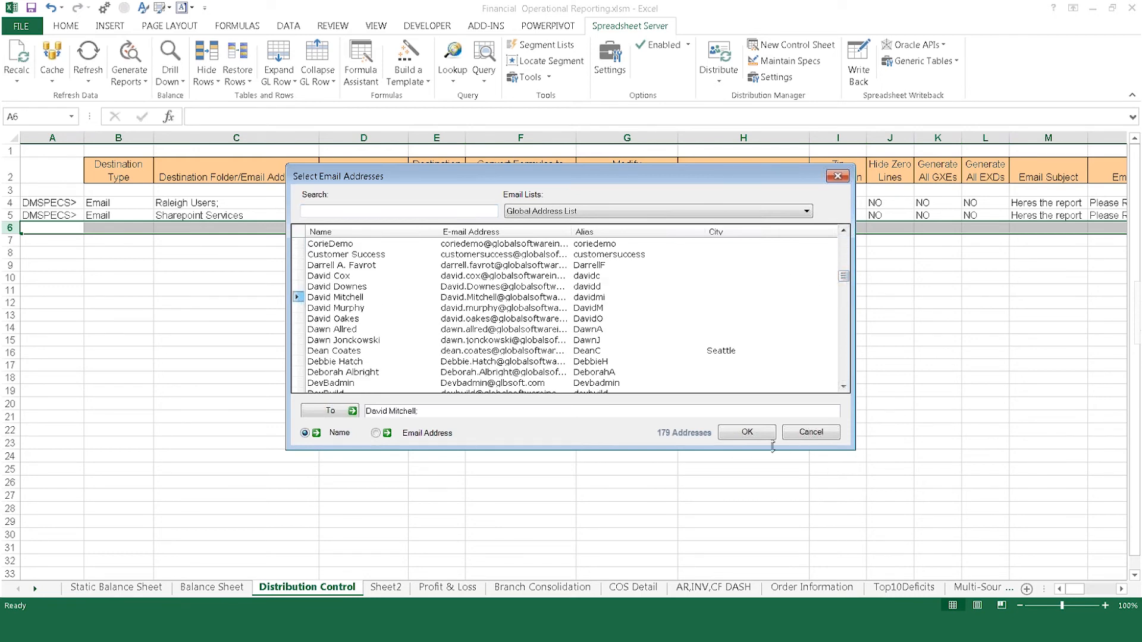
{"action": "left_click", "coordinate": [746, 432]}
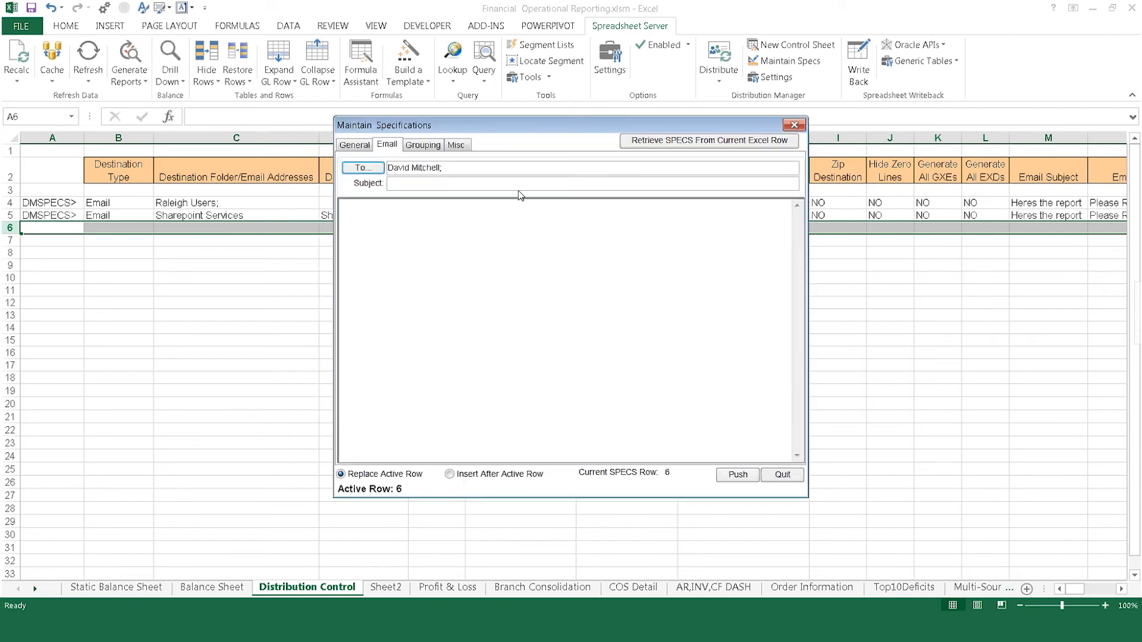
{"action": "type", "text": "Heres the re"}
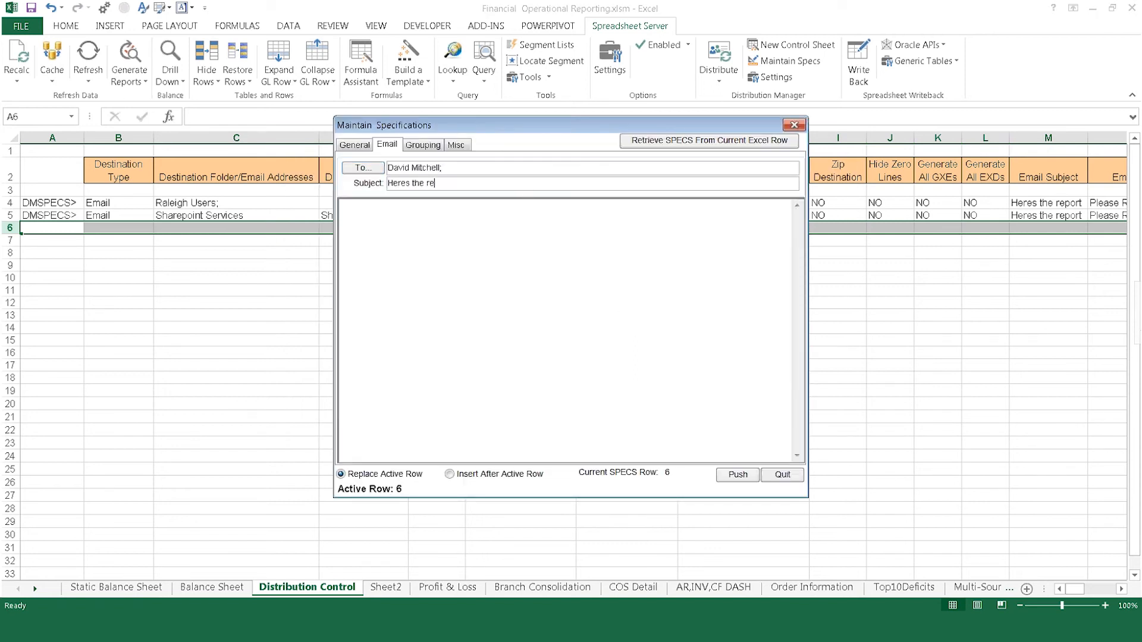
{"action": "type", "text": "Please"}
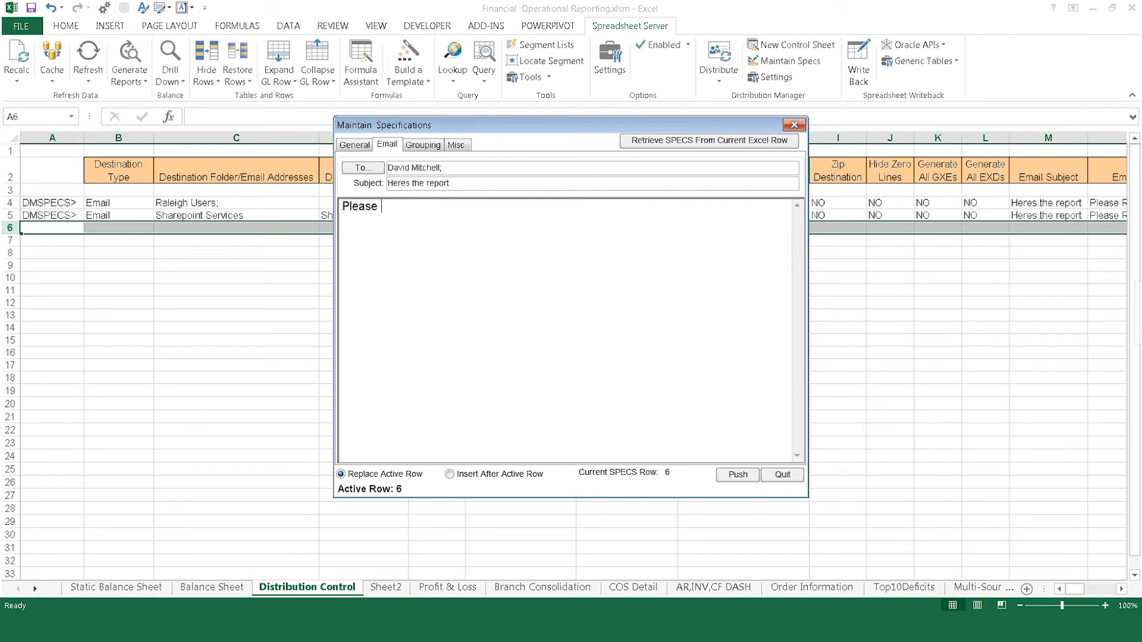
{"action": "type", "text": "Review"}
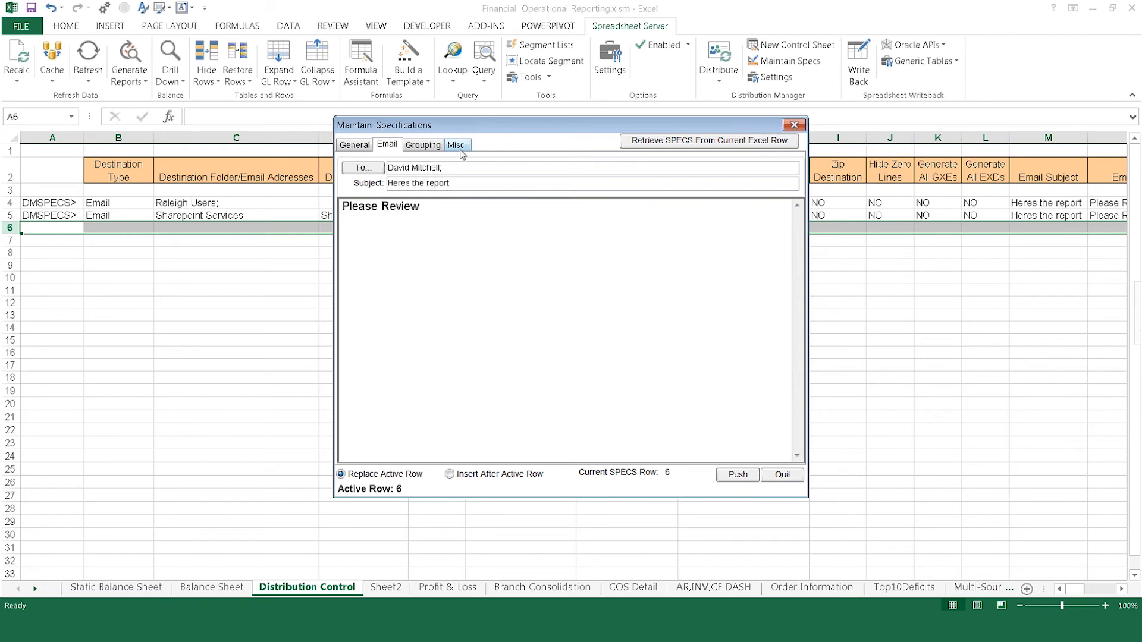
Step: Review the password options, then set the spec to send by Email as an Excel file
{"action": "left_click", "coordinate": [457, 144]}
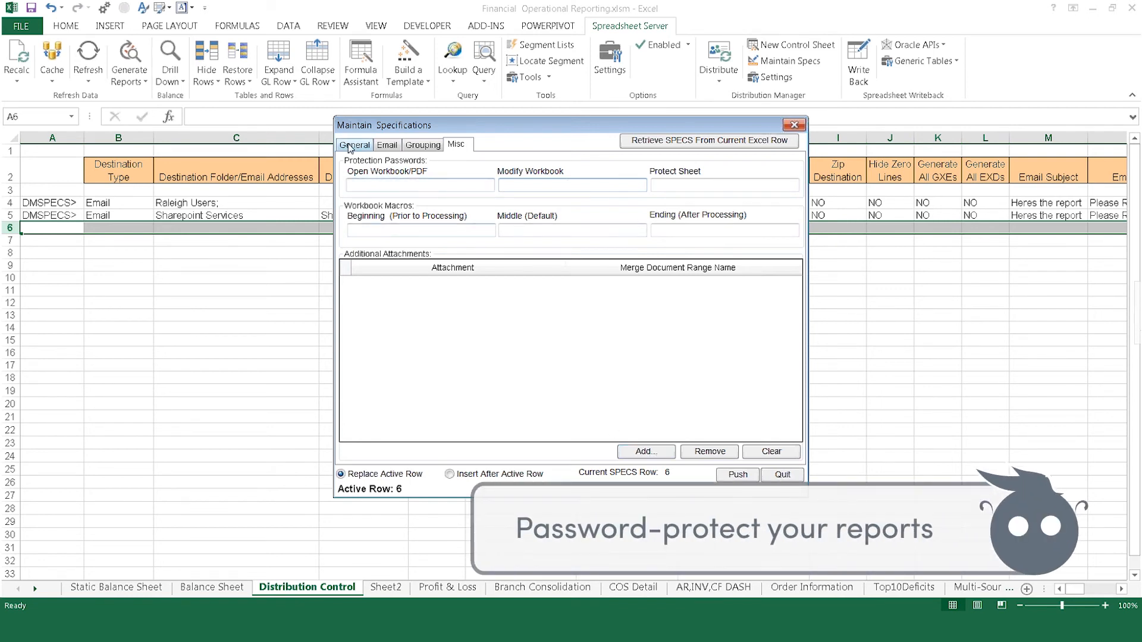
{"action": "left_click", "coordinate": [354, 144]}
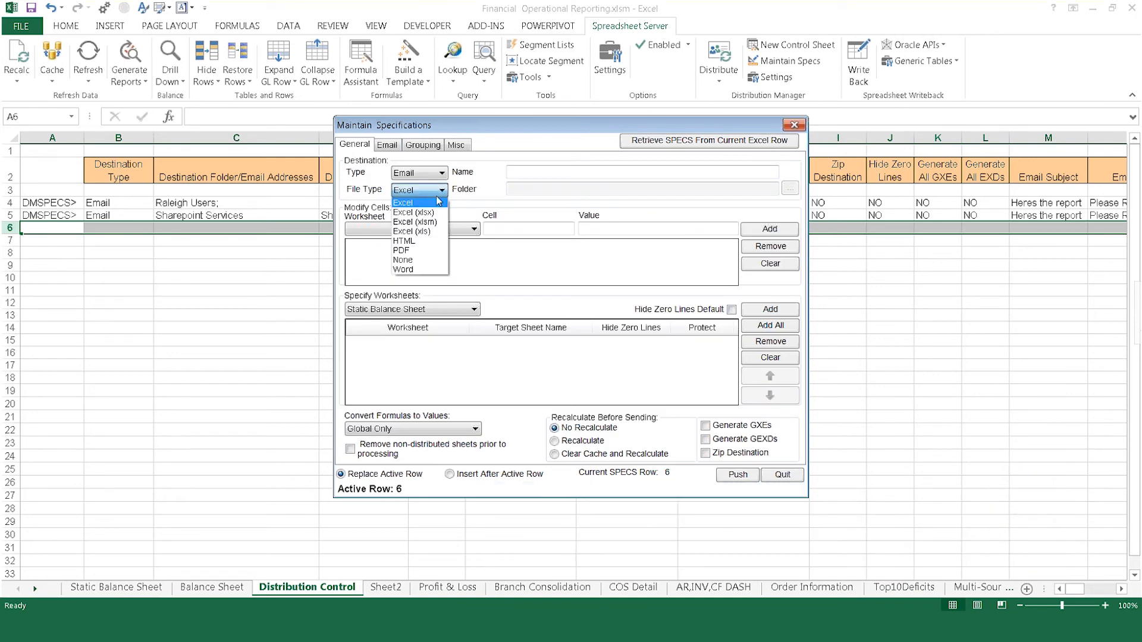
{"action": "mouse_move", "coordinate": [403, 260]}
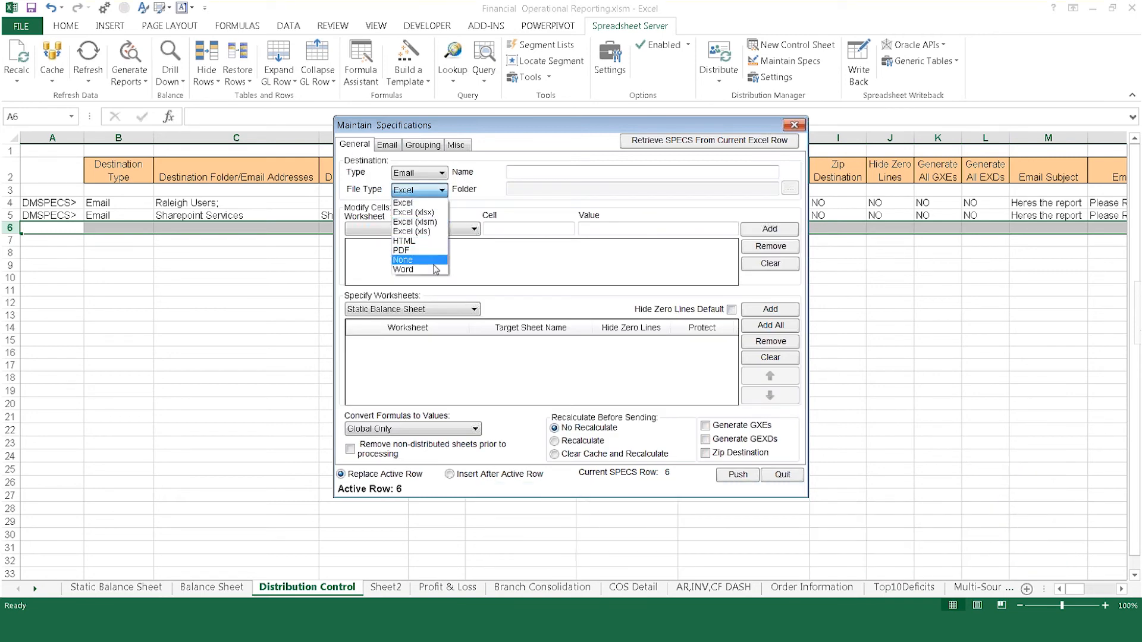
{"action": "mouse_move", "coordinate": [404, 241]}
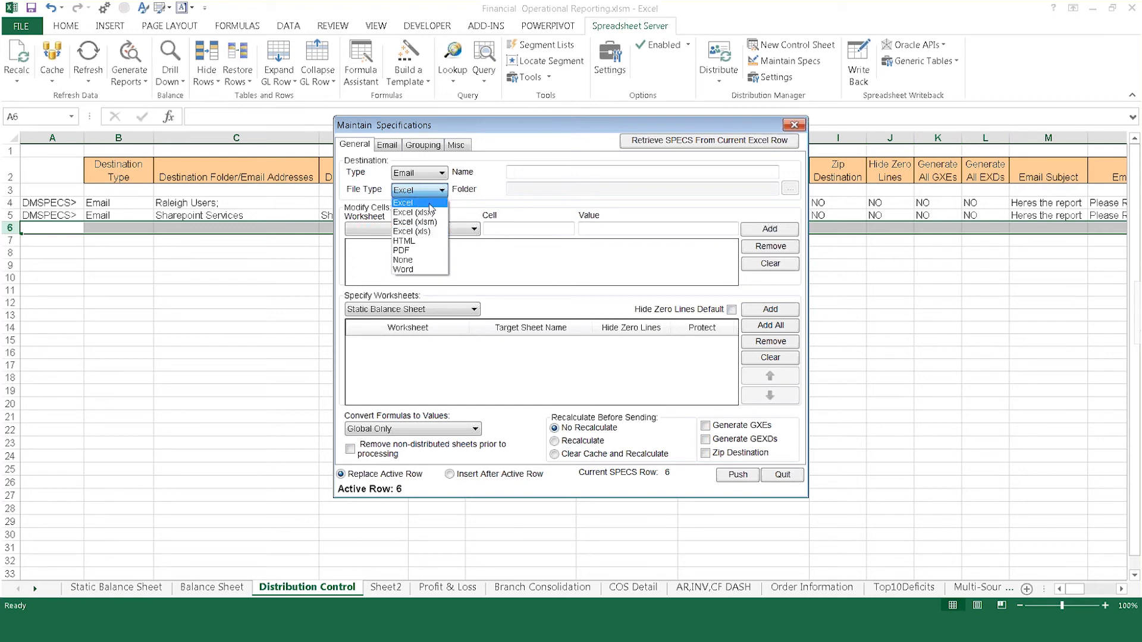
{"action": "left_click", "coordinate": [418, 202]}
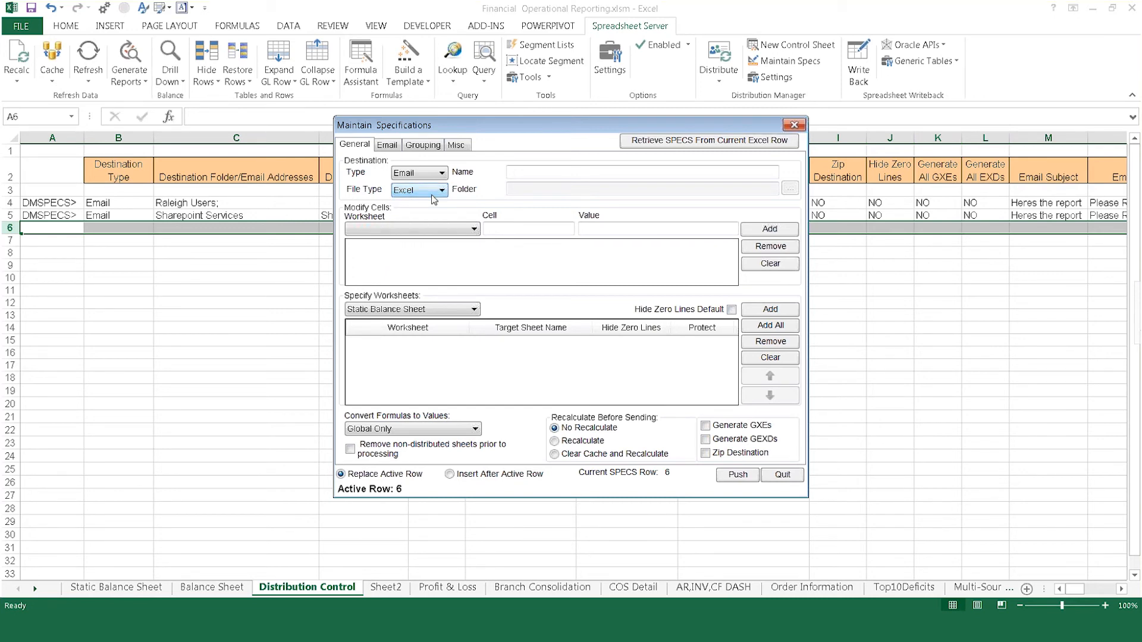
{"action": "mouse_move", "coordinate": [389, 403]}
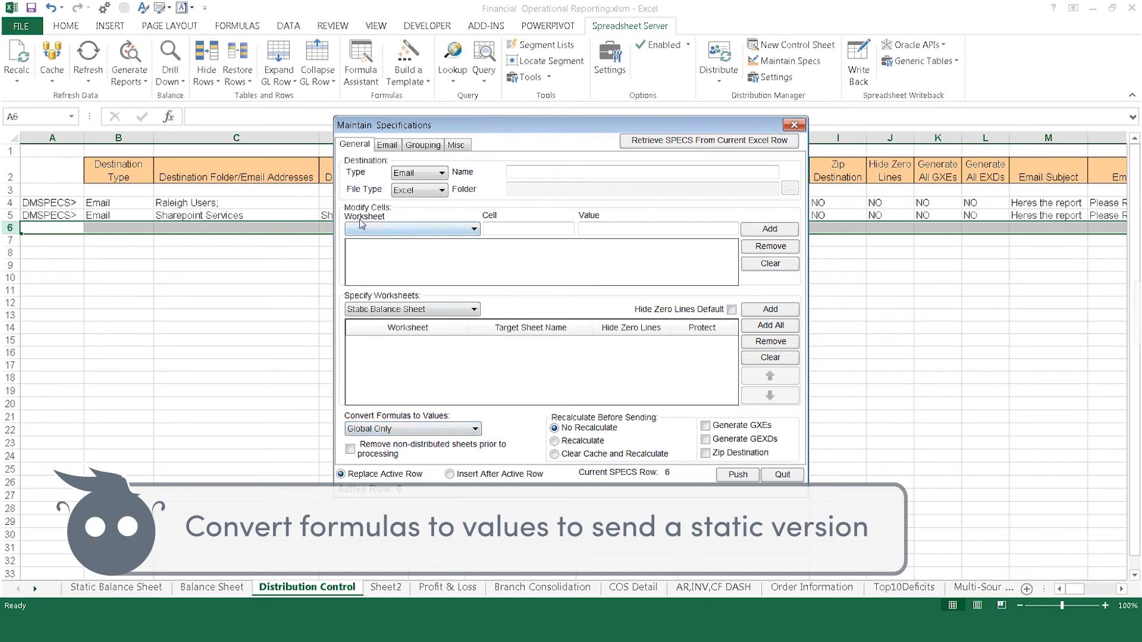
{"action": "mouse_move", "coordinate": [386, 218]}
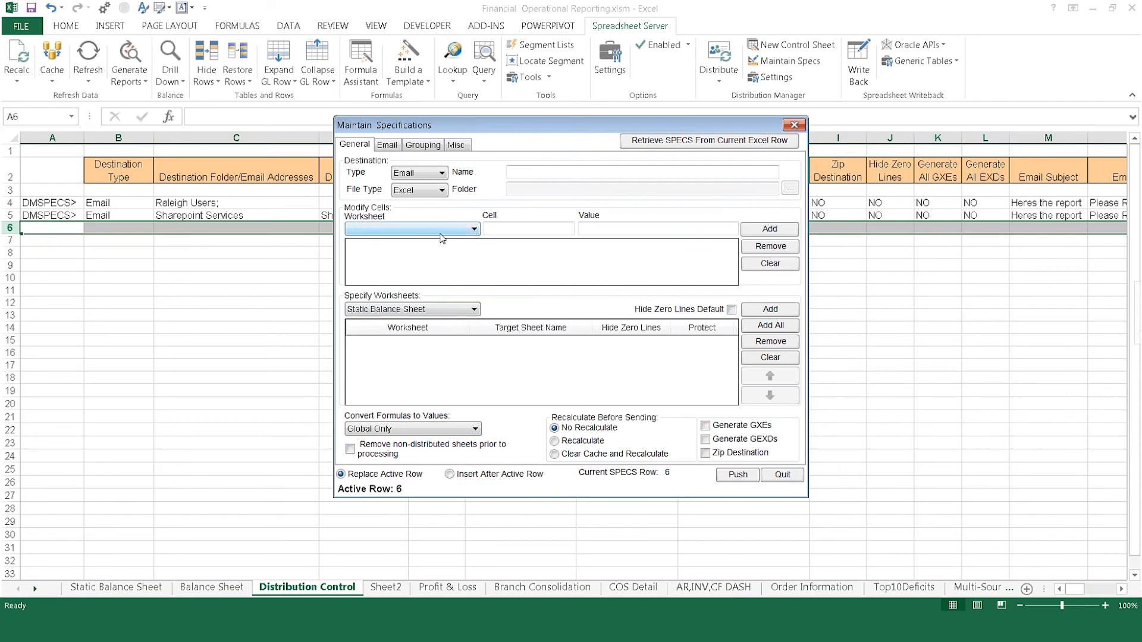
Step: Add a cell modification setting Profit & Loss cell N14 to 400
{"action": "left_click", "coordinate": [447, 588]}
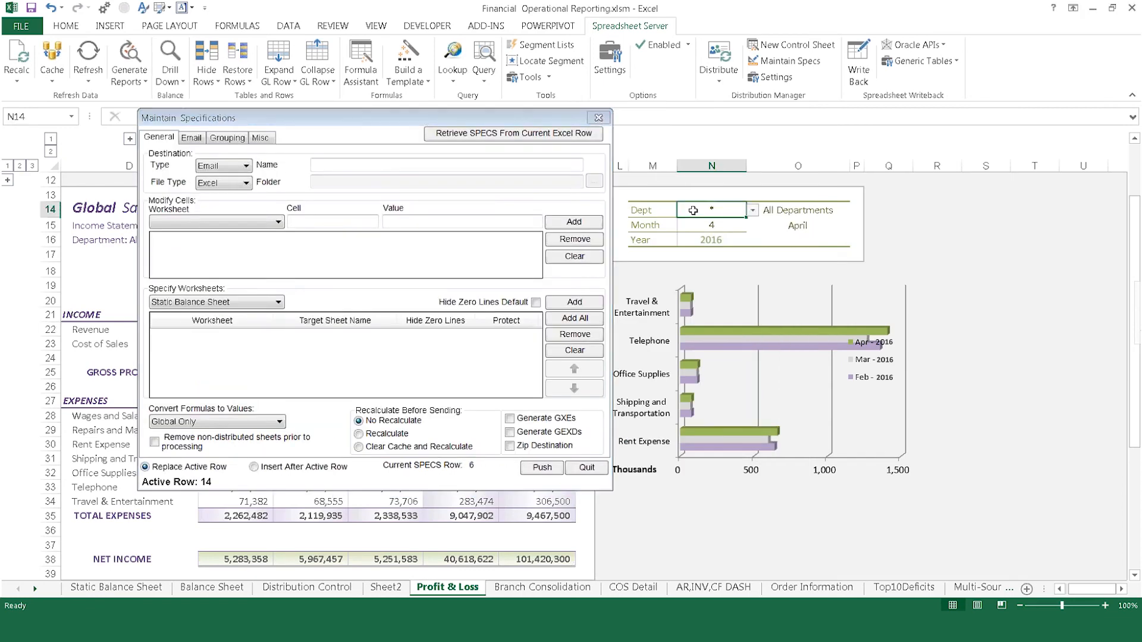
{"action": "left_click", "coordinate": [278, 221]}
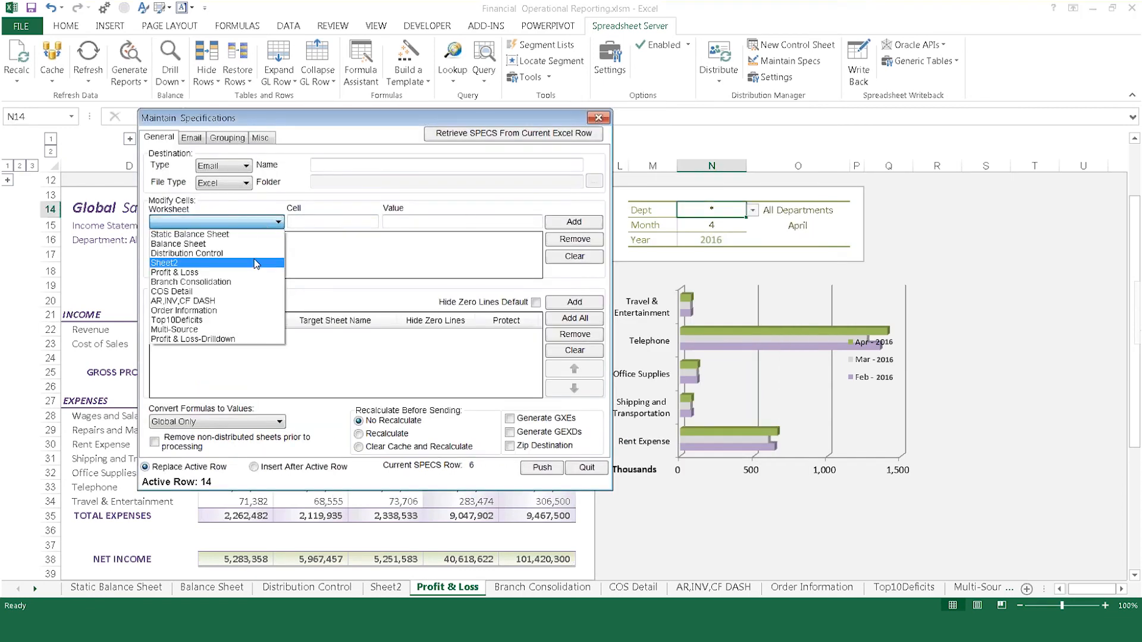
{"action": "left_click", "coordinate": [174, 272]}
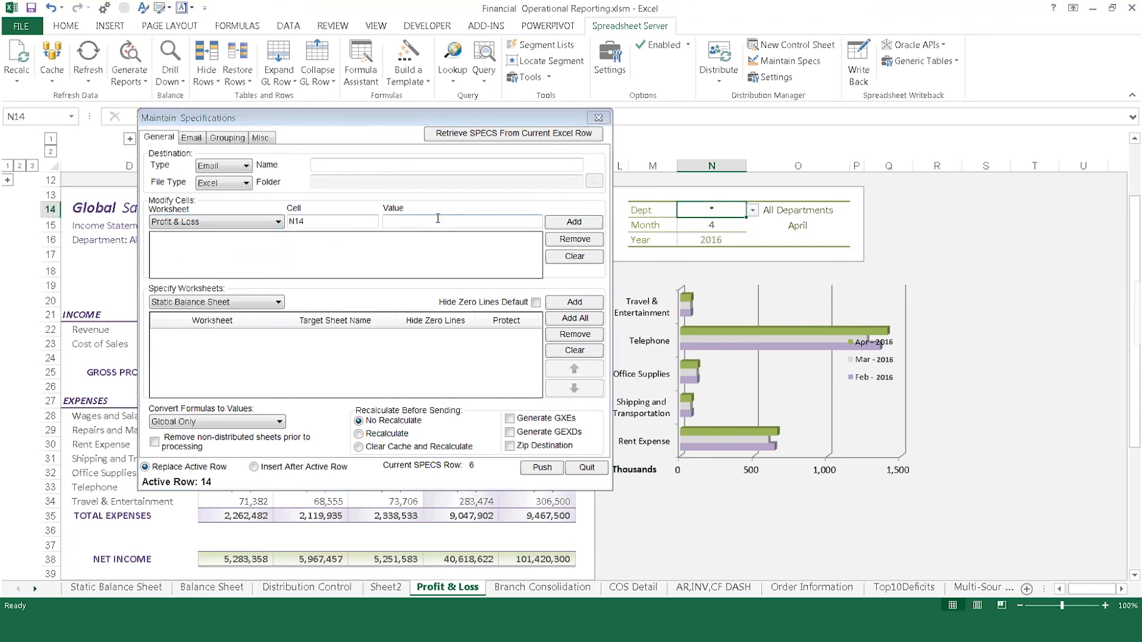
{"action": "type", "text": "40"}
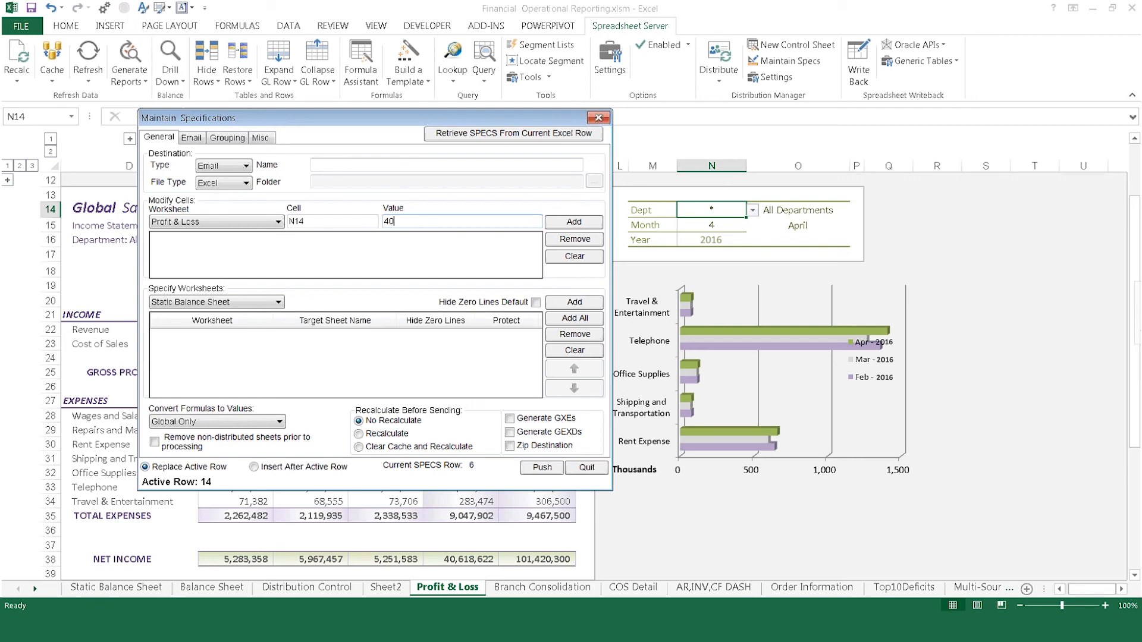
{"action": "left_click", "coordinate": [574, 222]}
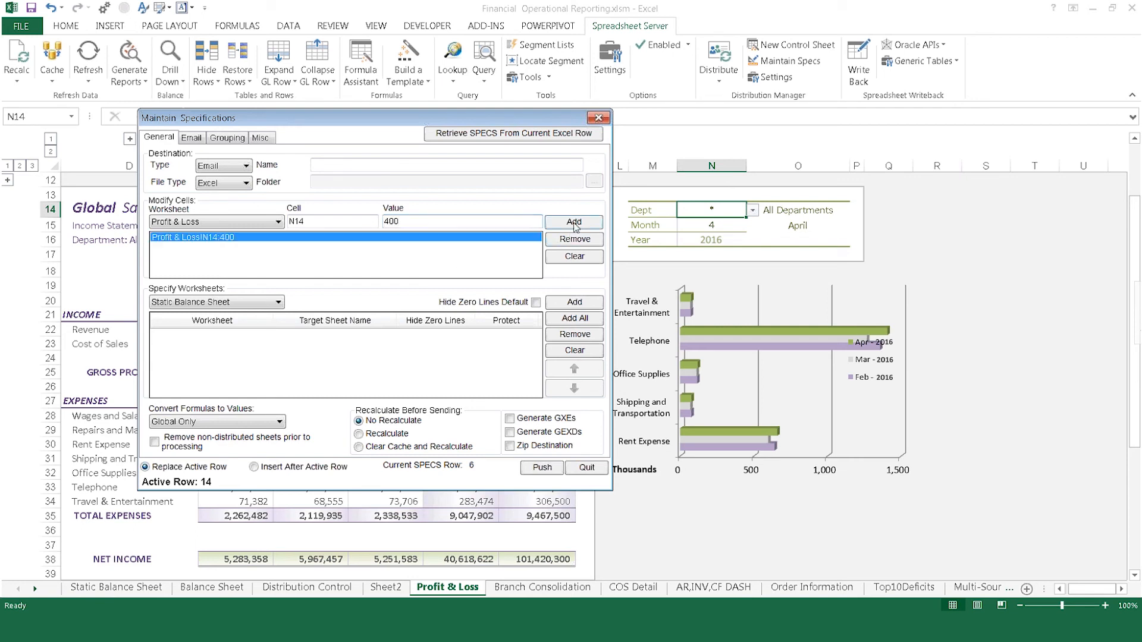
{"action": "mouse_move", "coordinate": [710, 222]}
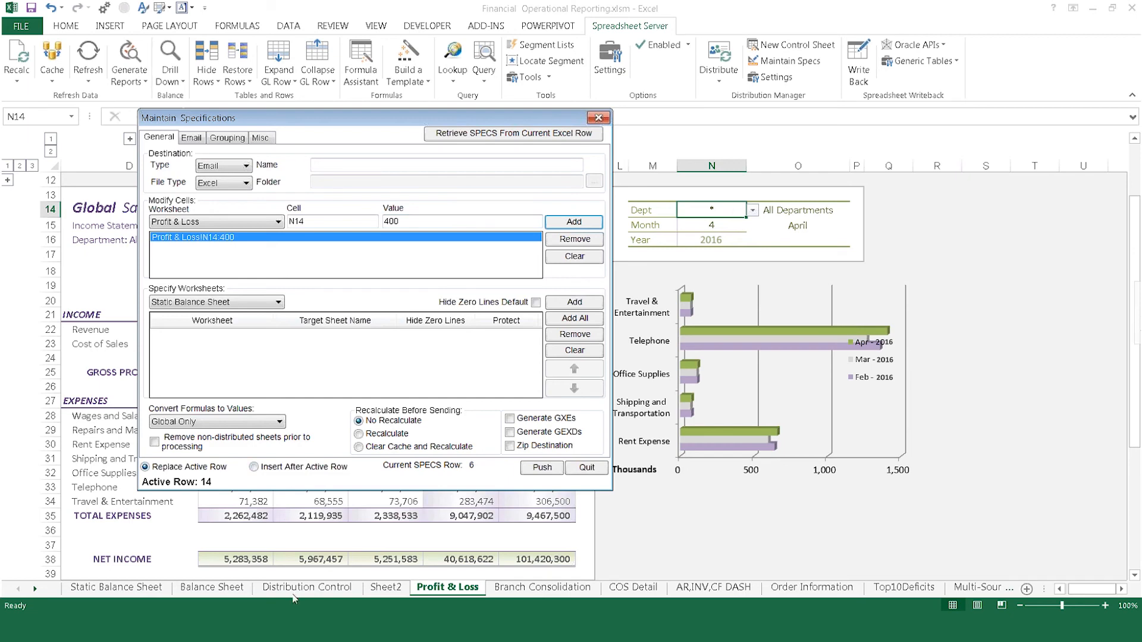
Step: Include the Profit & Loss and Profit & Loss-Drilldown sheets in the emailed specification
{"action": "left_click", "coordinate": [307, 587]}
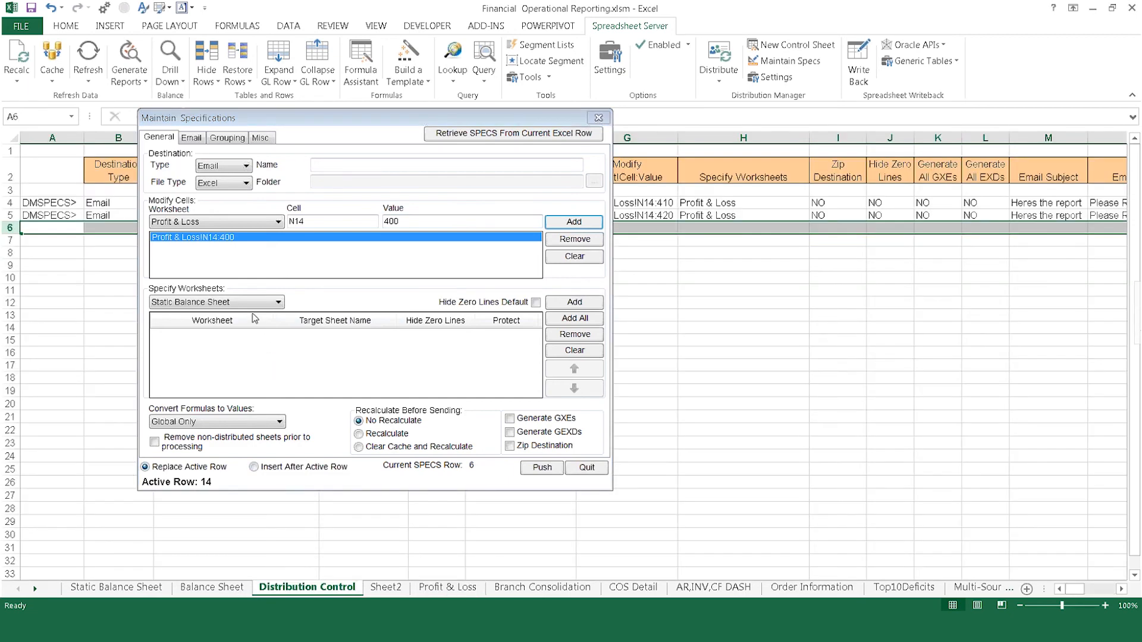
{"action": "left_click", "coordinate": [279, 302]}
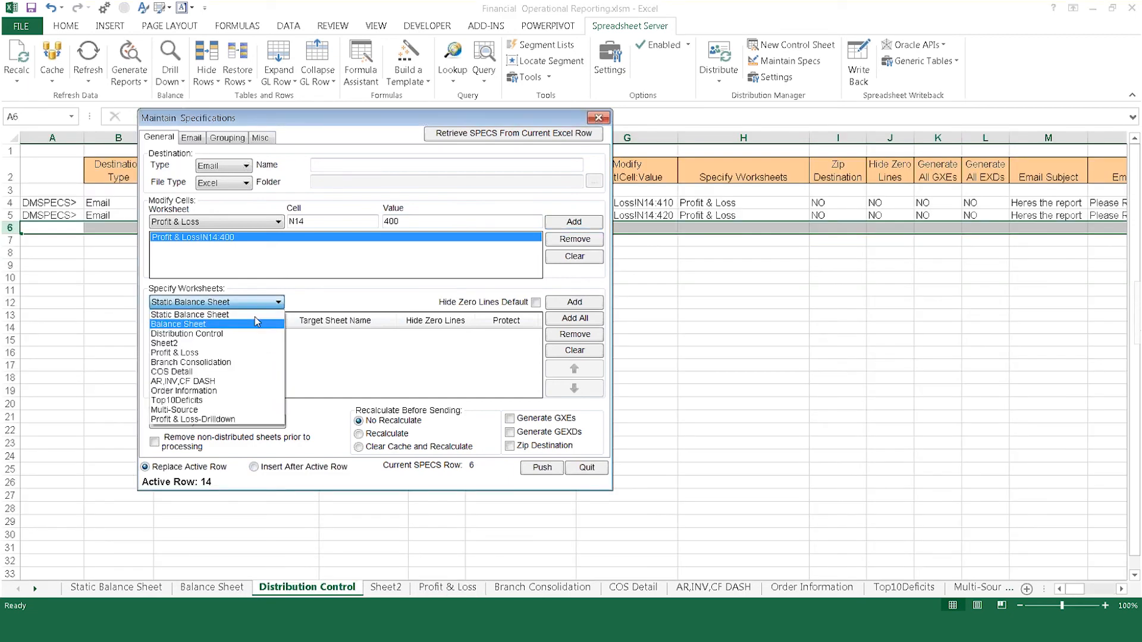
{"action": "left_click", "coordinate": [174, 353]}
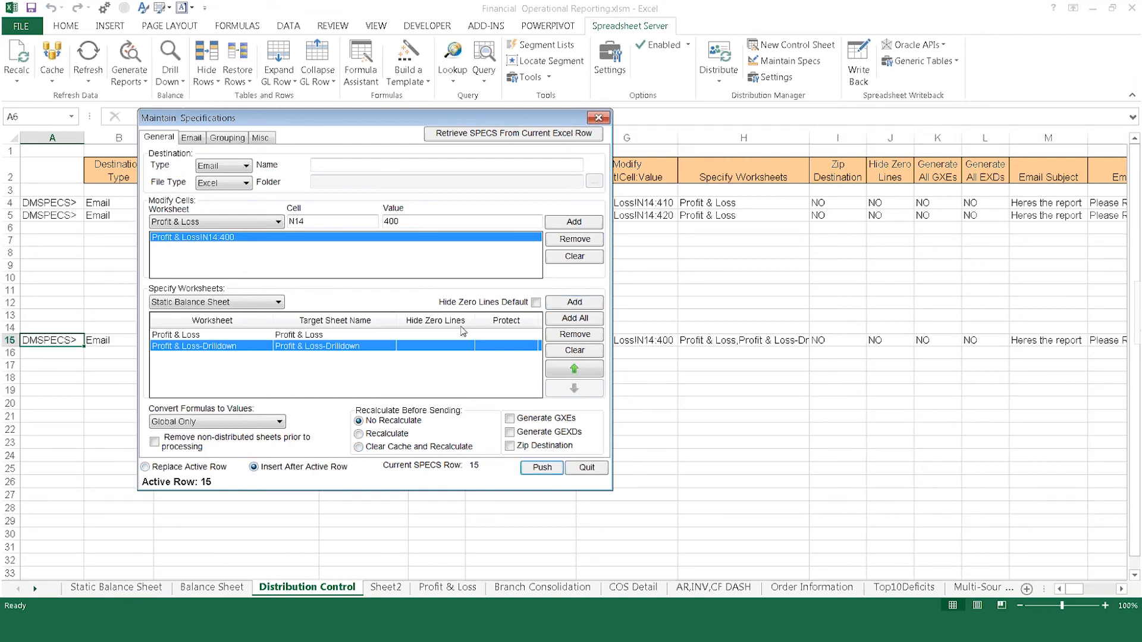
{"action": "left_click", "coordinate": [191, 137]}
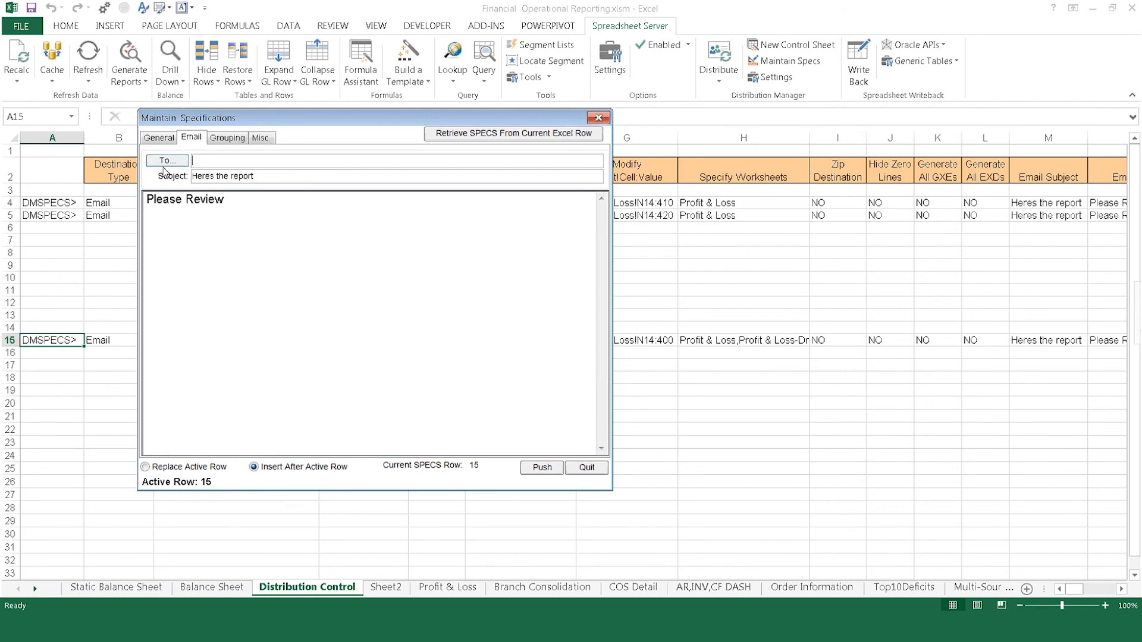
{"action": "left_click", "coordinate": [165, 161]}
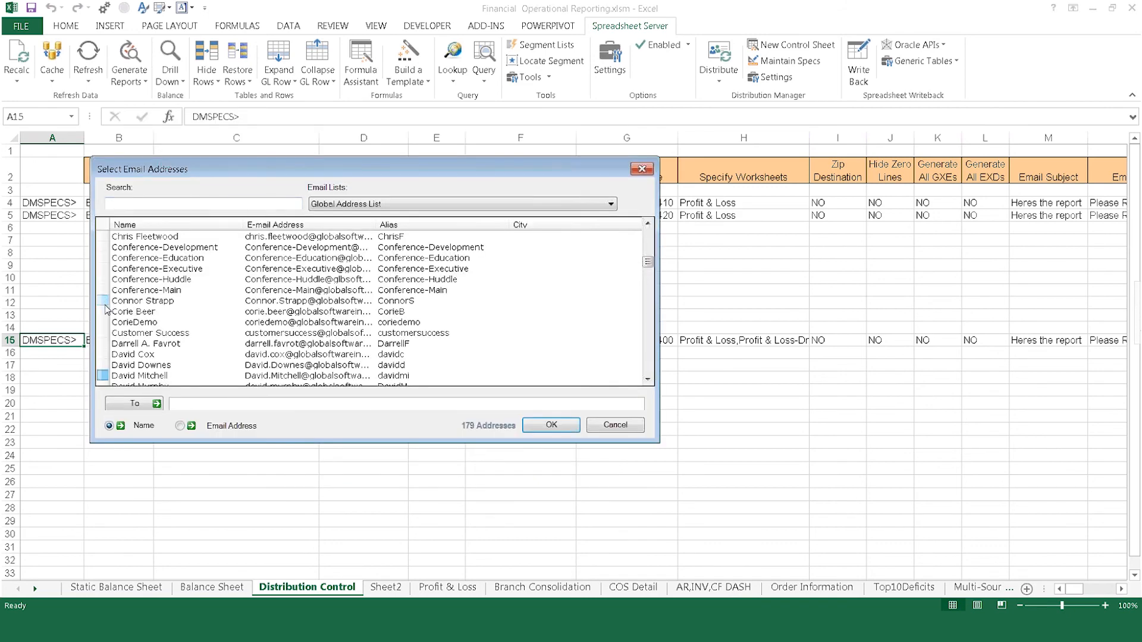
{"action": "left_click", "coordinate": [550, 425]}
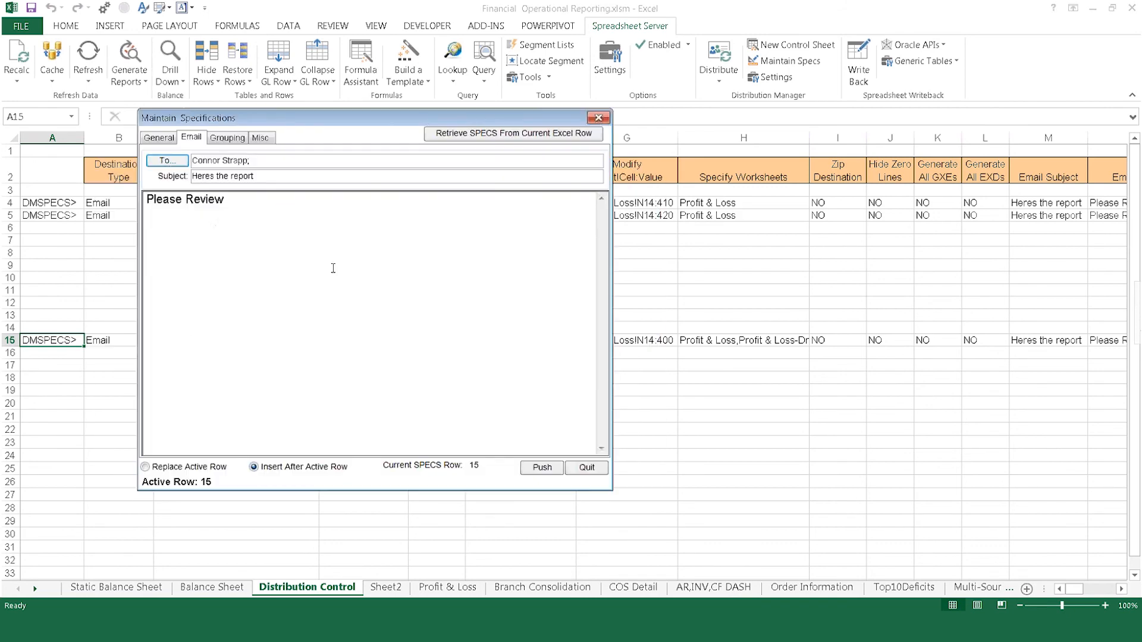
{"action": "left_click", "coordinate": [158, 137]}
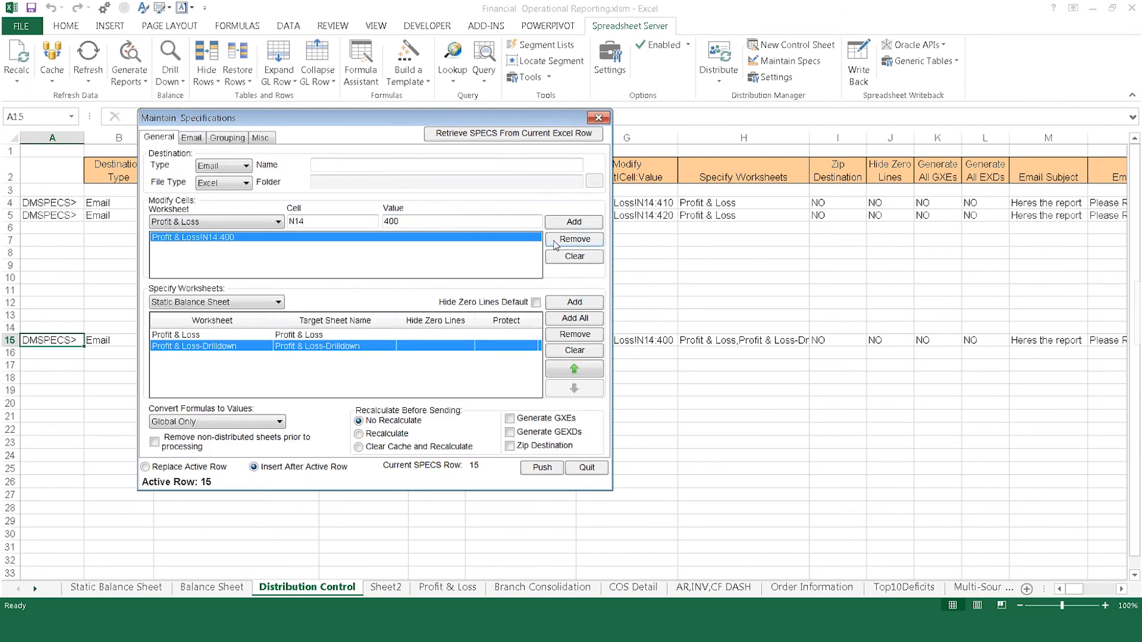
{"action": "left_click", "coordinate": [574, 239]}
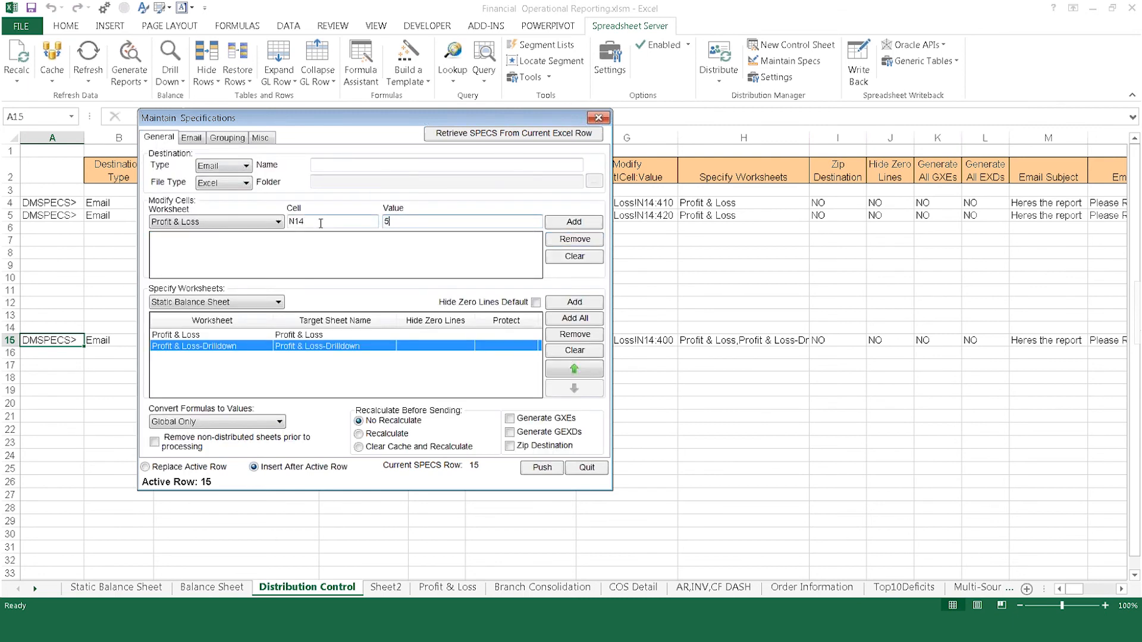
{"action": "type", "text": "00"}
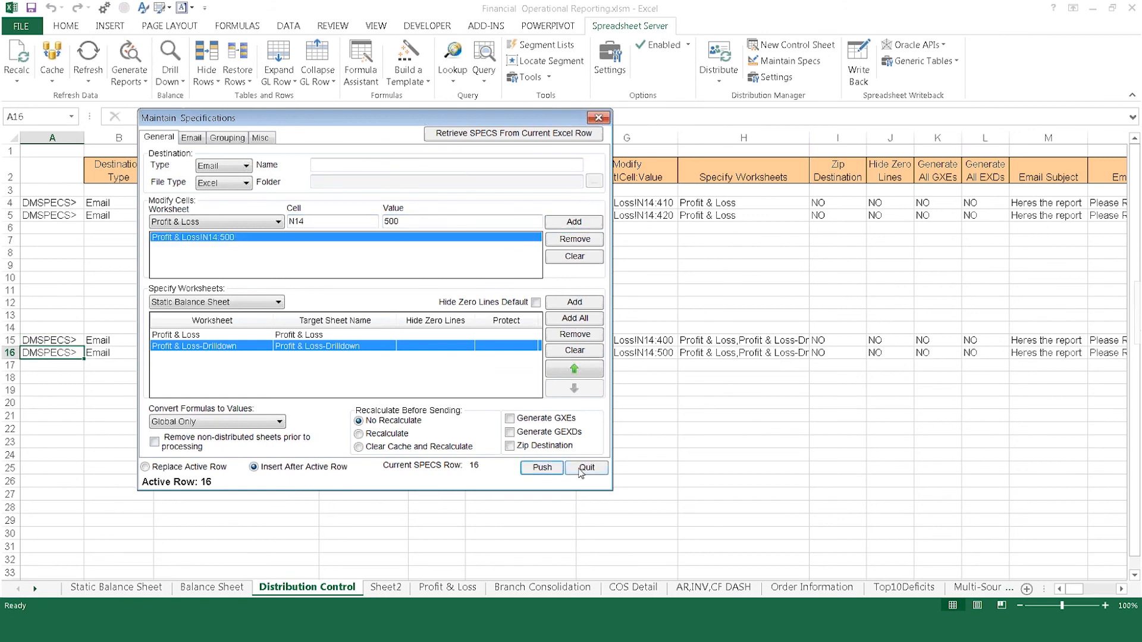
{"action": "left_click", "coordinate": [585, 470]}
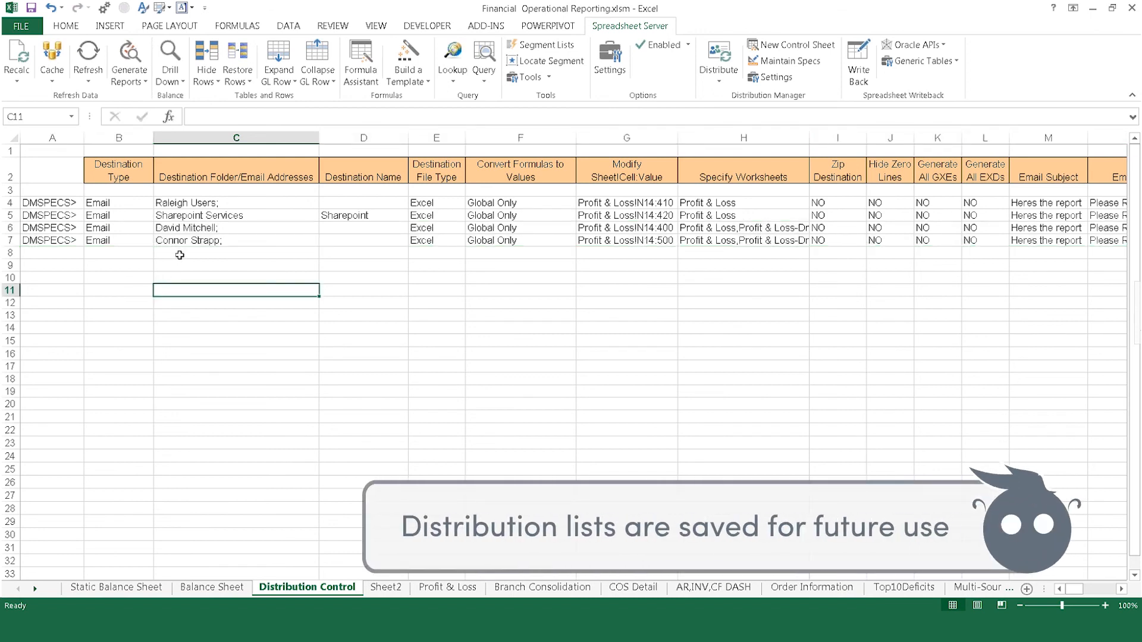
Step: Open Spreadsheet Server's Distribute options to reach the DM Demo job scheduler
{"action": "left_click", "coordinate": [717, 59]}
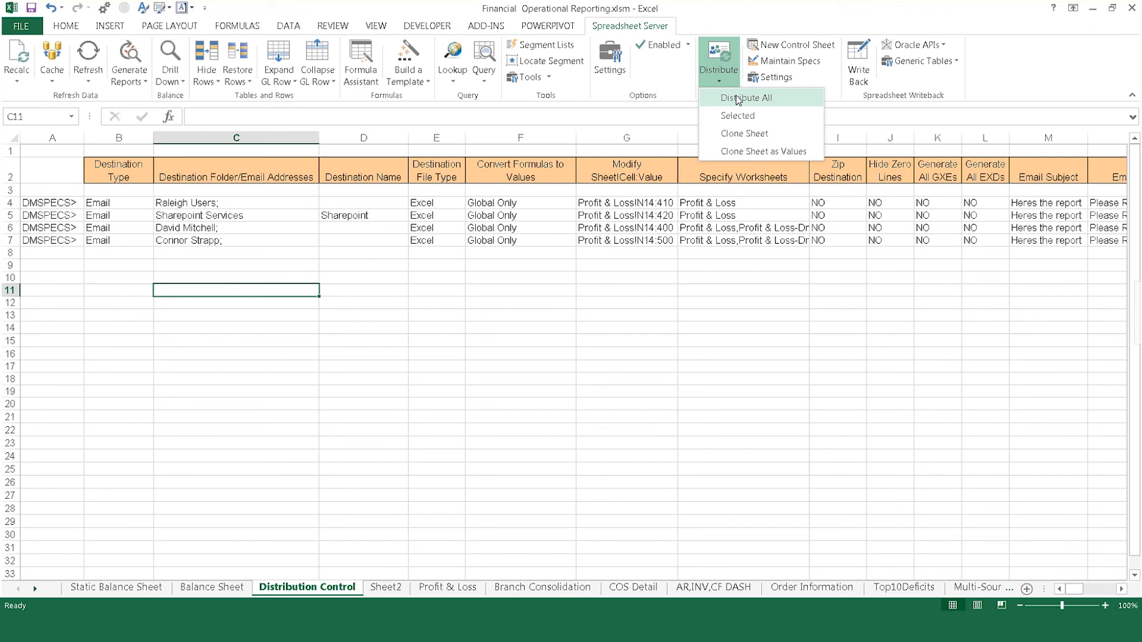
{"action": "mouse_move", "coordinate": [745, 98]}
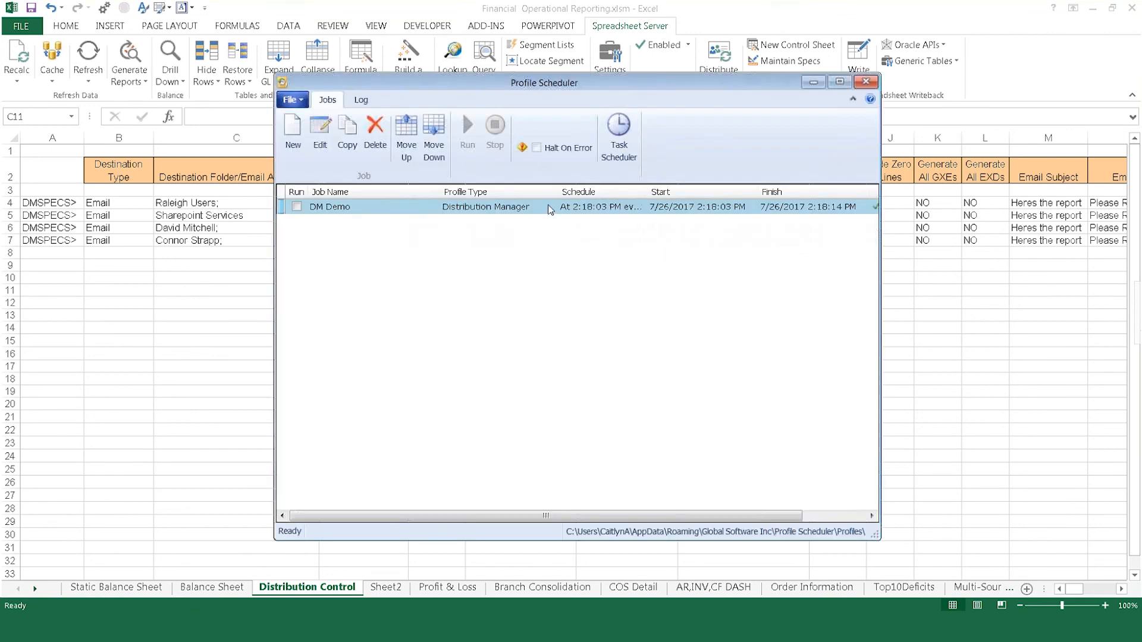
Step: Start the DM Demo job on 7/27/2017 at 6:00 PM
{"action": "double_click", "coordinate": [329, 207]}
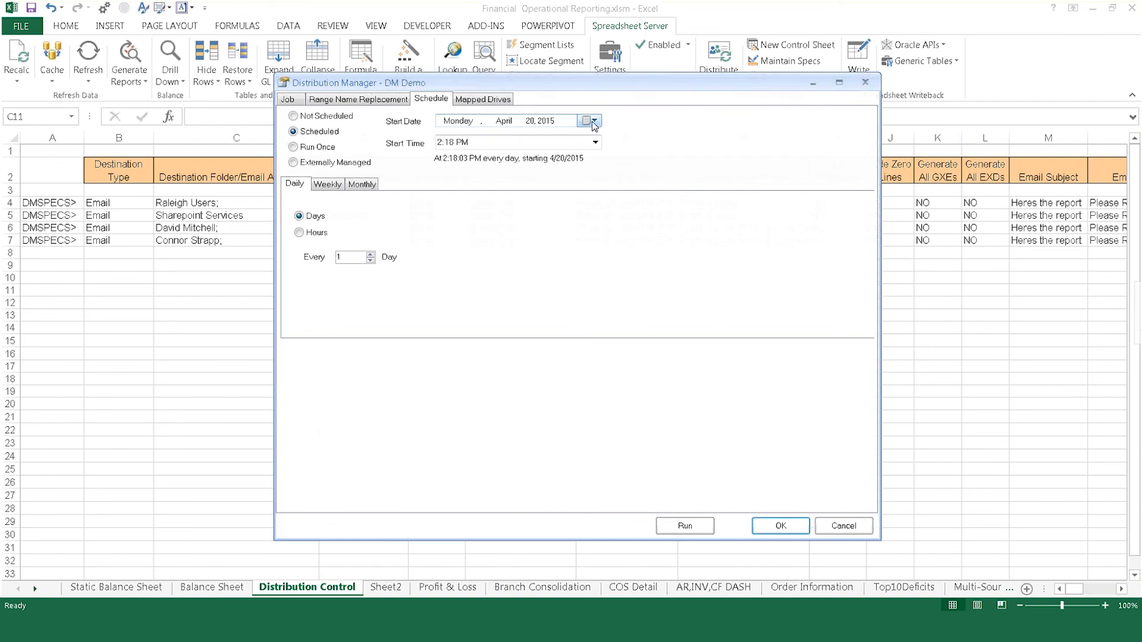
{"action": "left_click", "coordinate": [594, 120]}
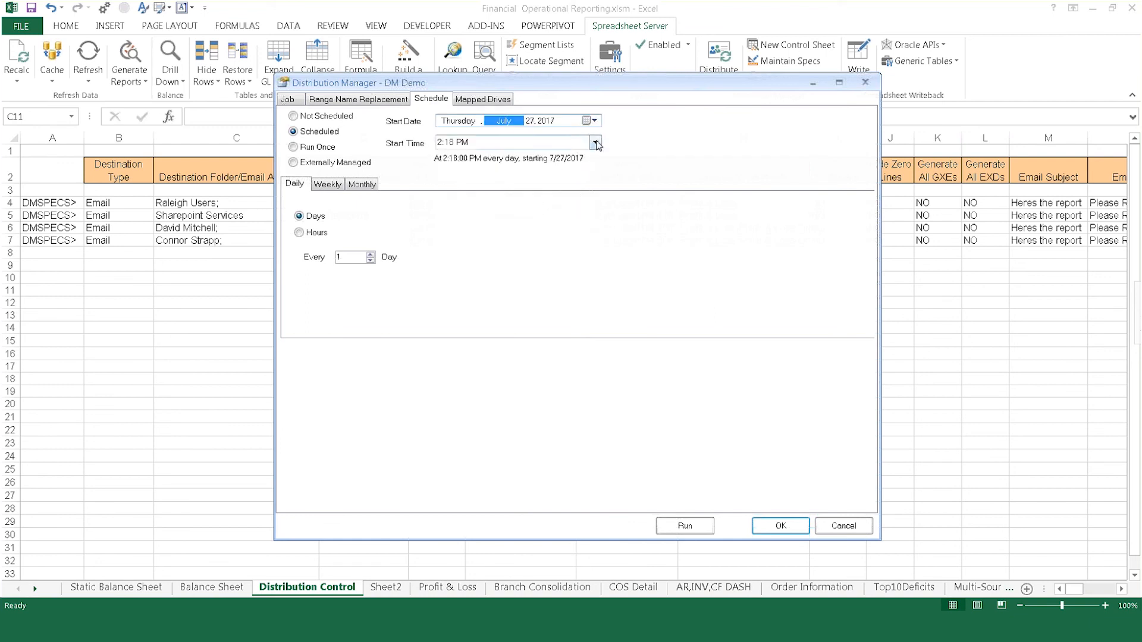
{"action": "left_click", "coordinate": [594, 143]}
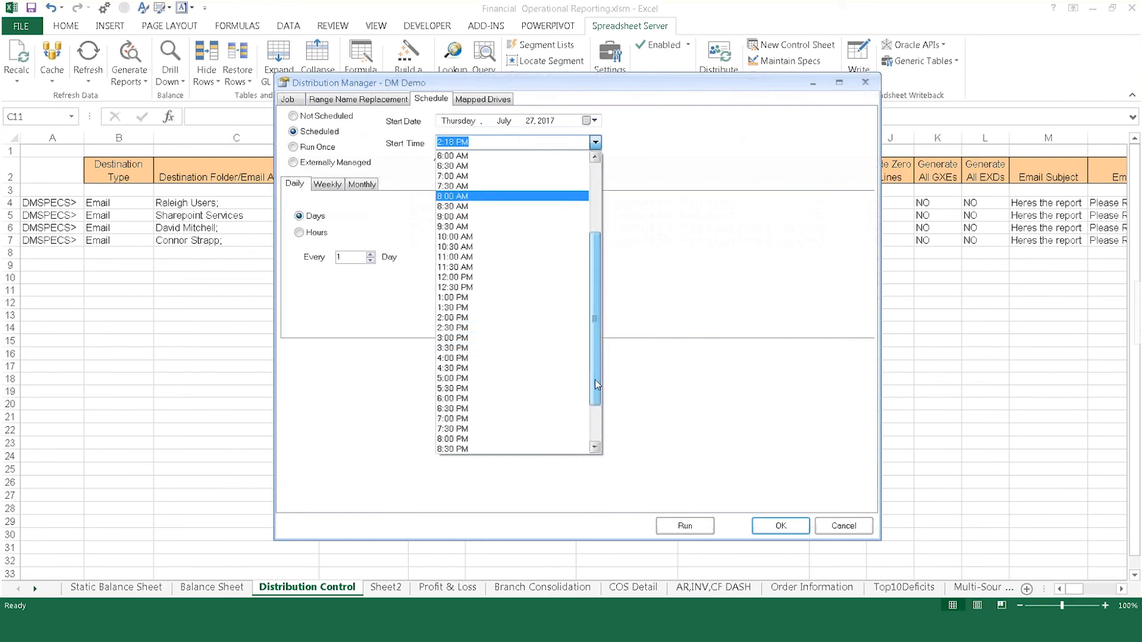
{"action": "left_click", "coordinate": [453, 398]}
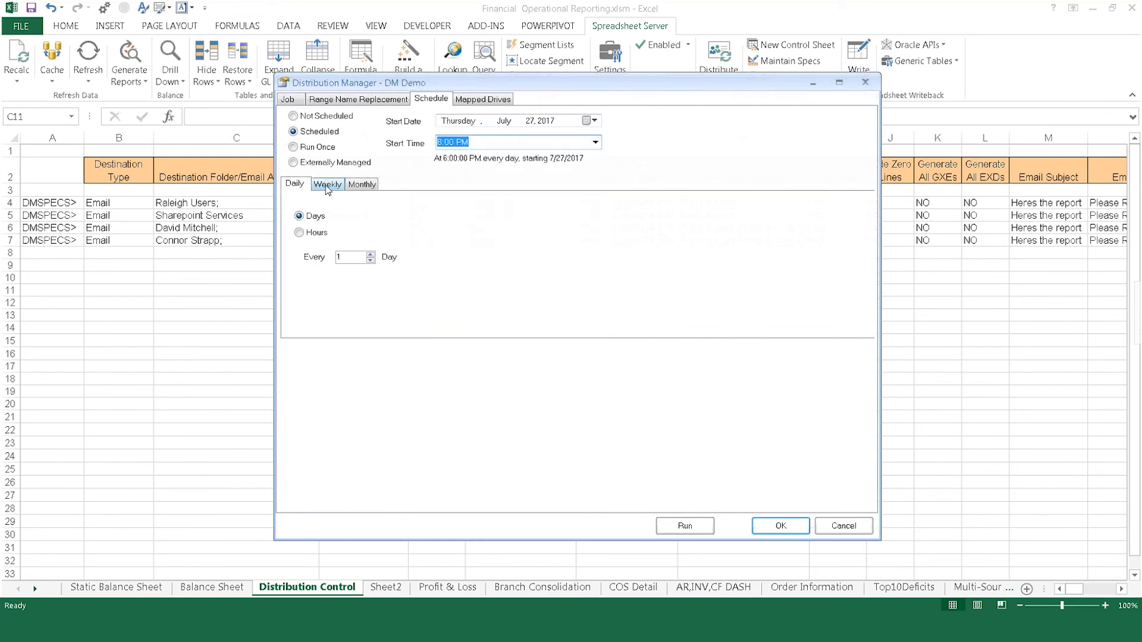
Step: Switch the schedule to monthly and open the weekday choice
{"action": "left_click", "coordinate": [363, 184]}
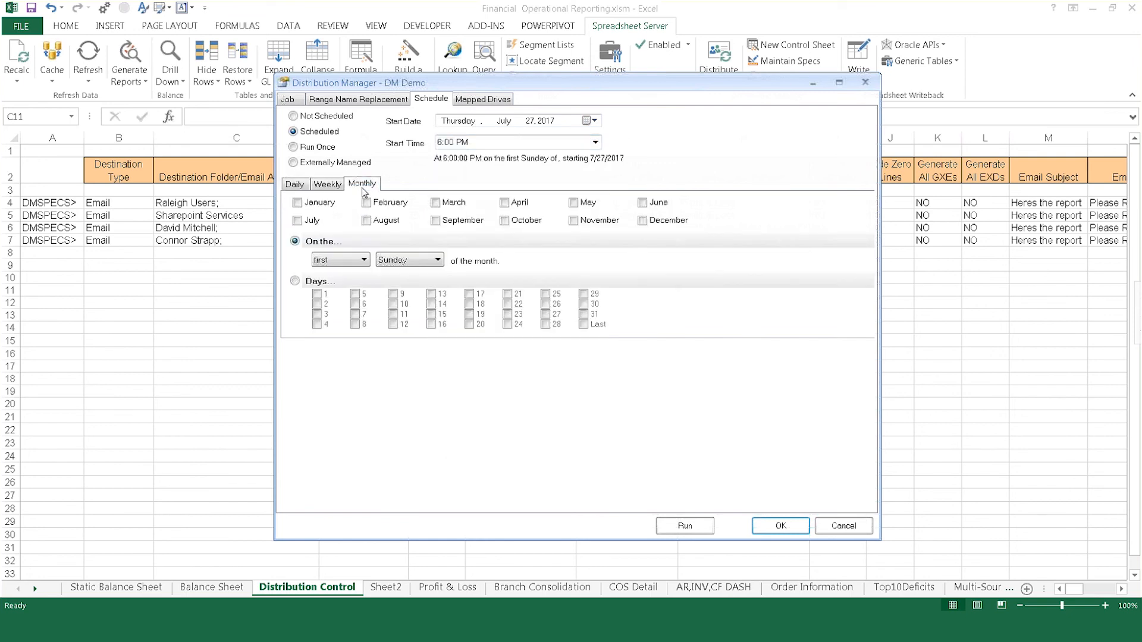
{"action": "left_click", "coordinate": [443, 259]}
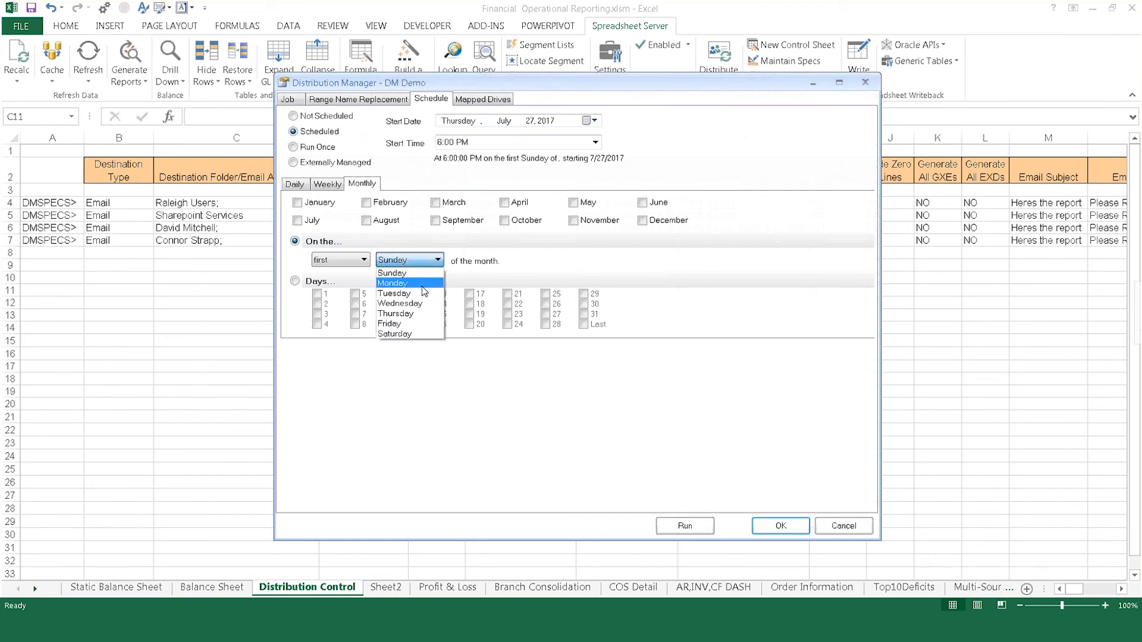